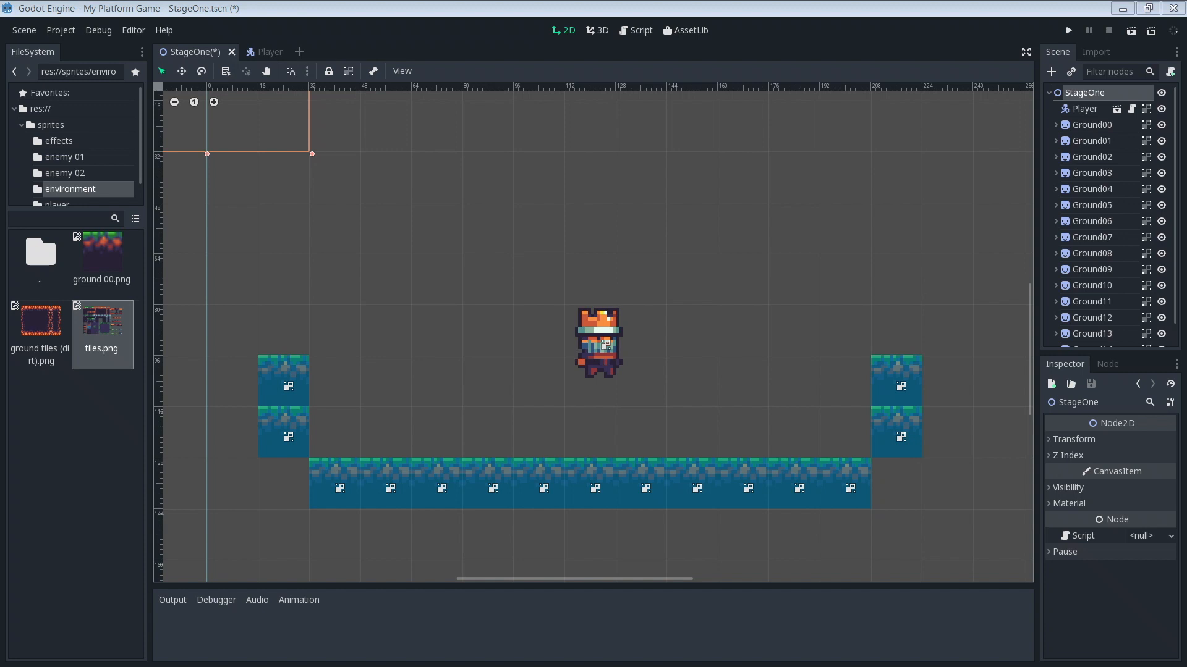
mouse_move(300, 52)
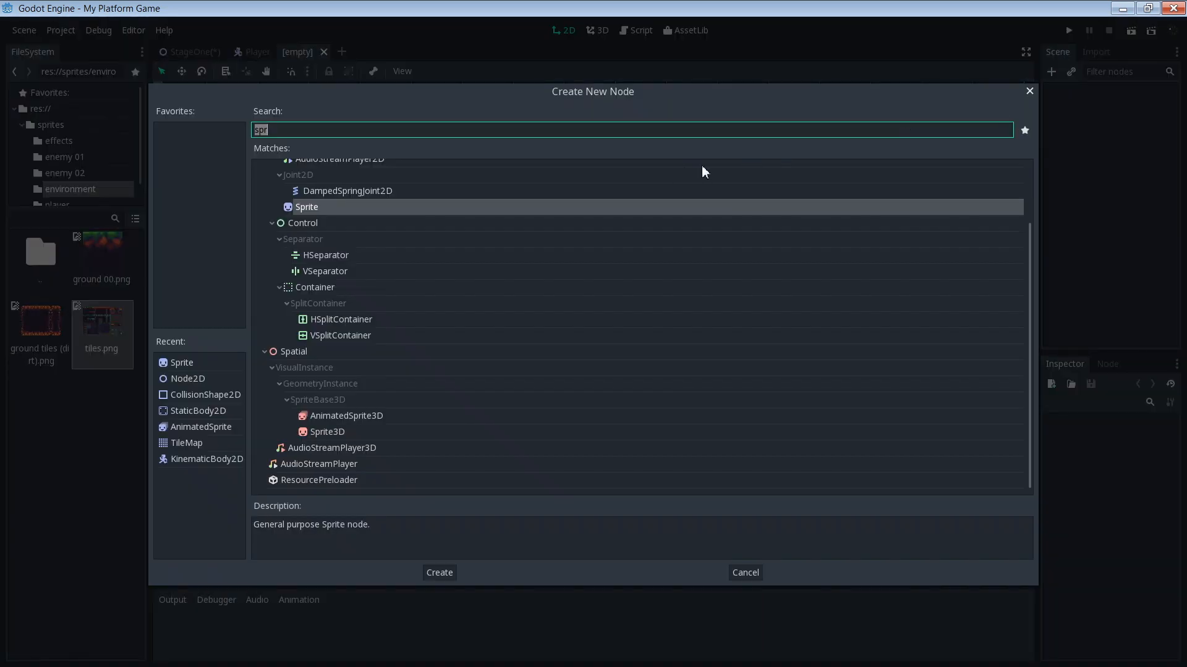
- Create a Node2D scene root and rename it GroundTileset
type("node2")
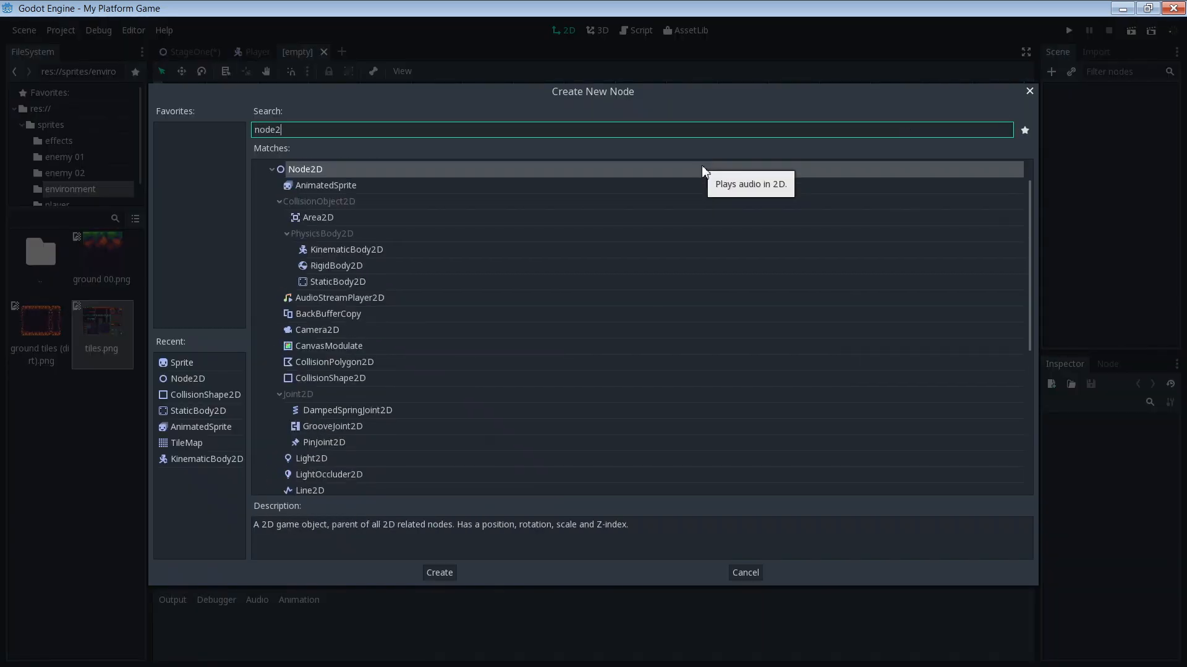
left_click(438, 572)
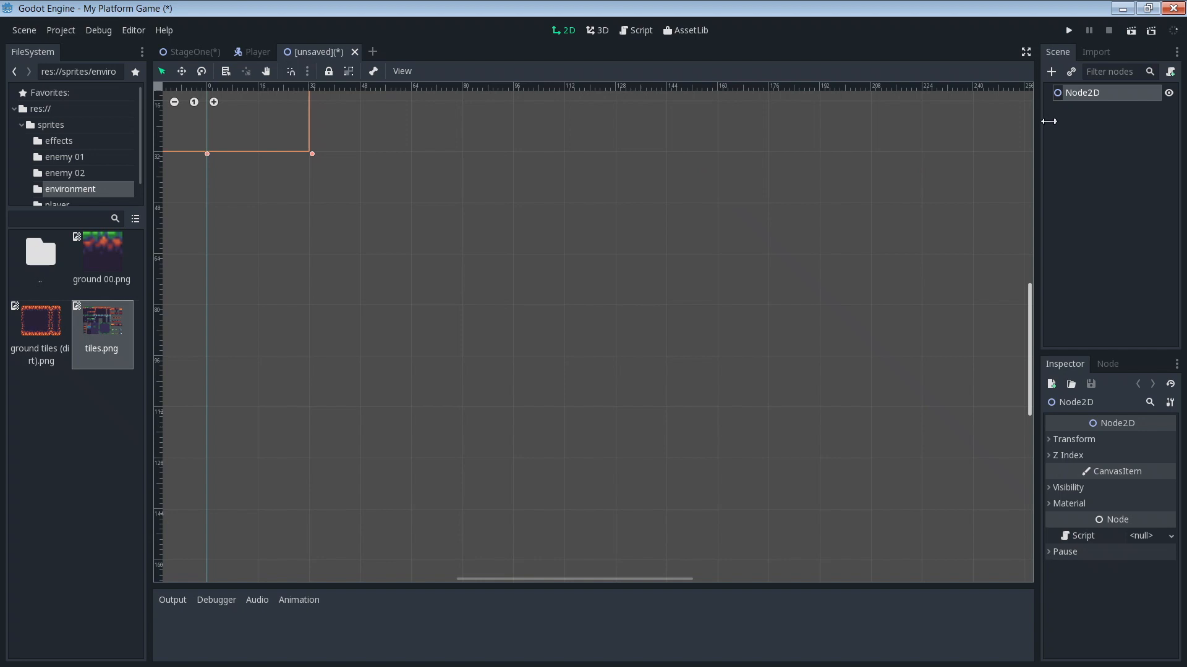
double_click(1092, 93)
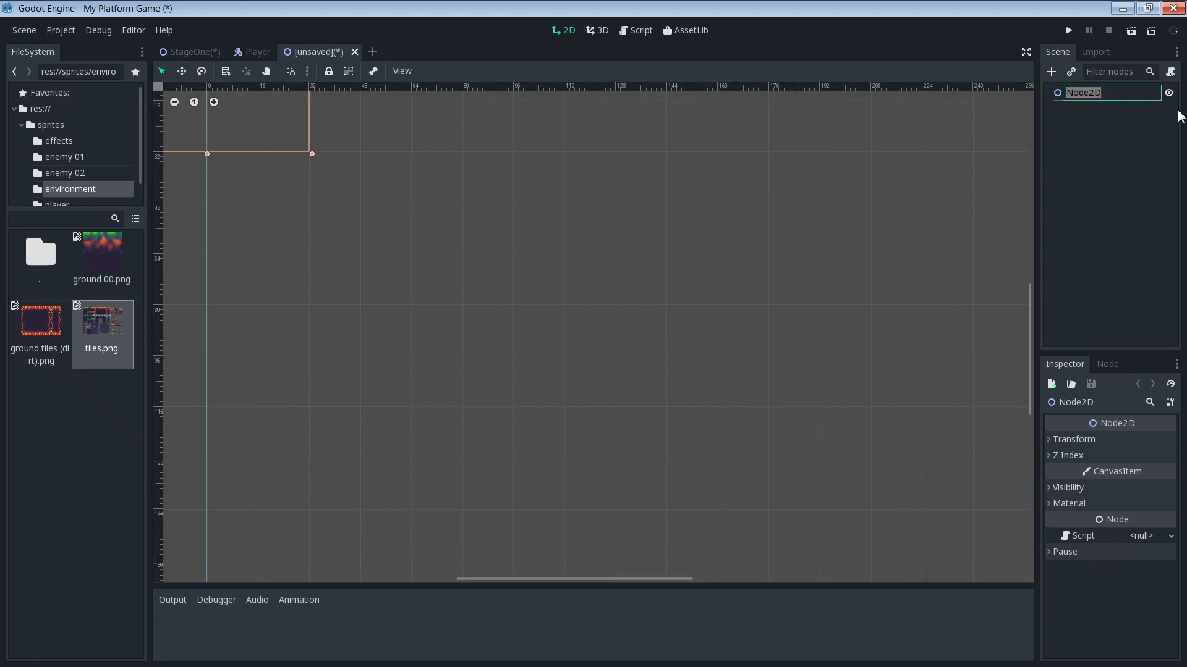
type("GroundTi")
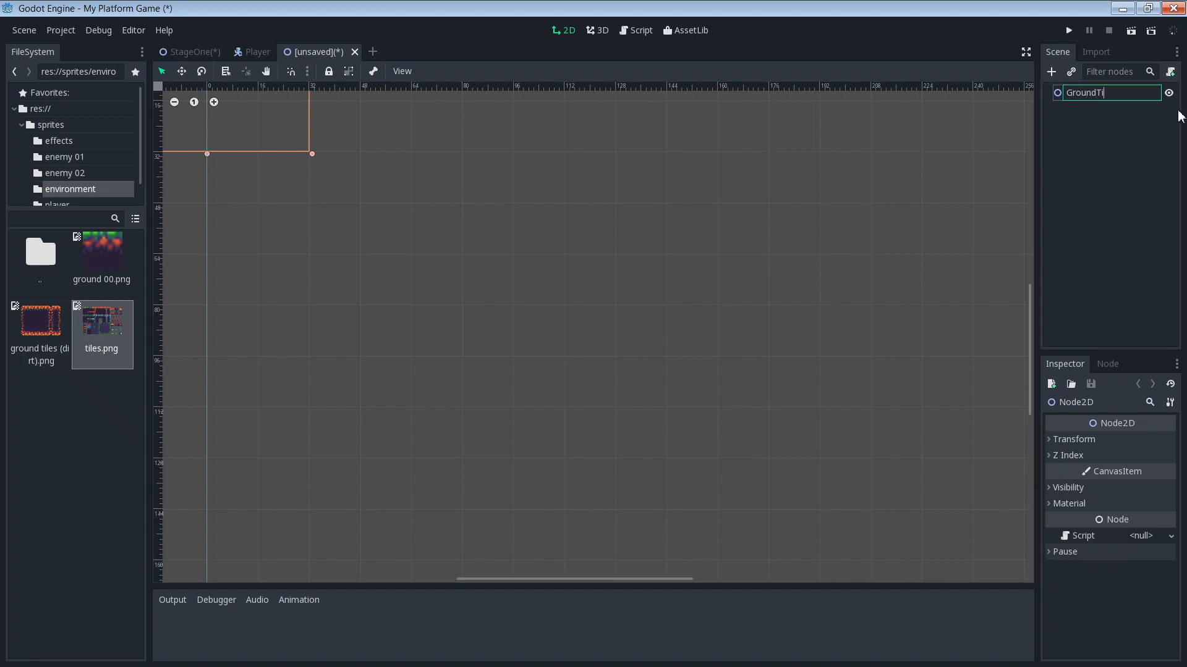
type("leset")
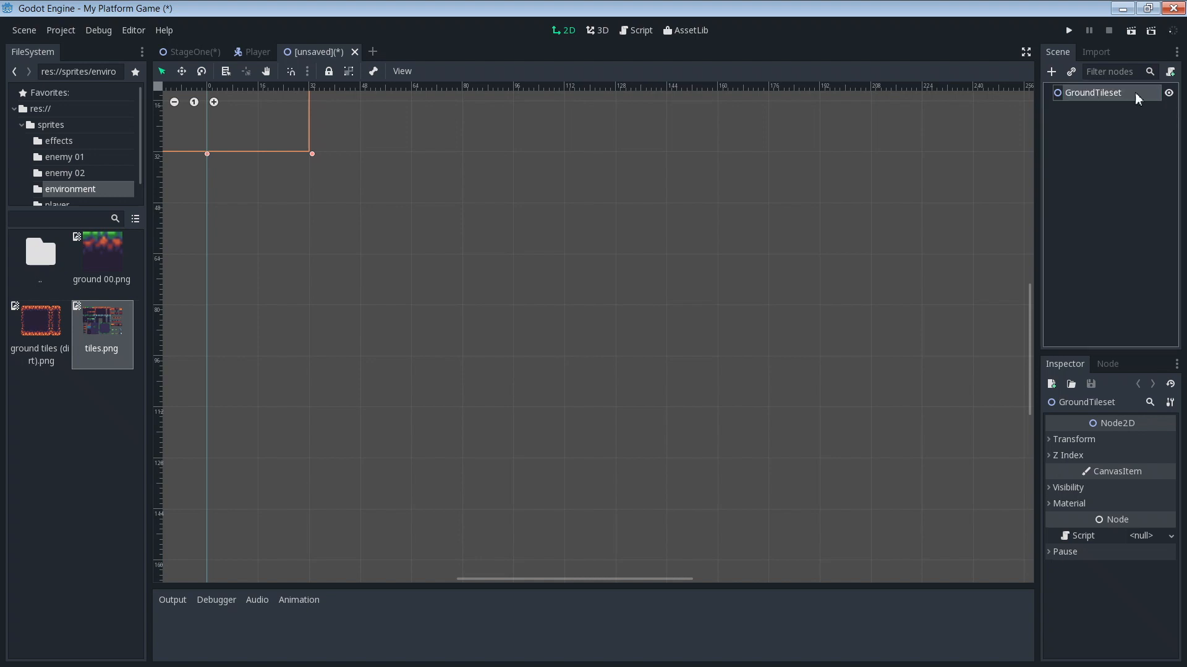
- Add a Sprite child under GroundTileset and rename it Ground00
left_click(1050, 71)
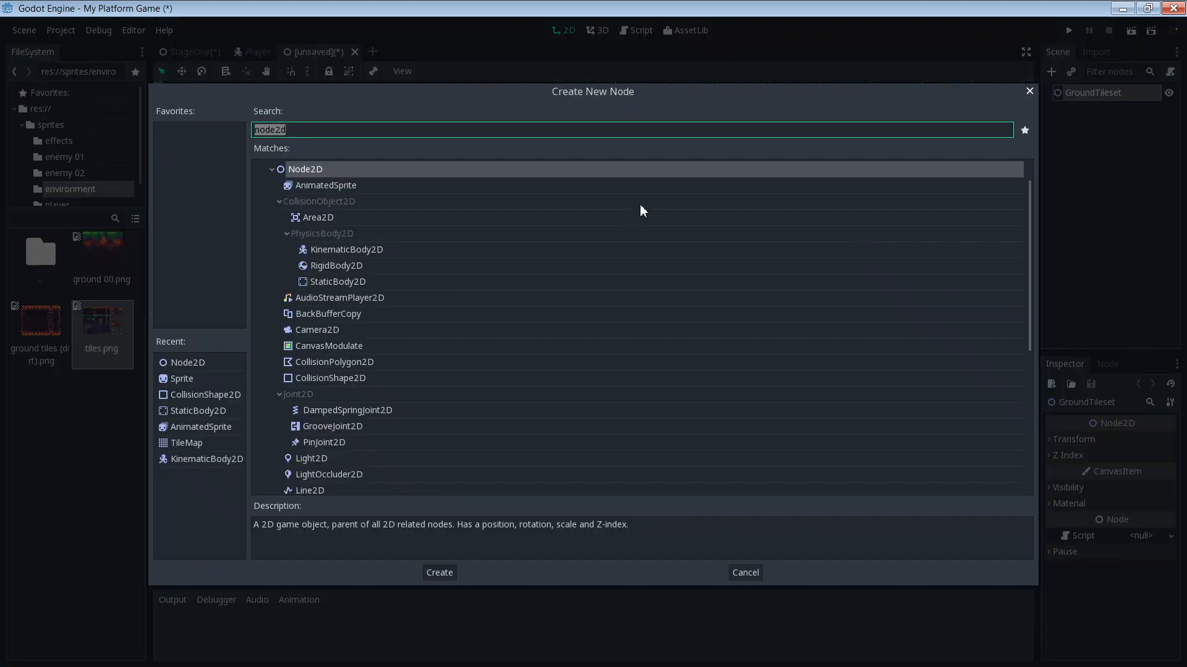
left_click(440, 574)
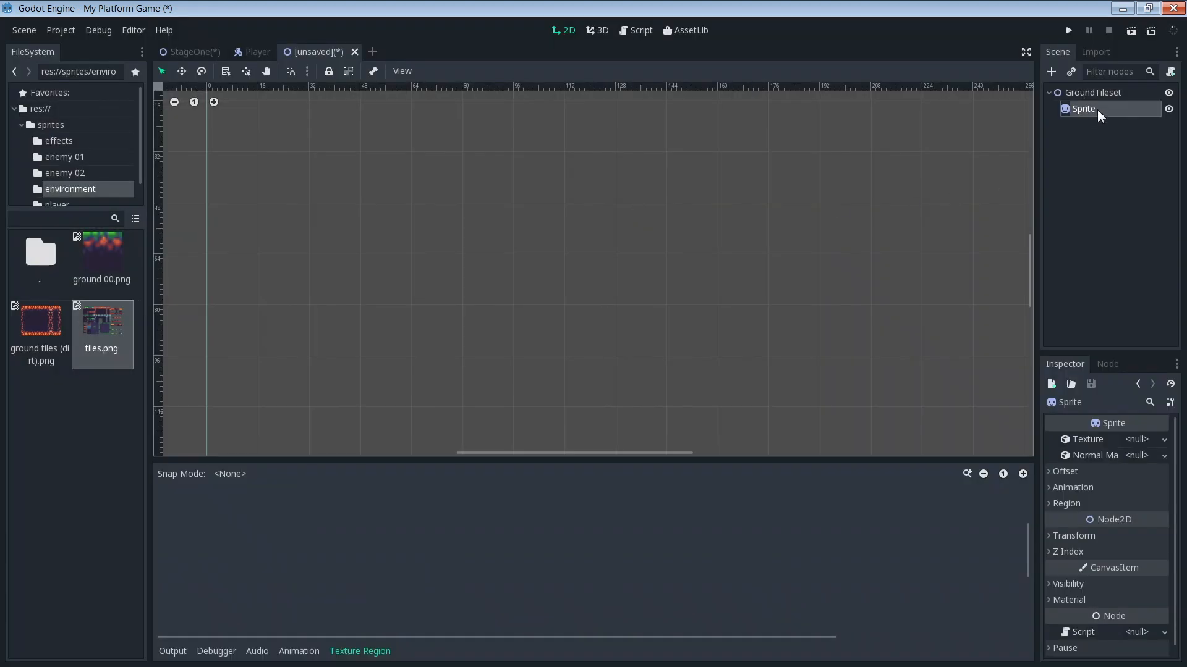
double_click(1083, 109)
type("Ground00")
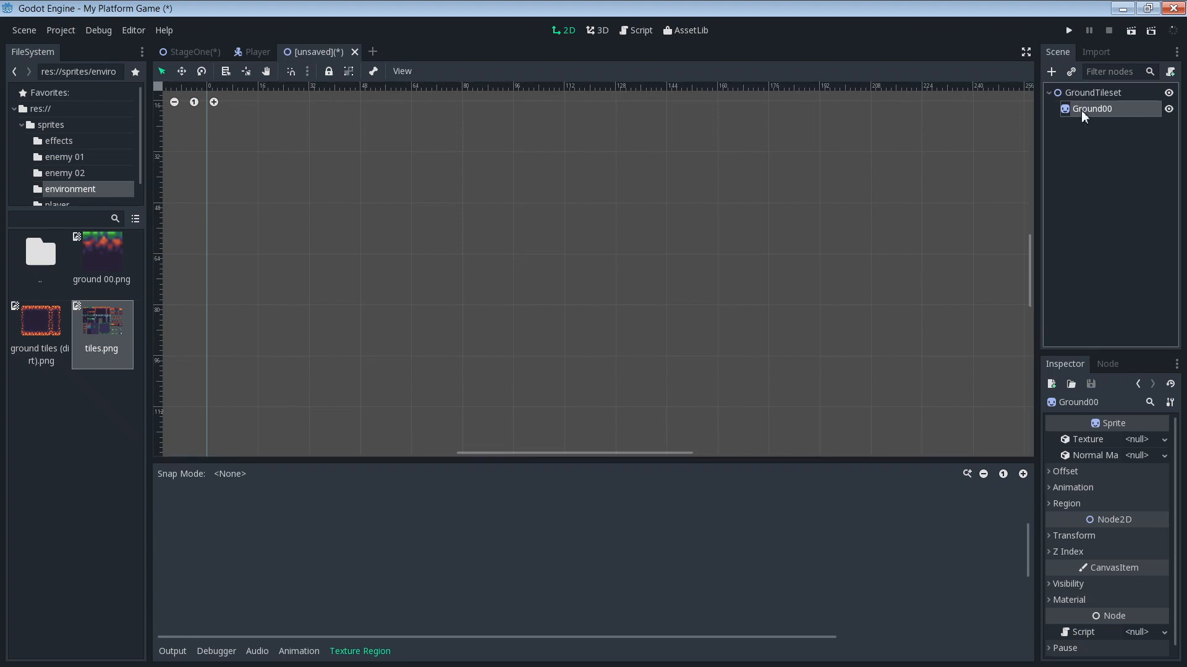
mouse_move(1074, 118)
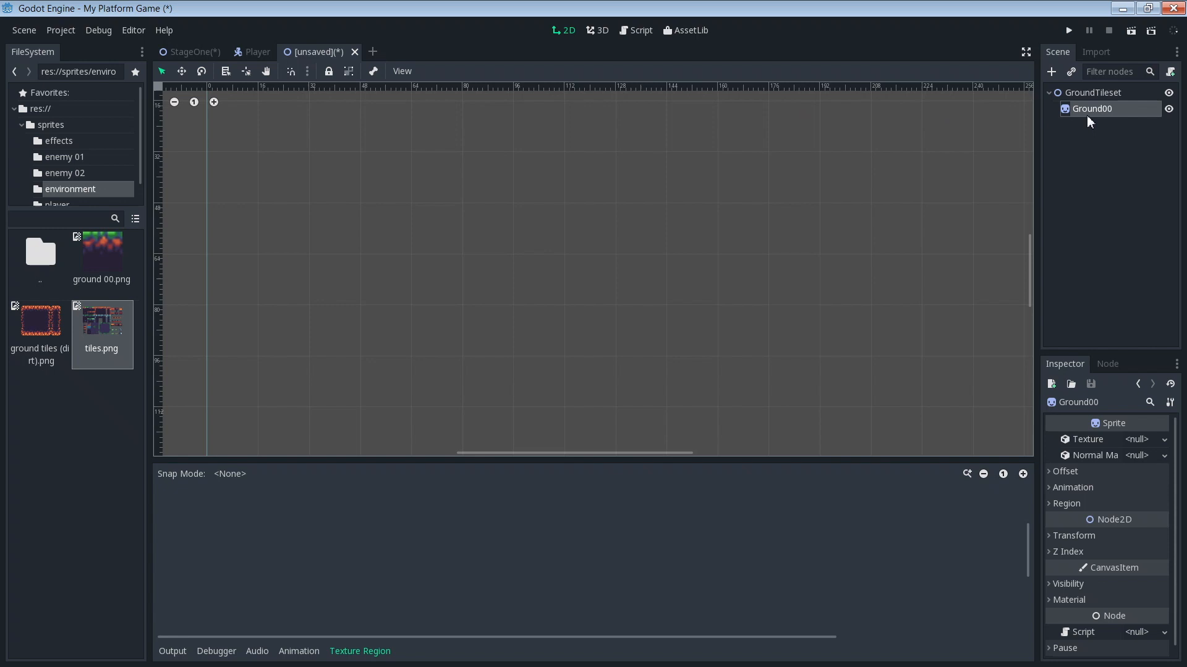
- Add a StaticBody2D under Ground00 with a CollisionShape2D child beneath it
left_click(1050, 72)
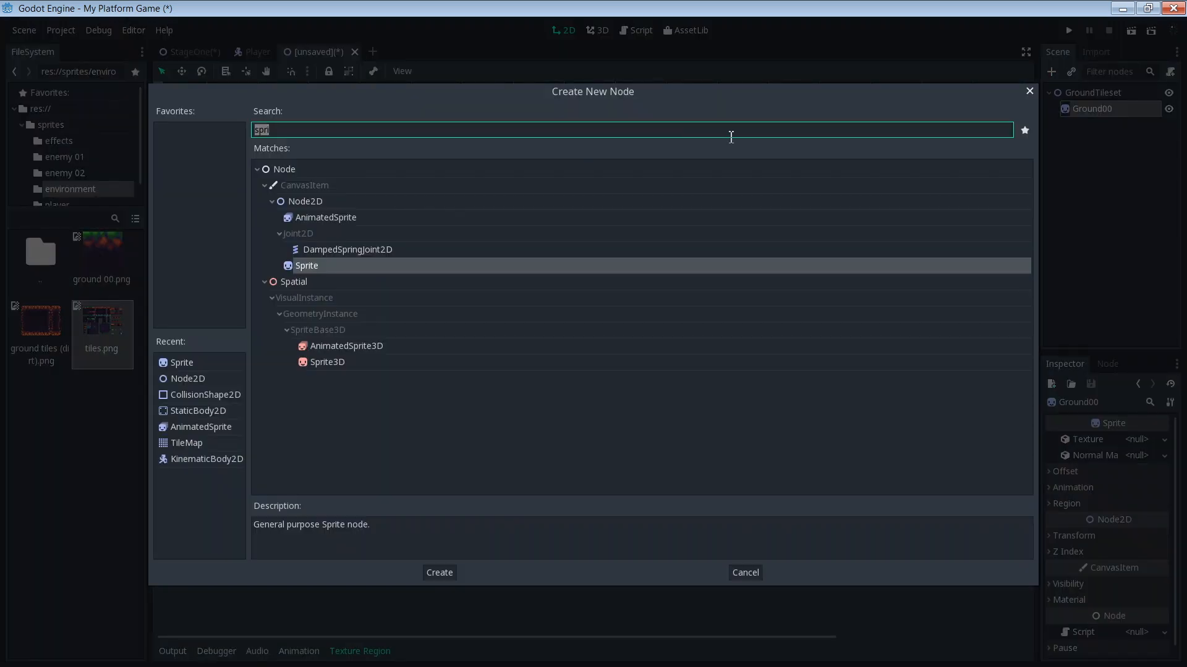
type("stati")
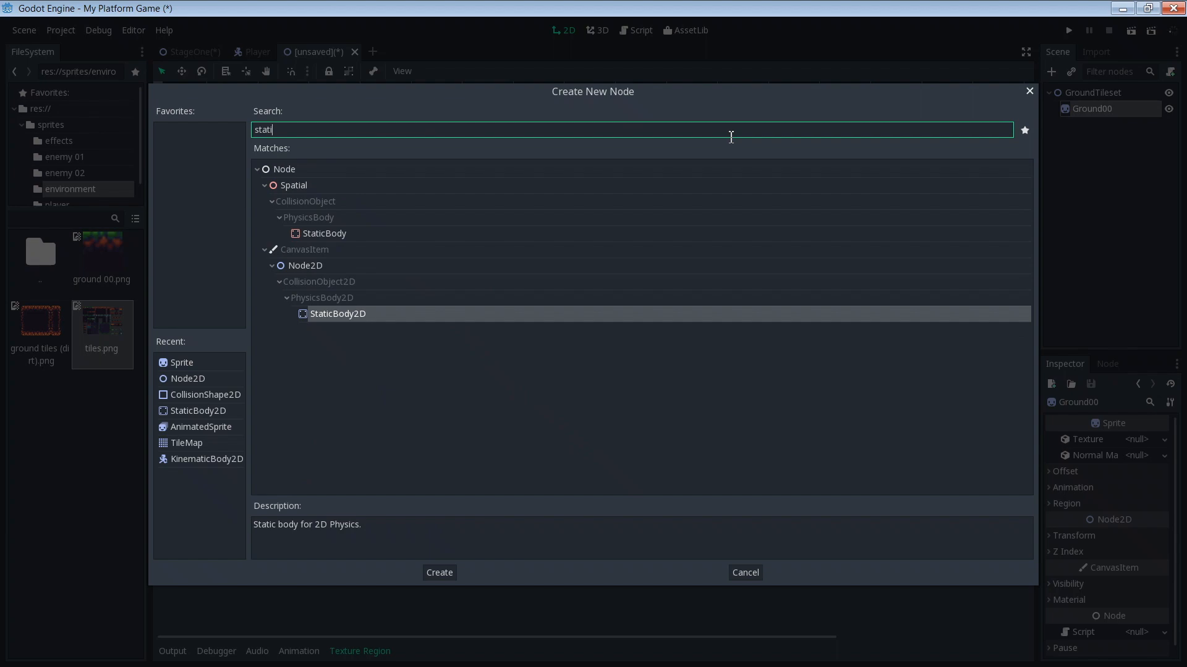
left_click(438, 572)
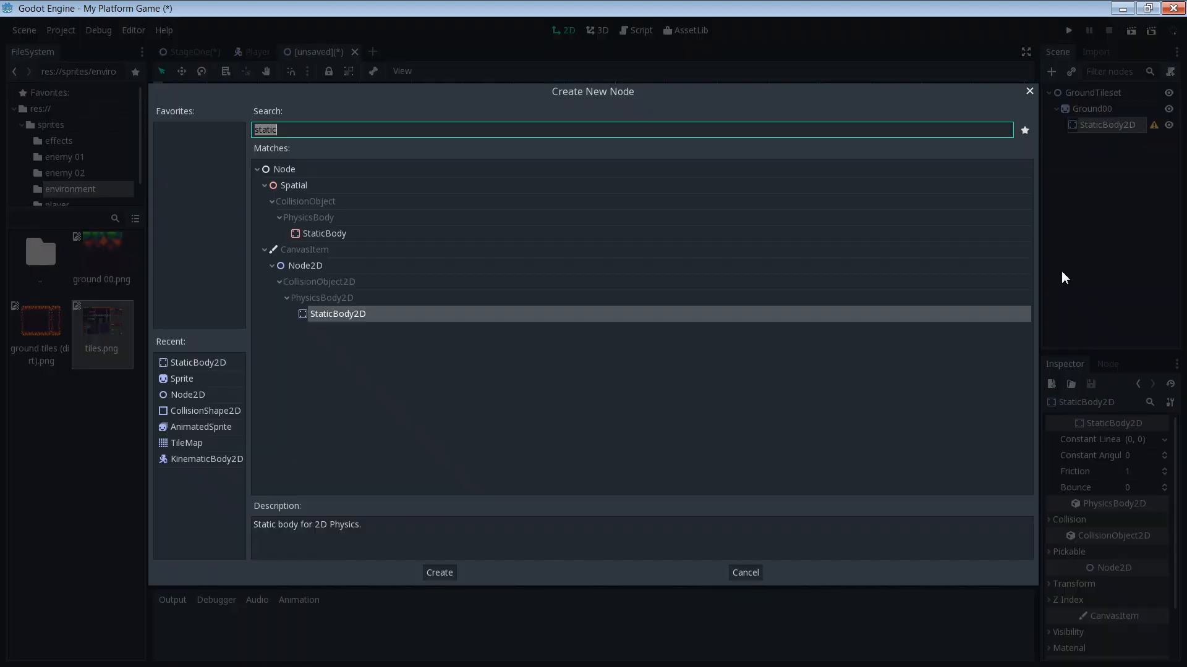
type("coll")
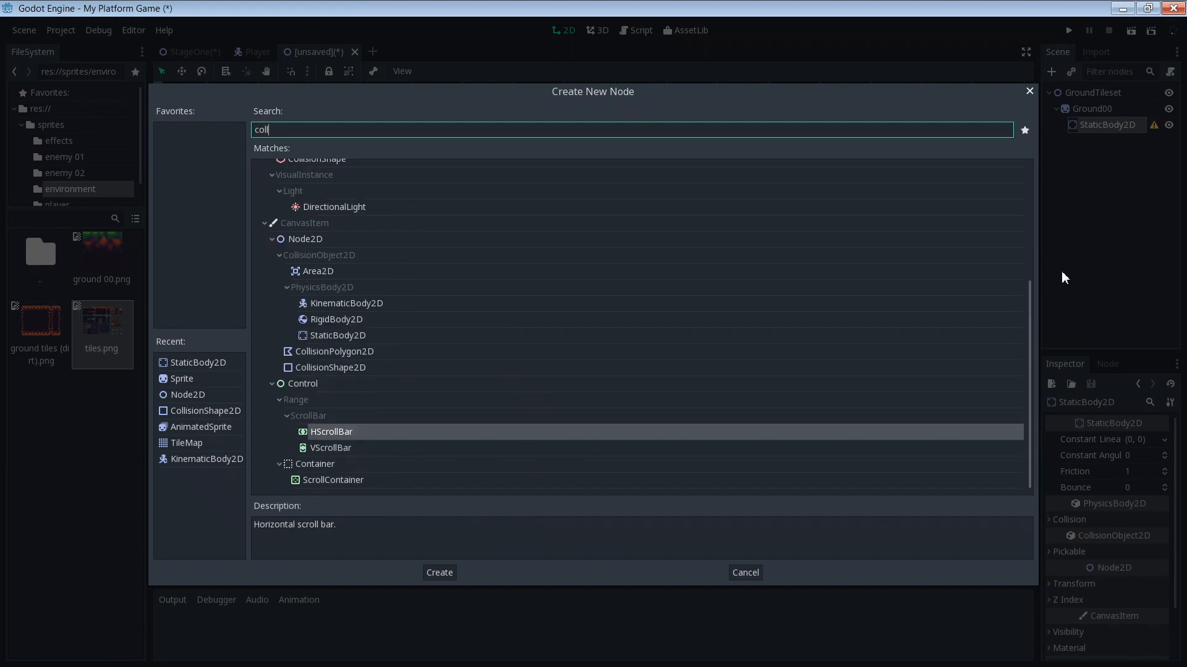
left_click(440, 573)
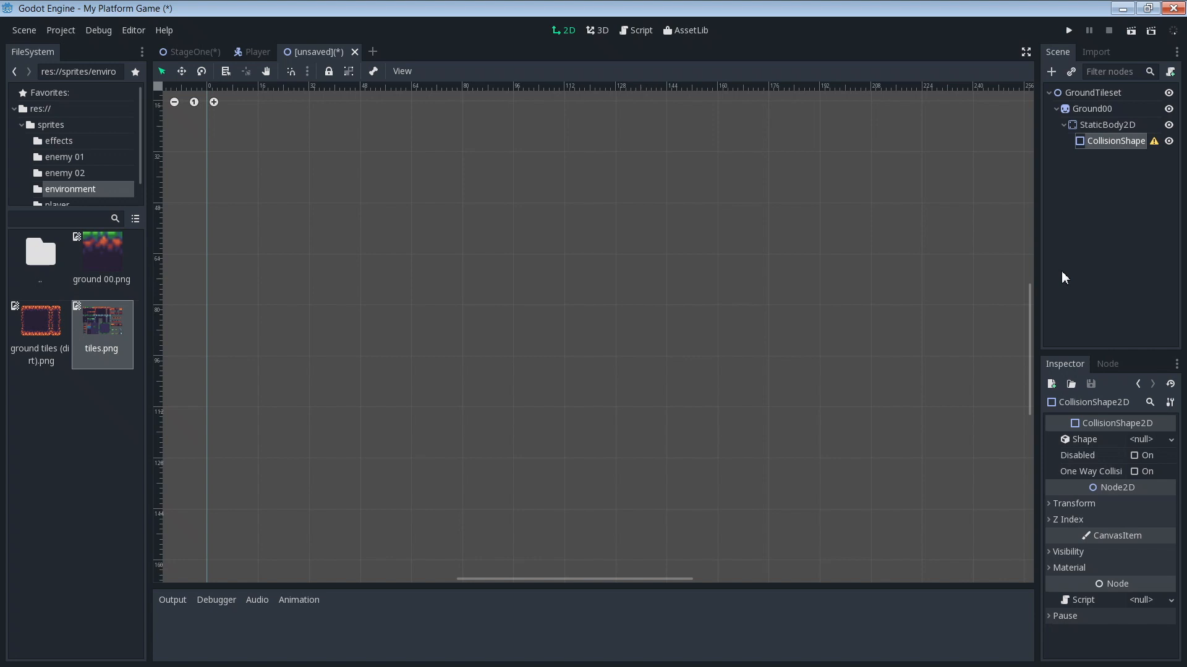
mouse_move(776, 319)
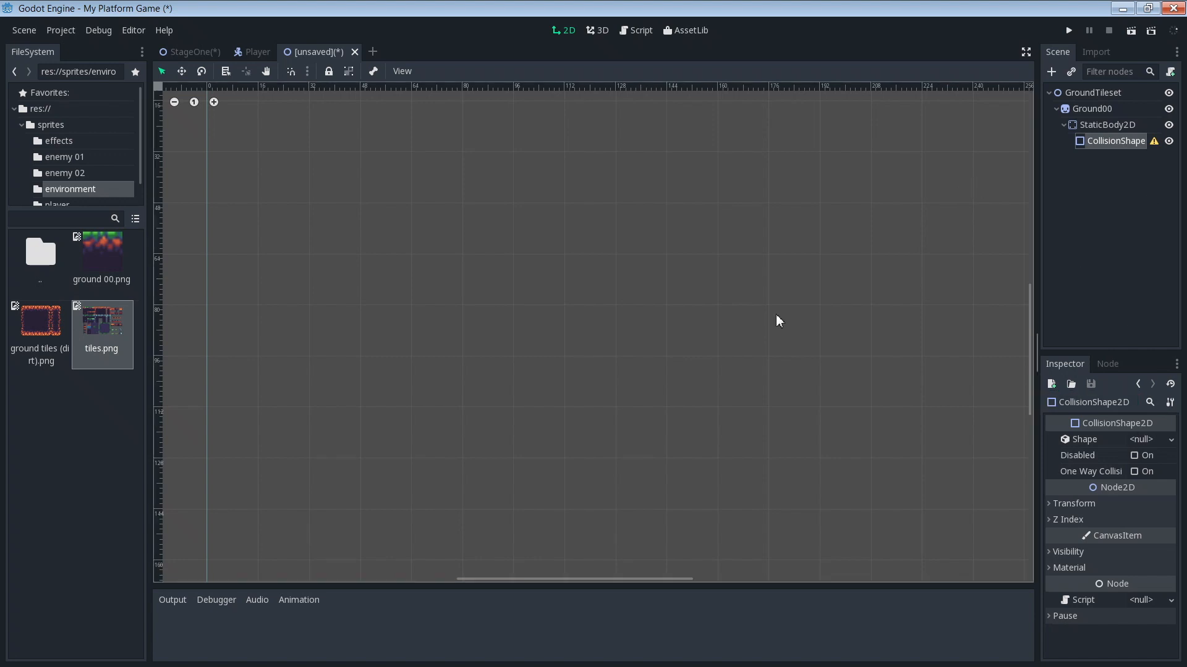
mouse_move(1031, 340)
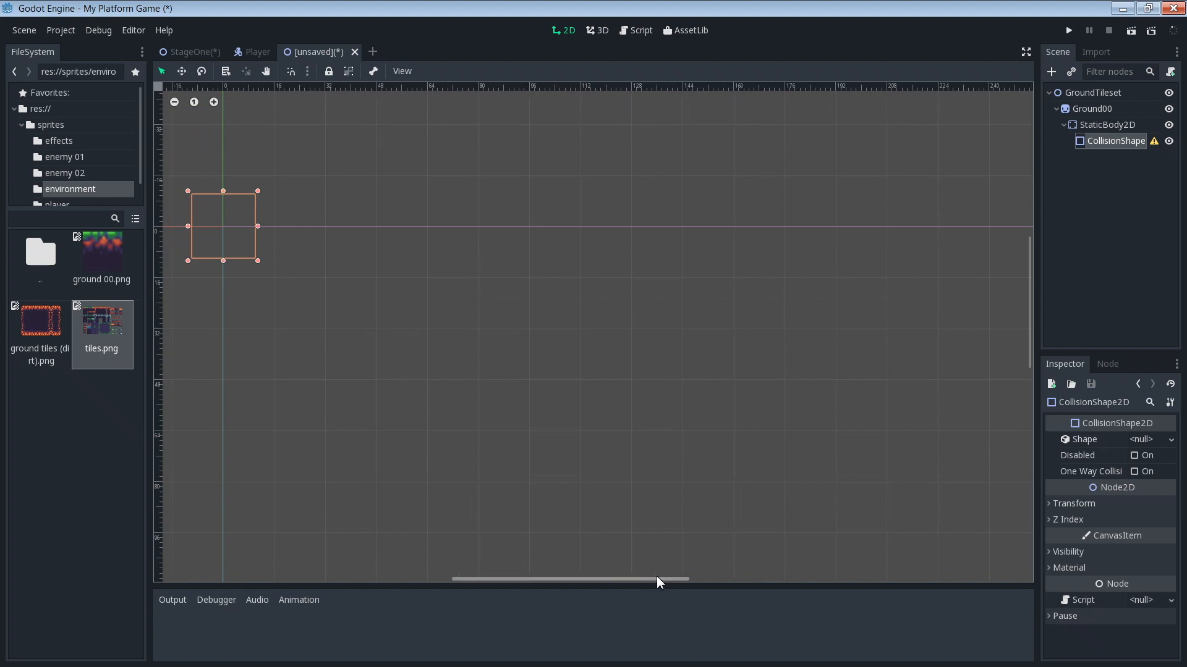
left_click_drag(656, 582, 464, 575)
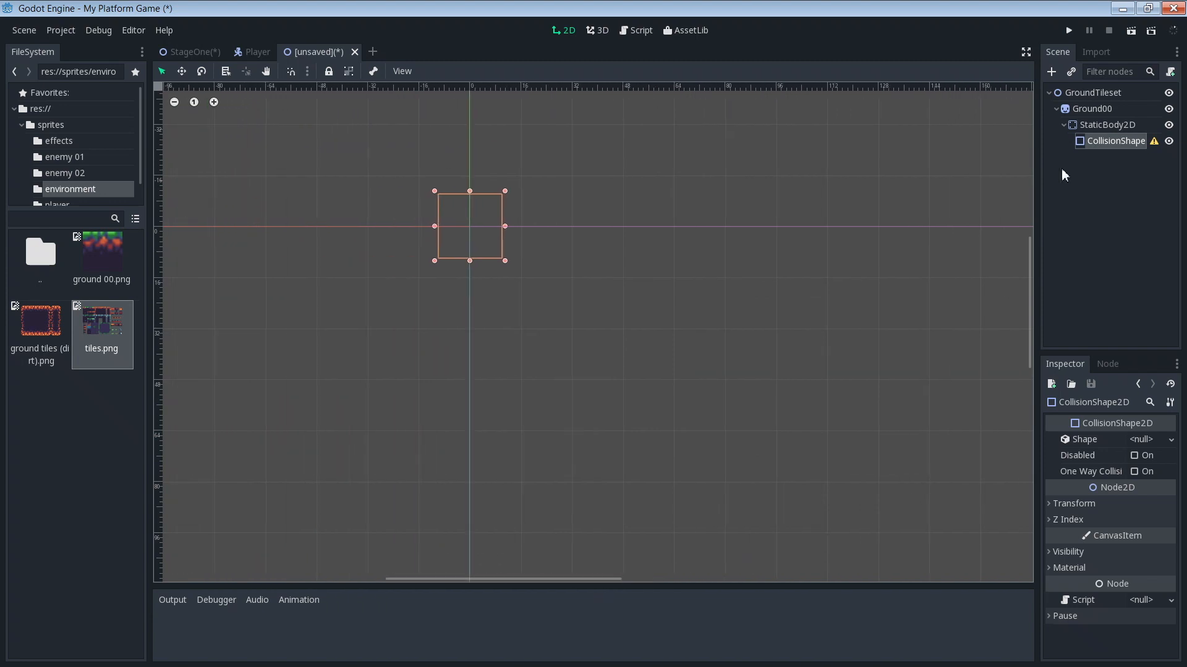
- Assign tiles.png as Ground00's texture and enable its Region clipping
left_click(1091, 109)
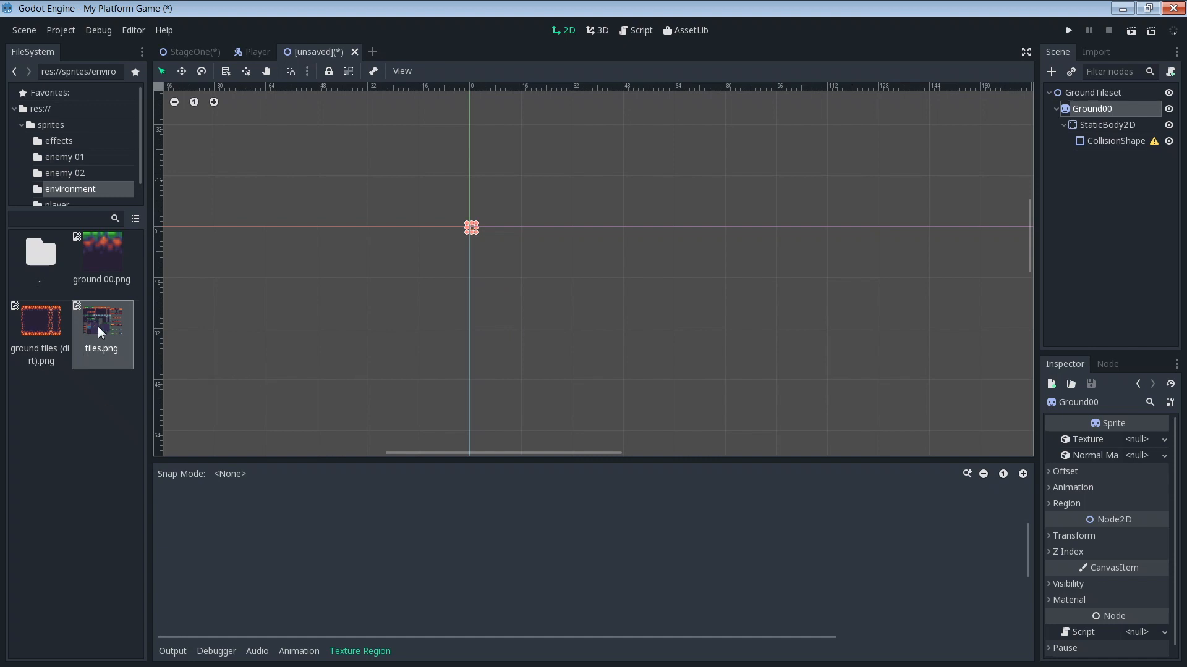
mouse_move(109, 333)
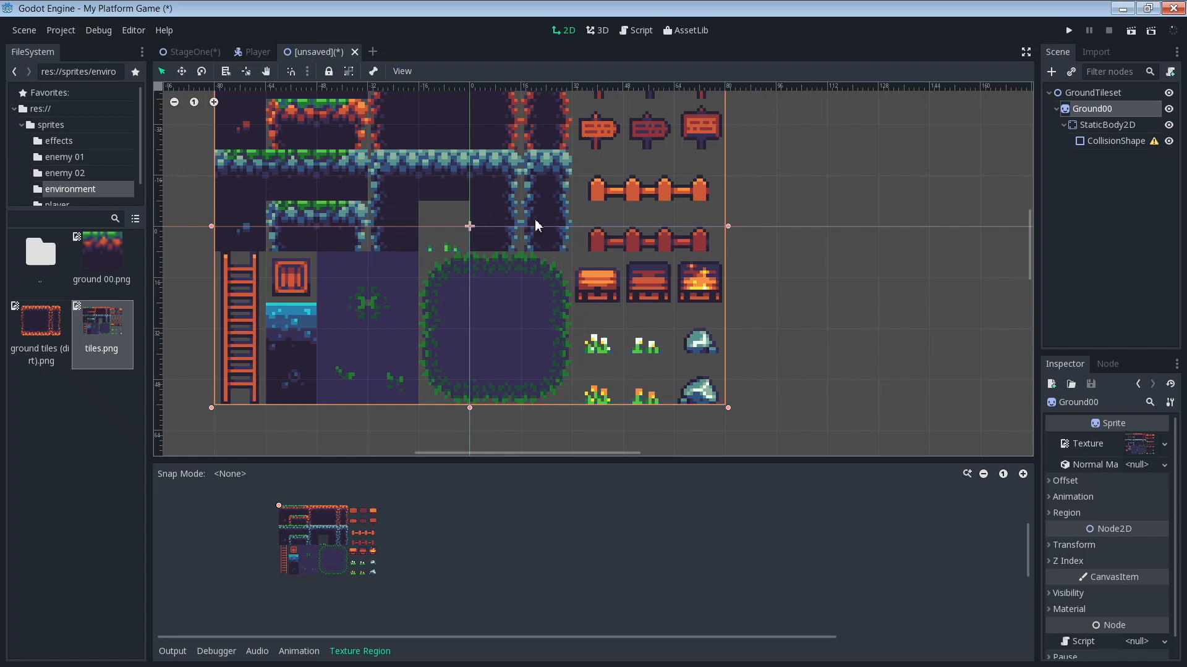
mouse_move(520, 215)
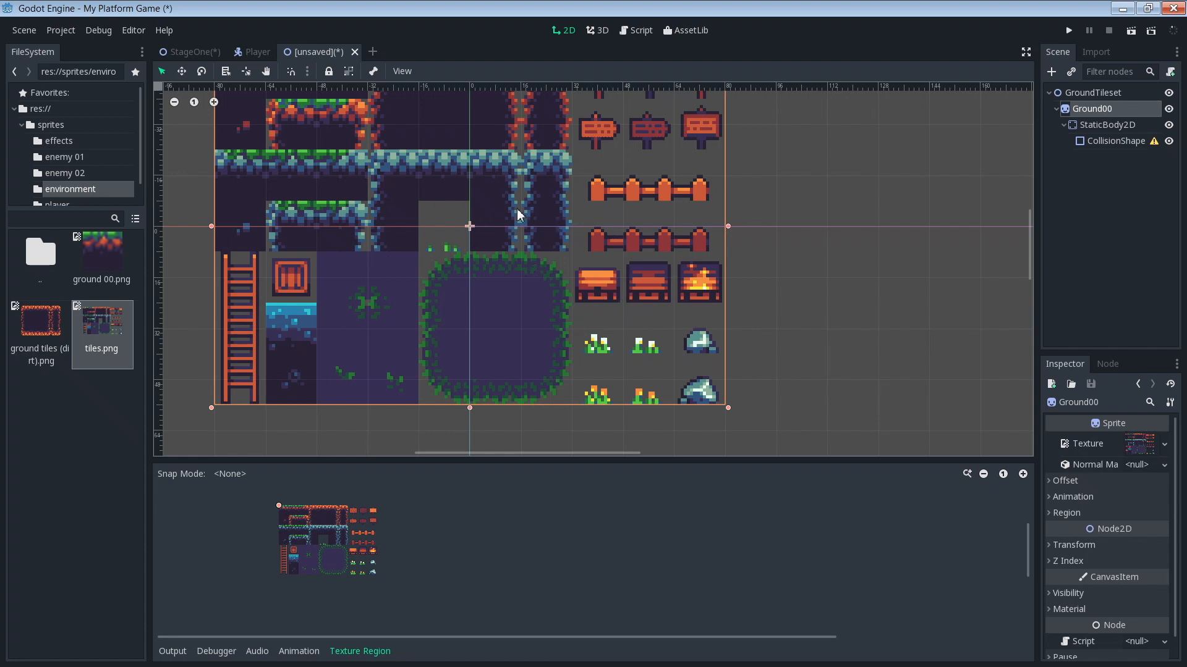
mouse_move(876, 401)
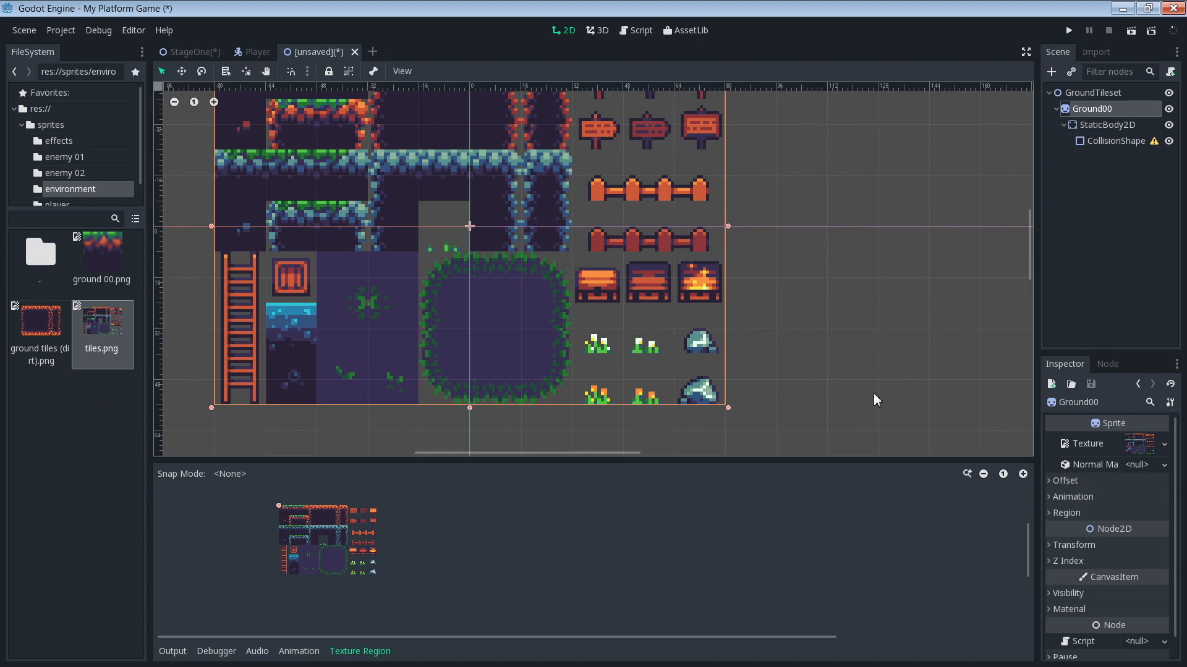
left_click(1066, 512)
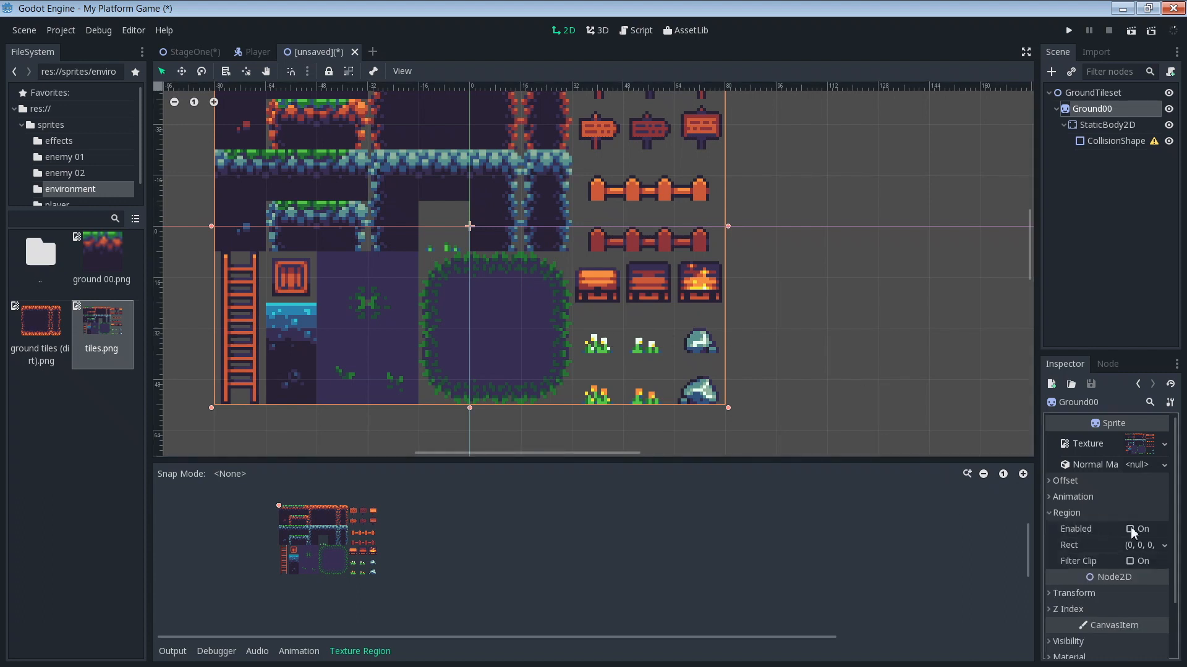
left_click(1130, 529)
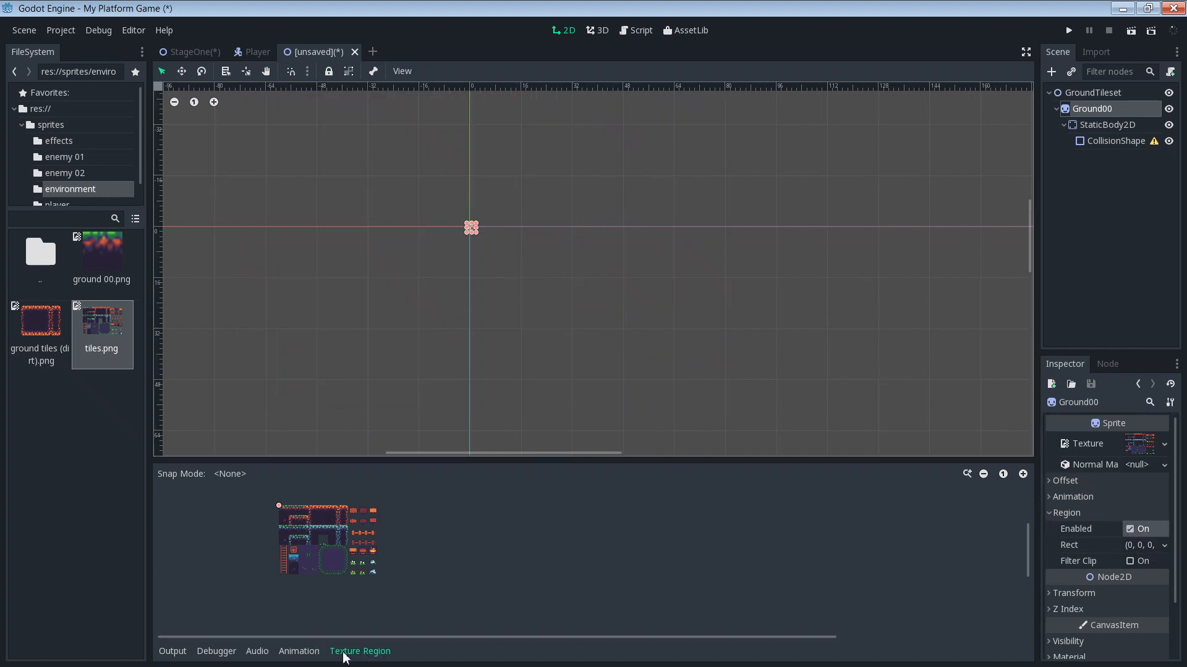
- Set grid snap with 16 px step and pick the top-left ground tile as the region
left_click(171, 652)
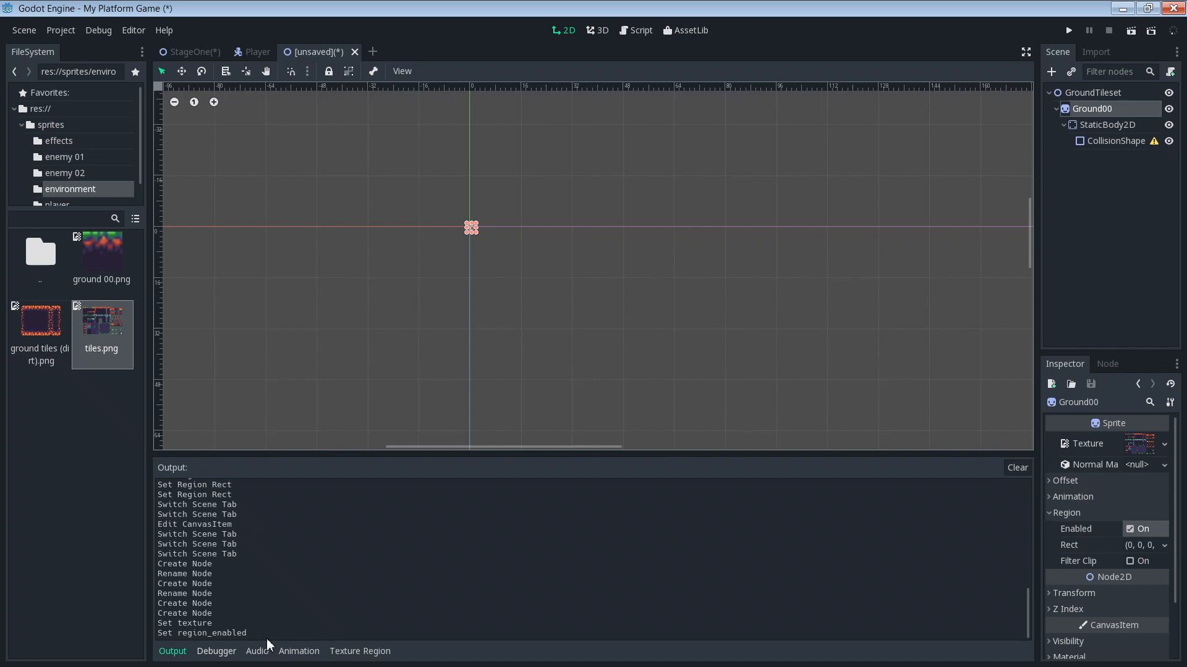
left_click(358, 652)
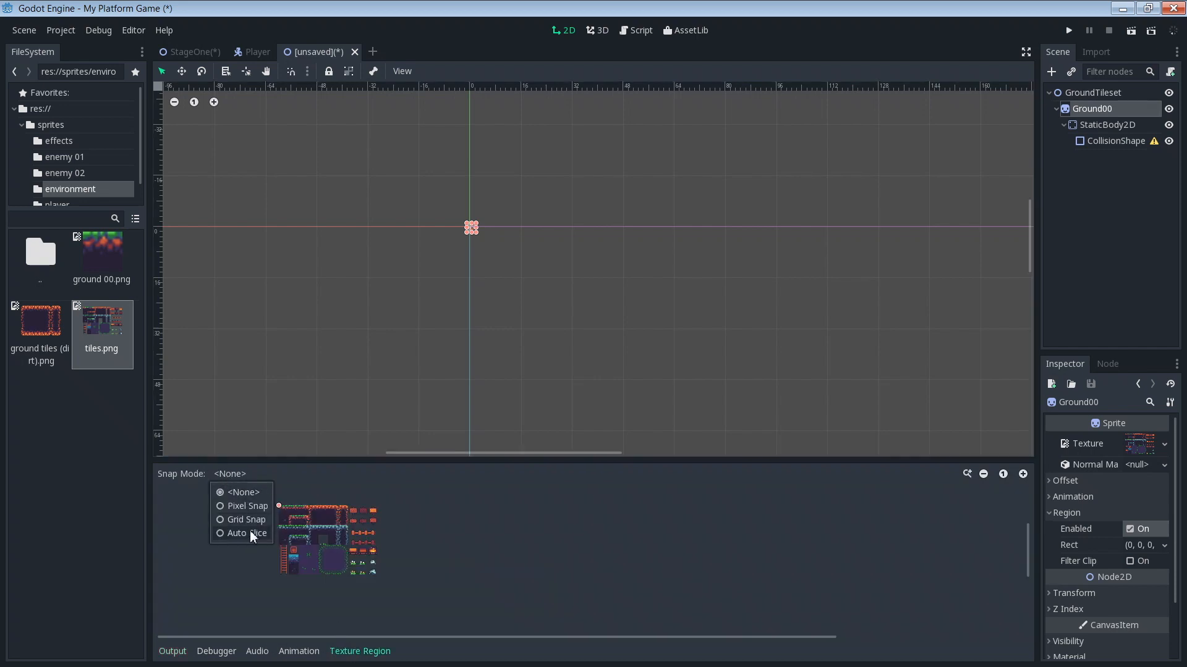
left_click(246, 519)
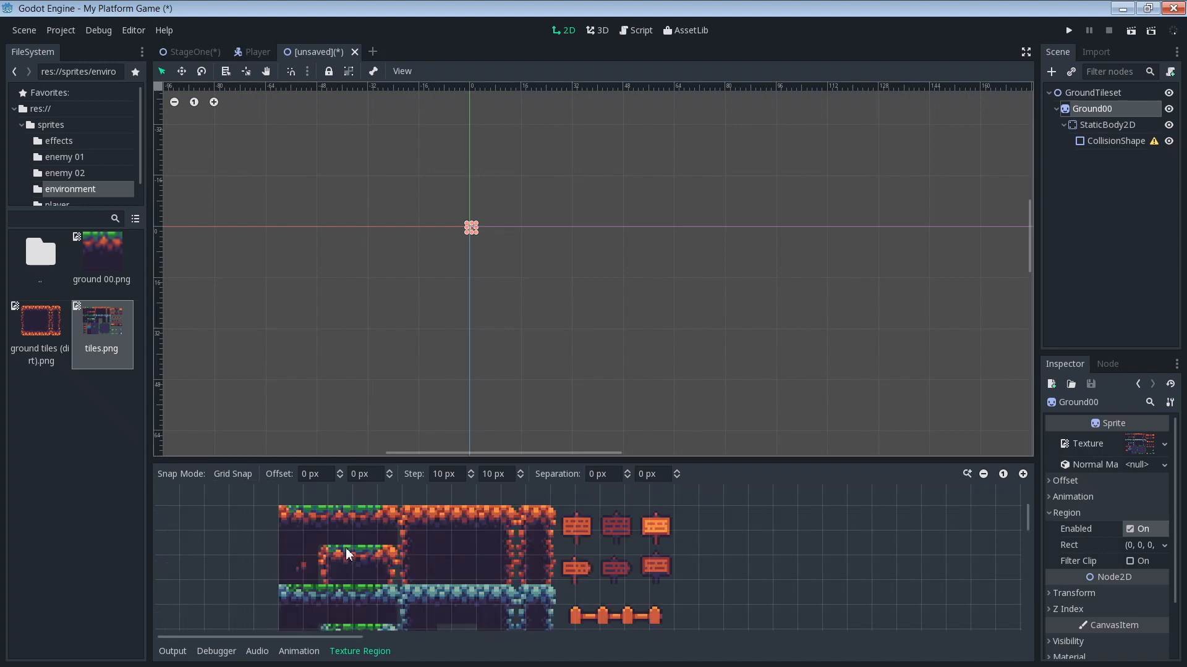
left_click(444, 475)
type("16")
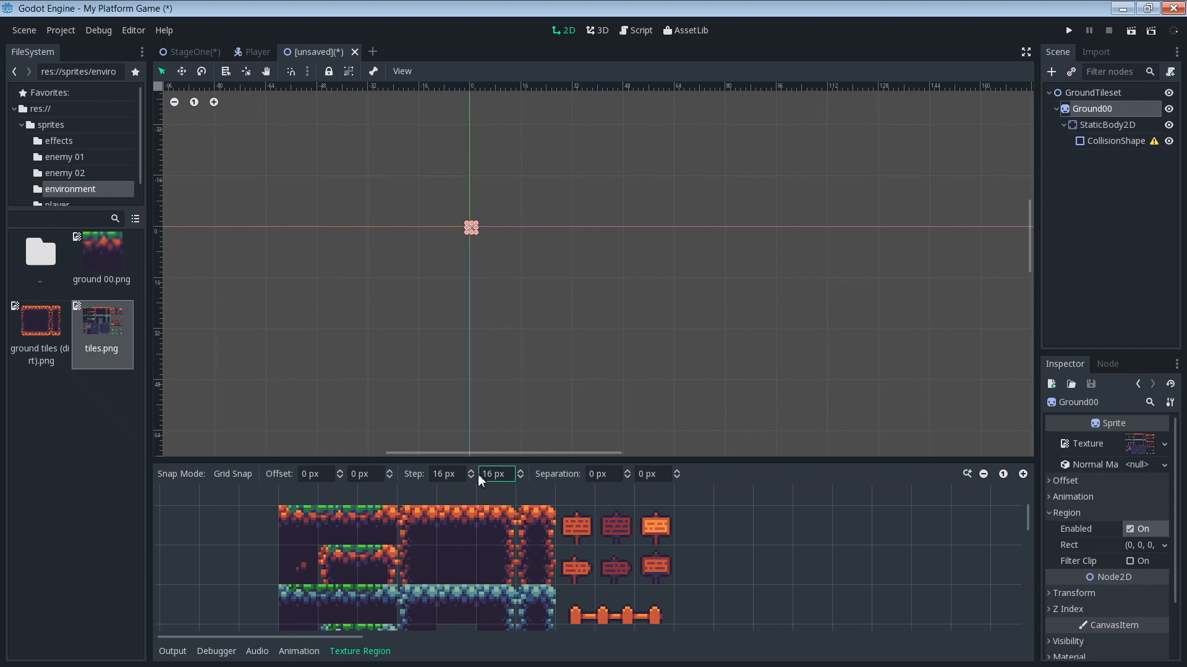
mouse_move(452, 522)
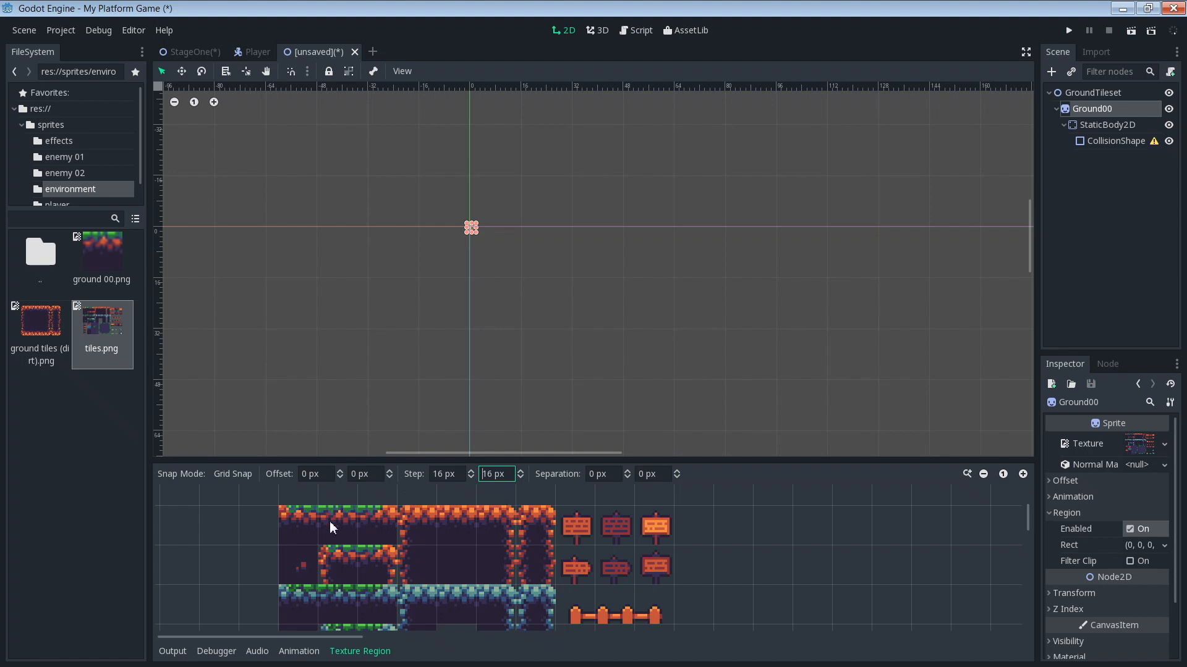
mouse_move(269, 544)
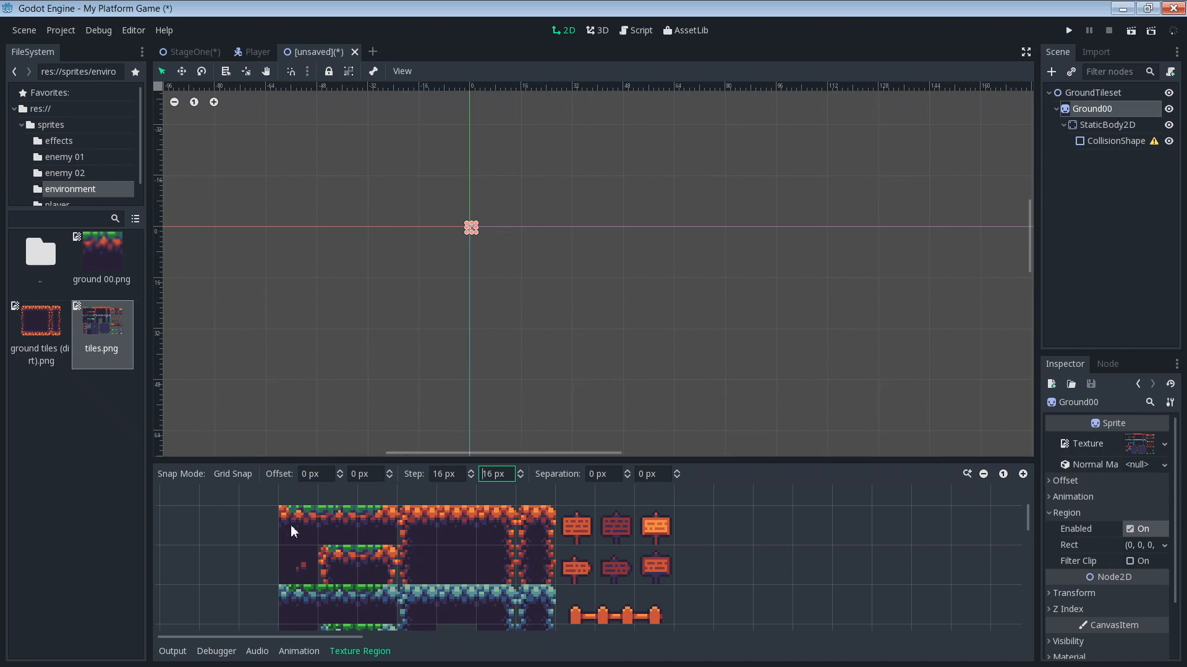
left_click(298, 532)
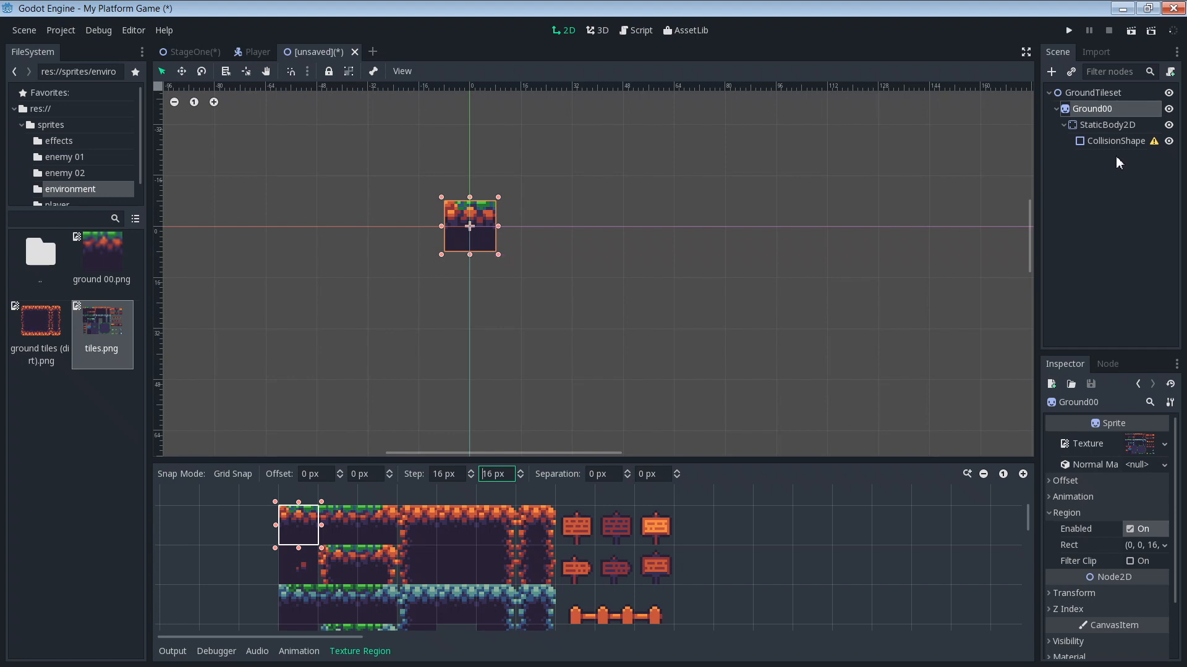
- Give the CollisionShape2D a new RectangleShape2D sized around the tile
left_click(1115, 140)
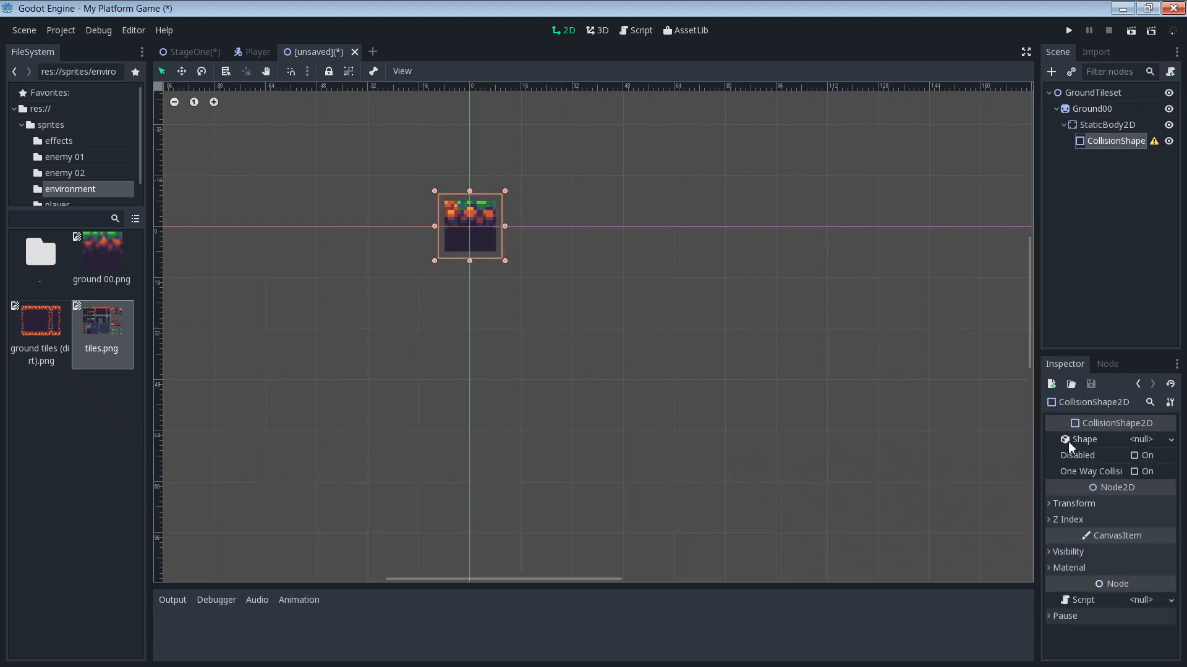
left_click(1151, 438)
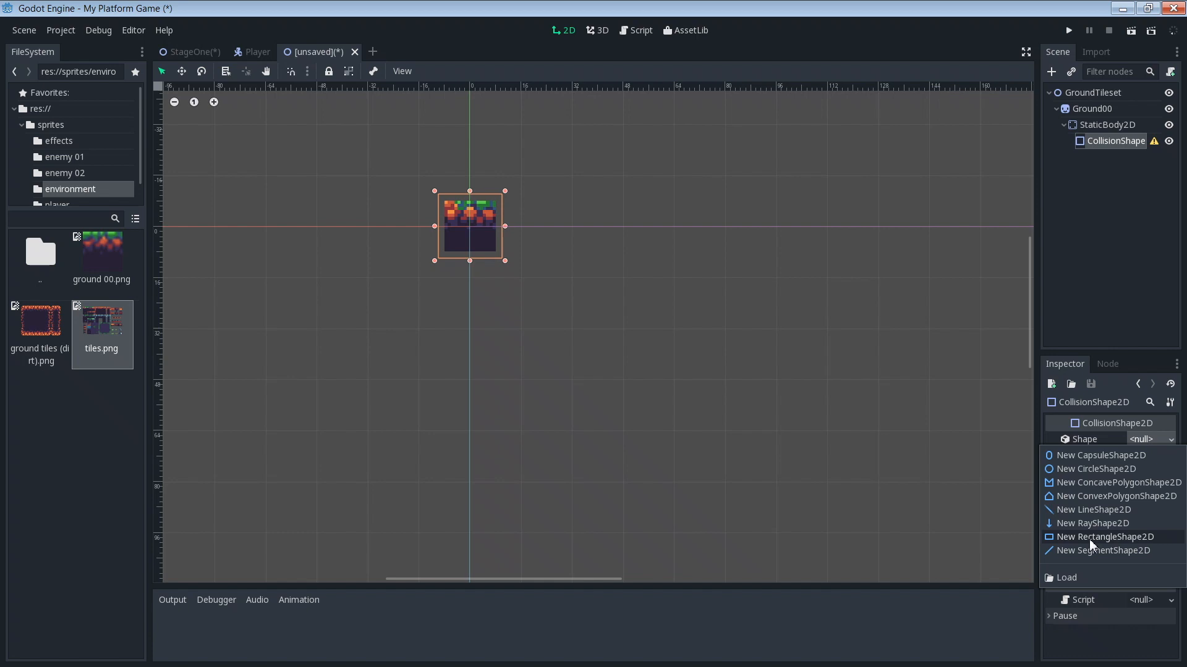
left_click(1105, 537)
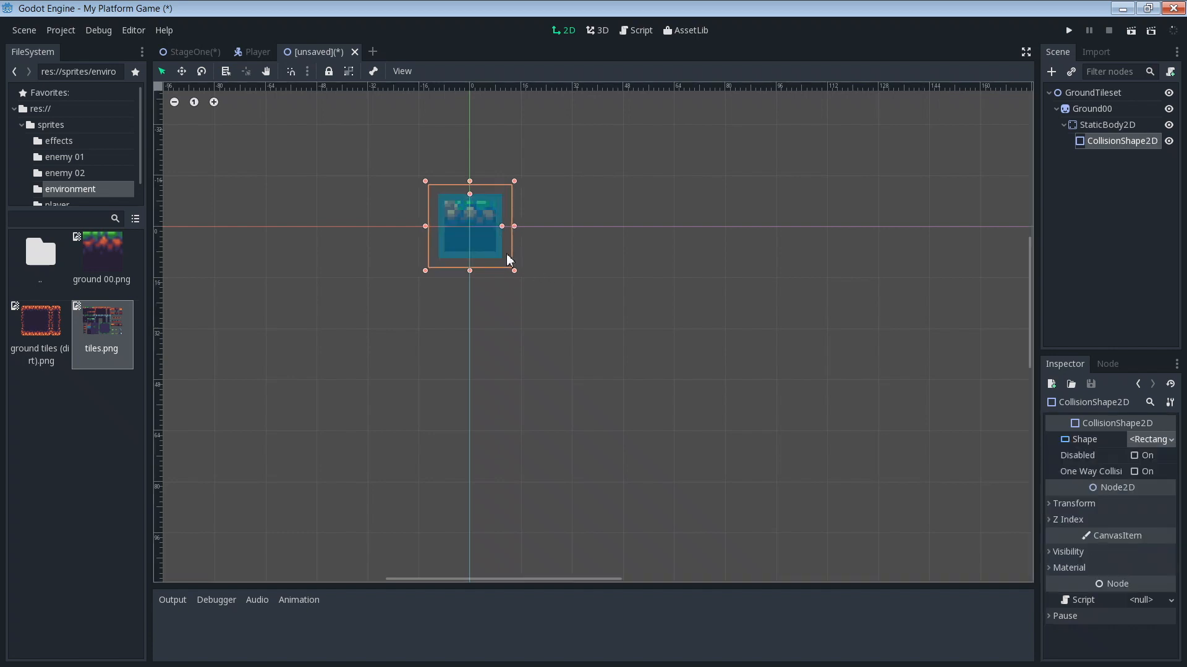
left_click_drag(515, 227, 500, 228)
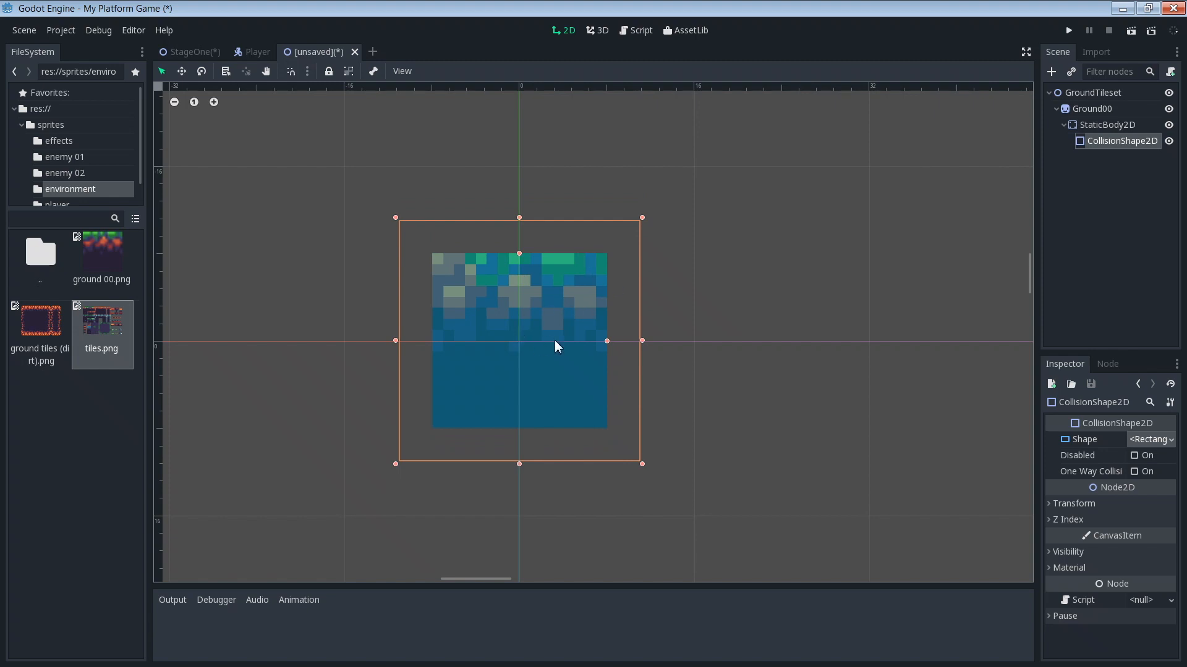
mouse_move(1035, 235)
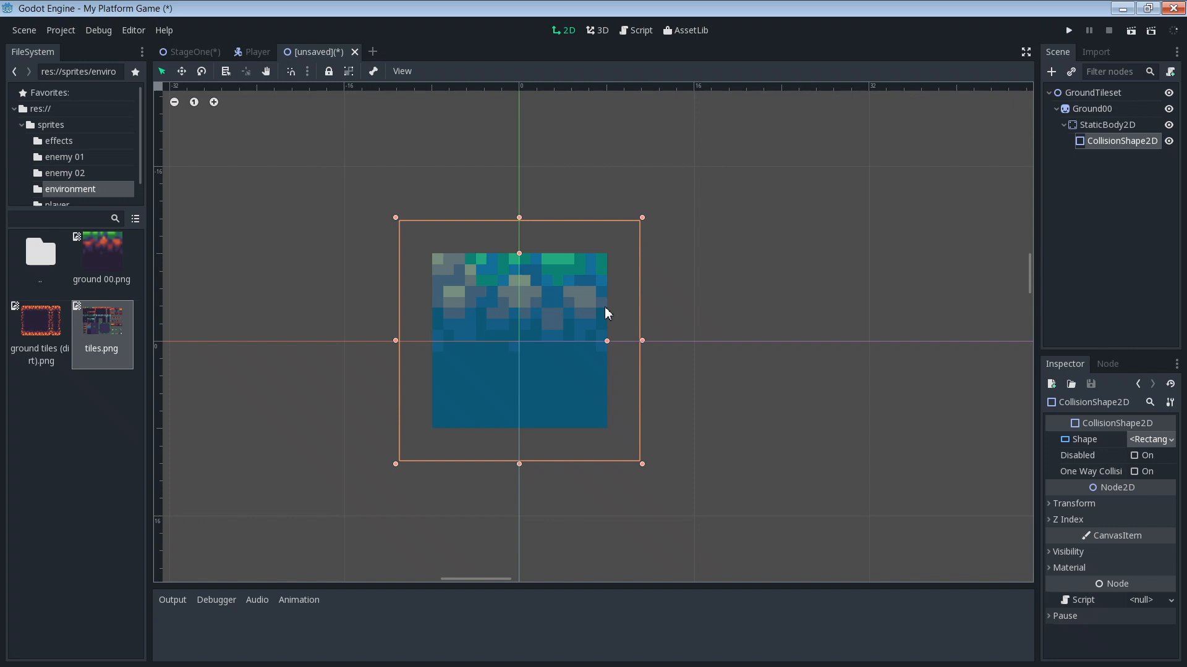
- Make Ground00's children unselectable so the tile picks as one piece
left_click(1110, 124)
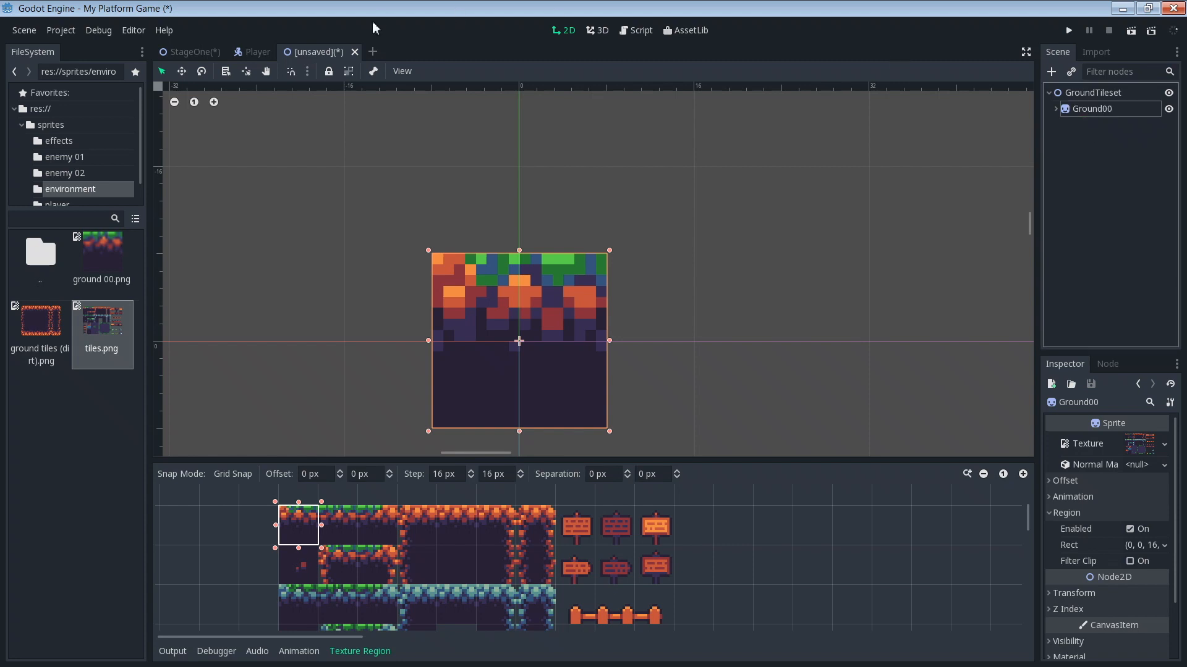
mouse_move(349, 72)
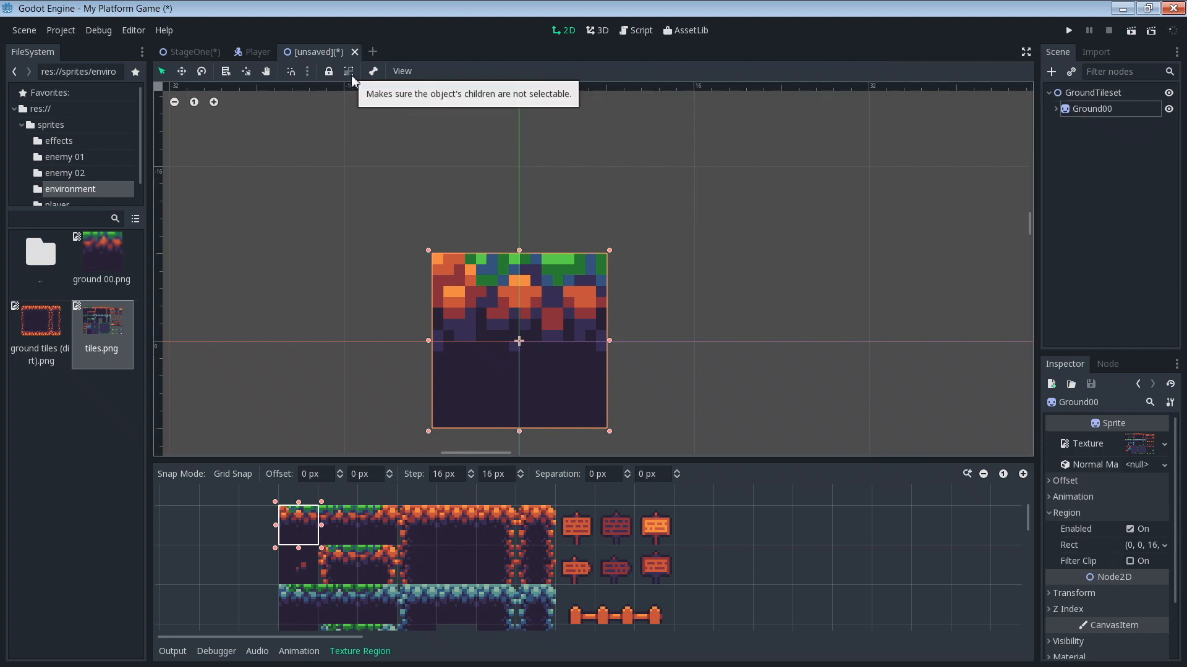
mouse_move(361, 107)
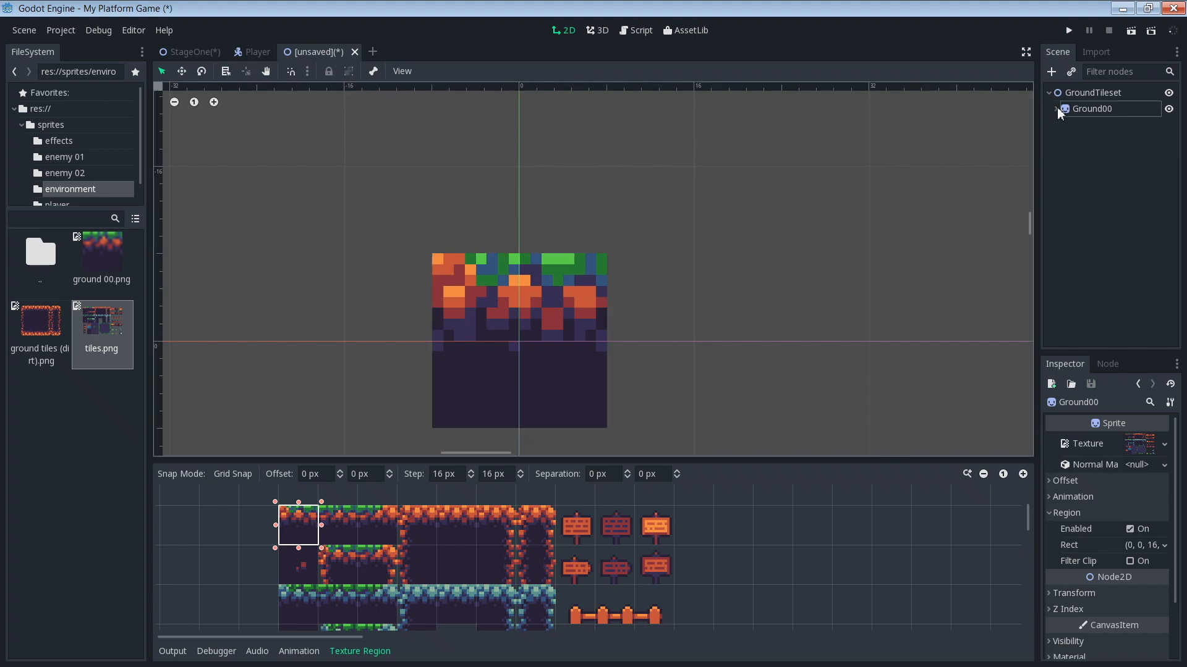
left_click(1090, 109)
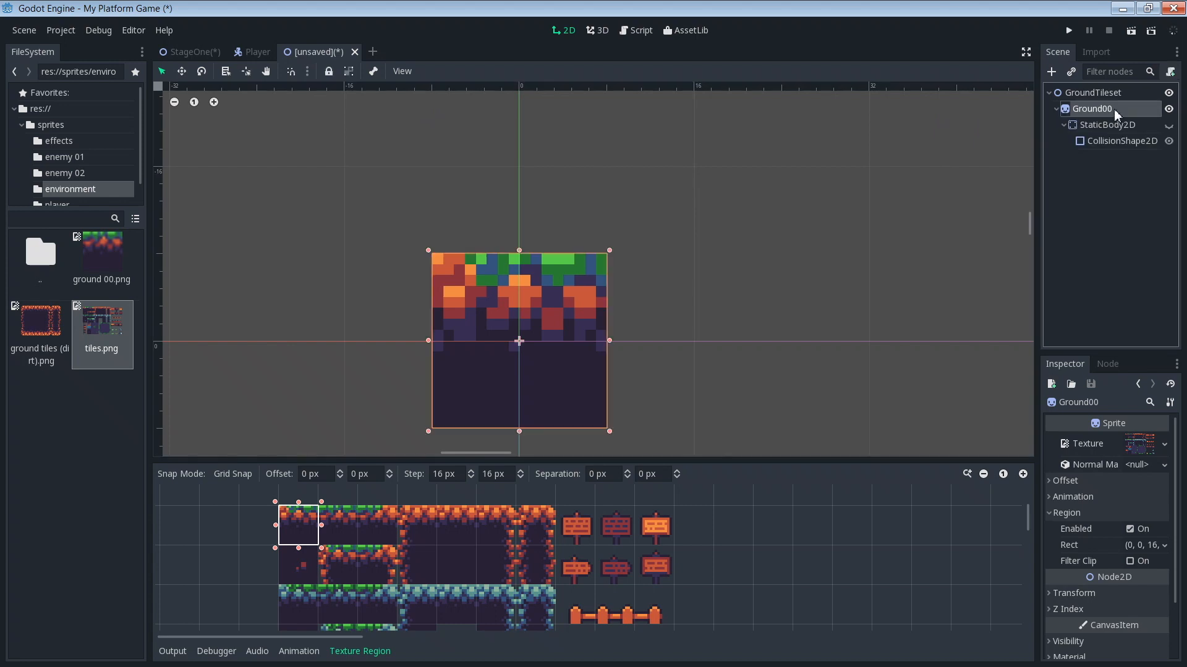
mouse_move(370, 81)
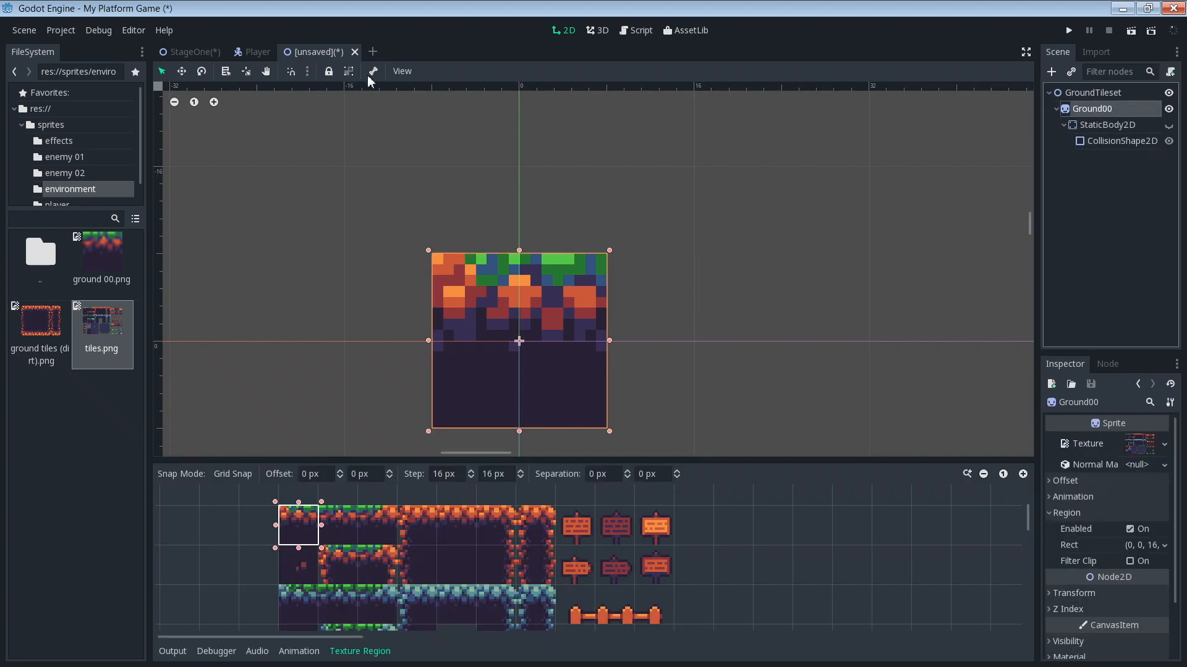
mouse_move(811, 96)
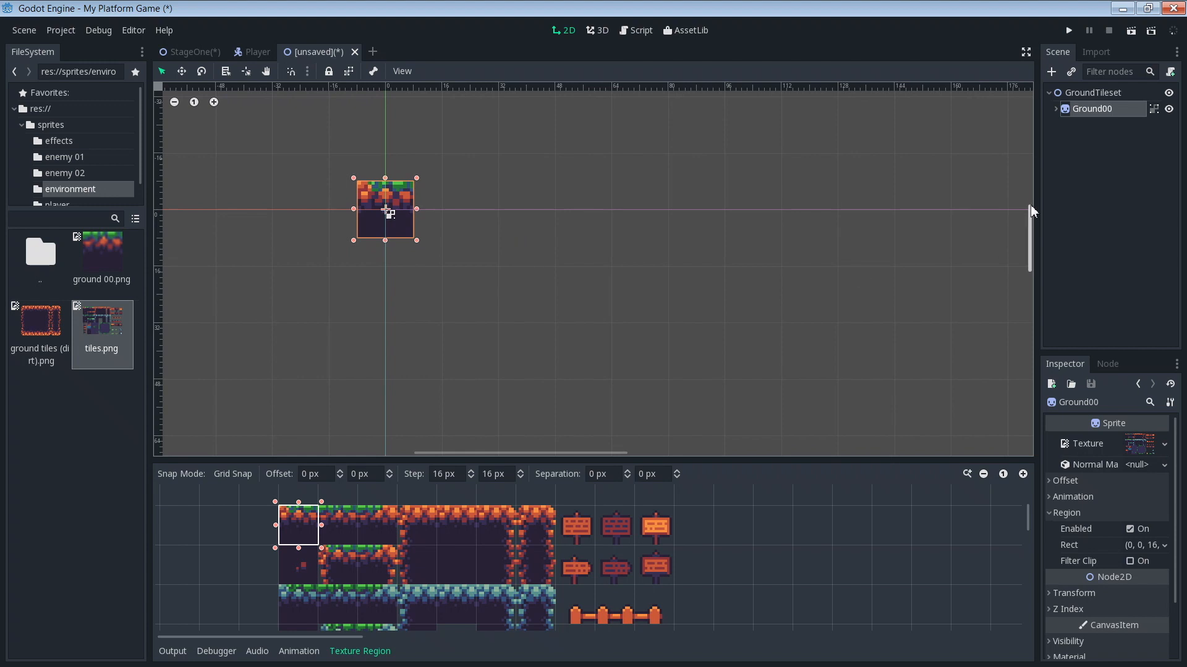
mouse_move(1026, 197)
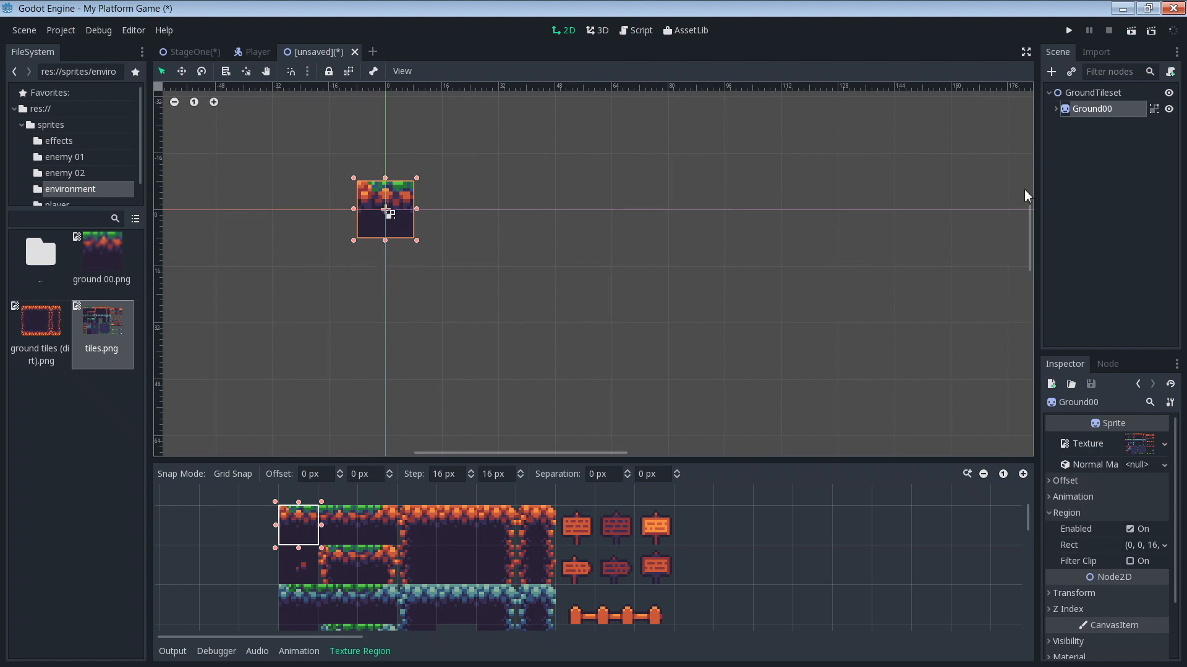
mouse_move(388, 557)
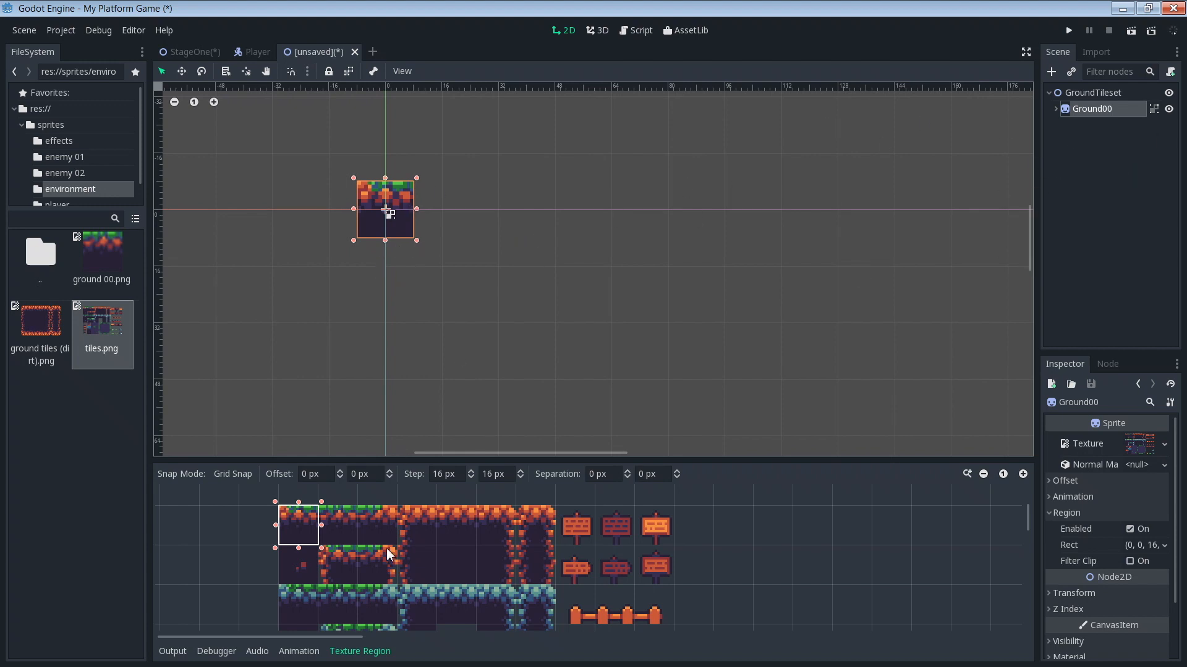
mouse_move(660, 519)
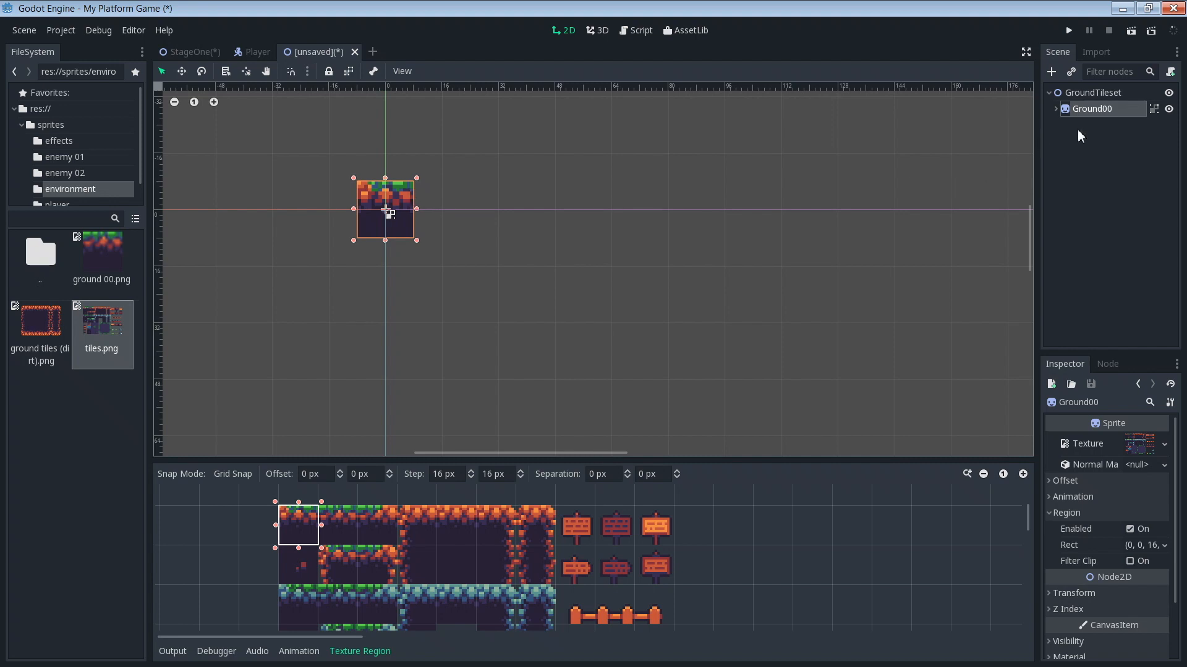
- Duplicate Ground00 as Ground01 and position the copy to its right
right_click(1091, 109)
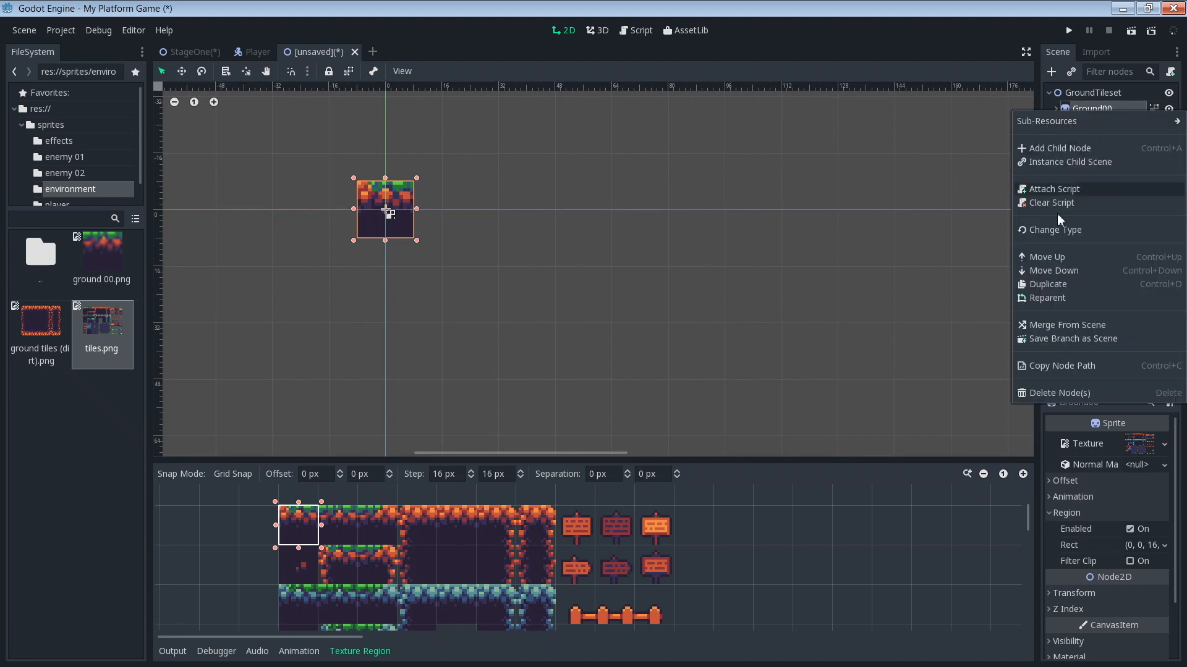
mouse_move(1050, 294)
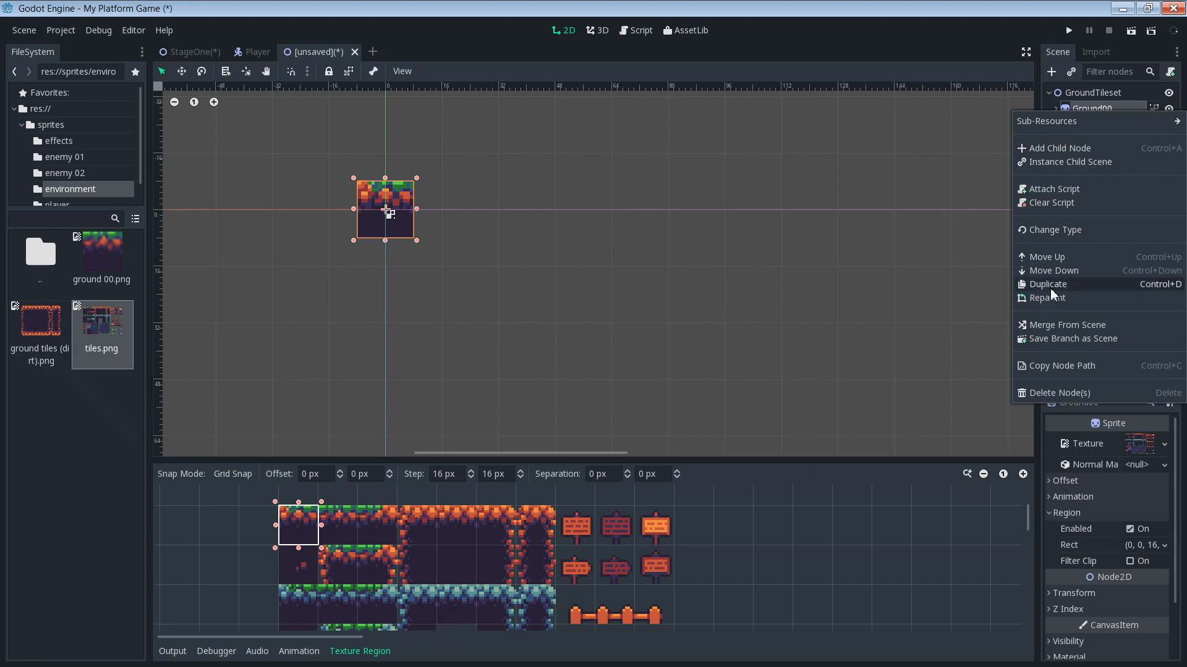
mouse_move(520, 189)
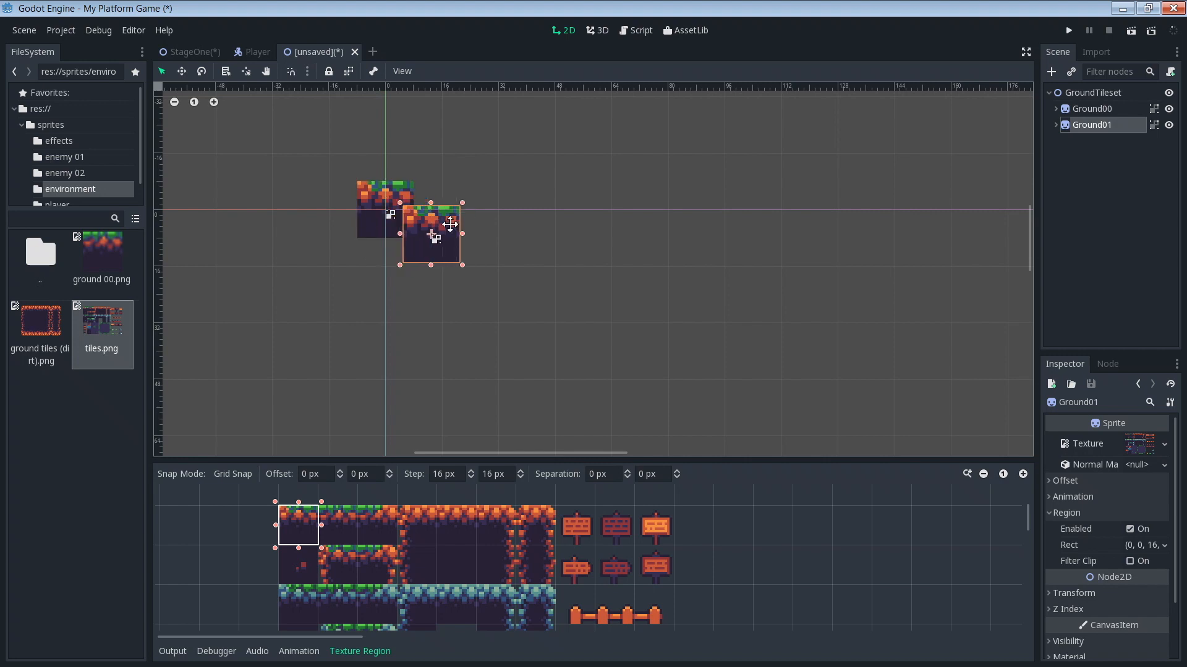
left_click_drag(450, 235, 538, 212)
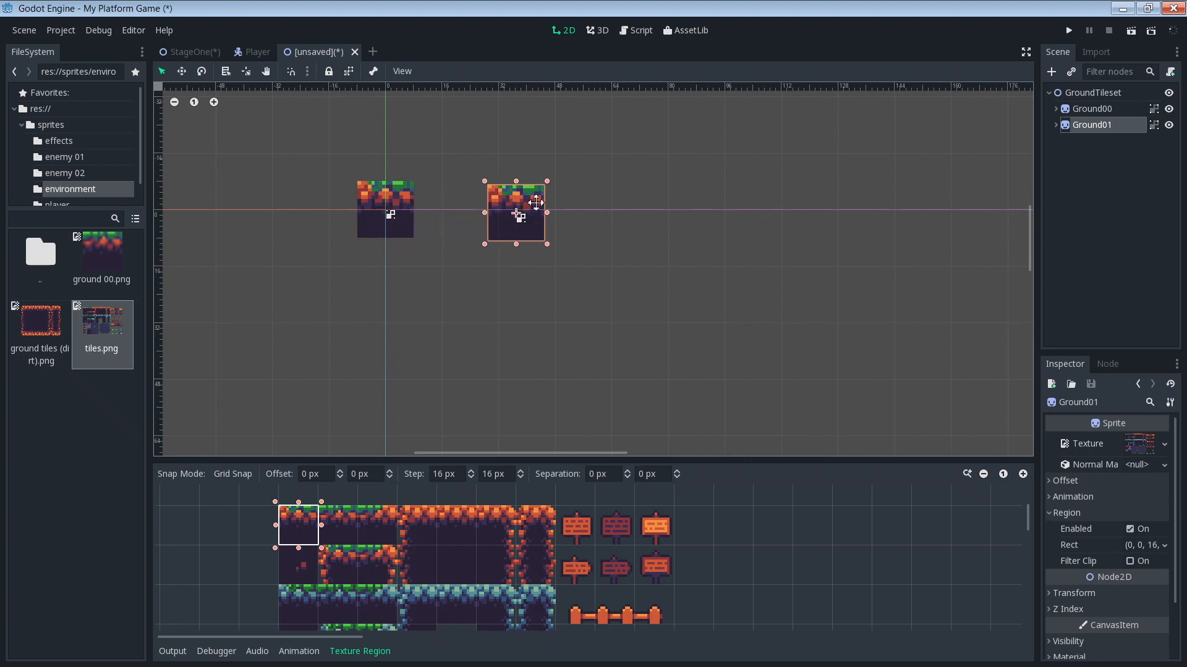
mouse_move(462, 240)
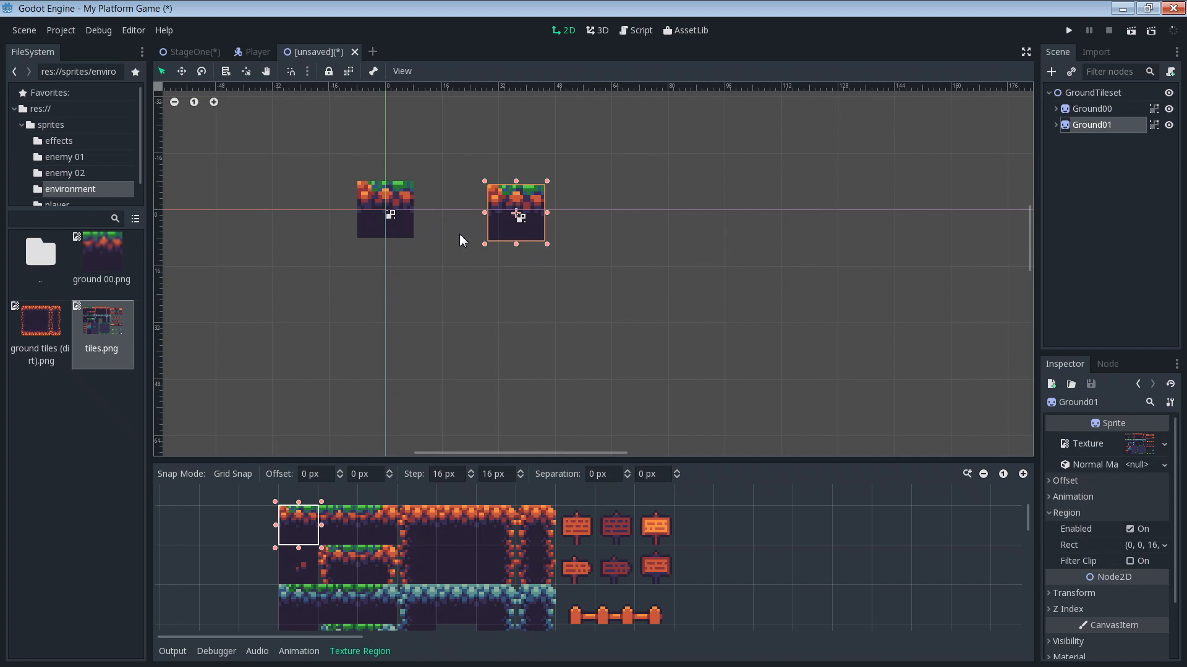
mouse_move(952, 187)
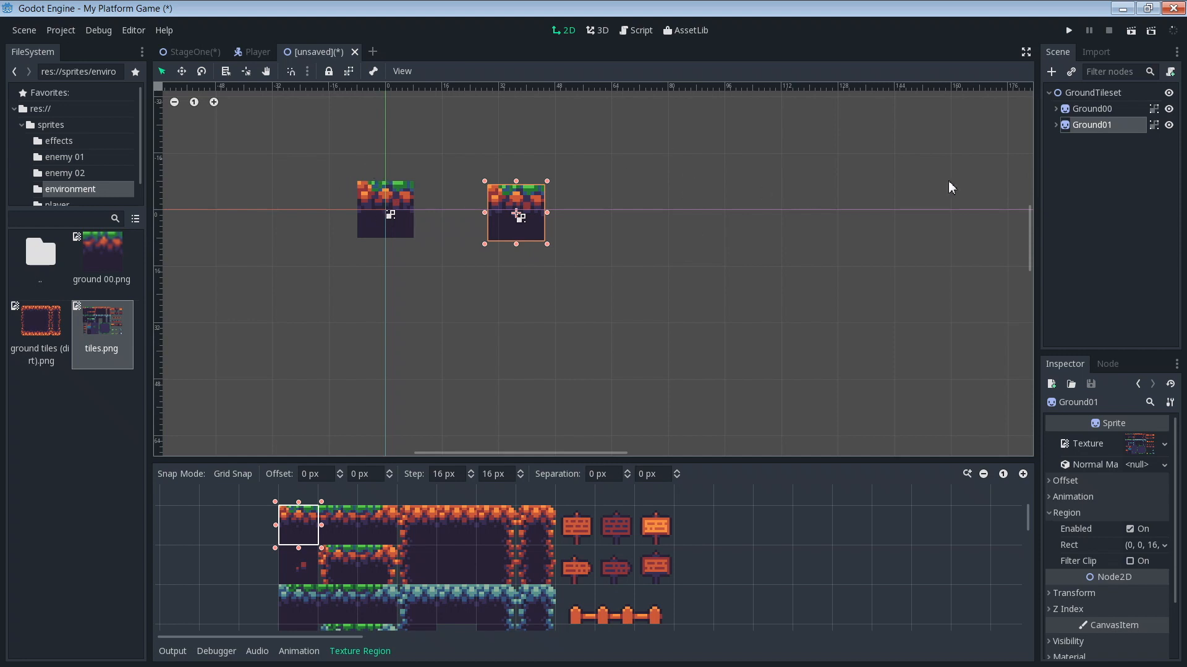
mouse_move(1127, 123)
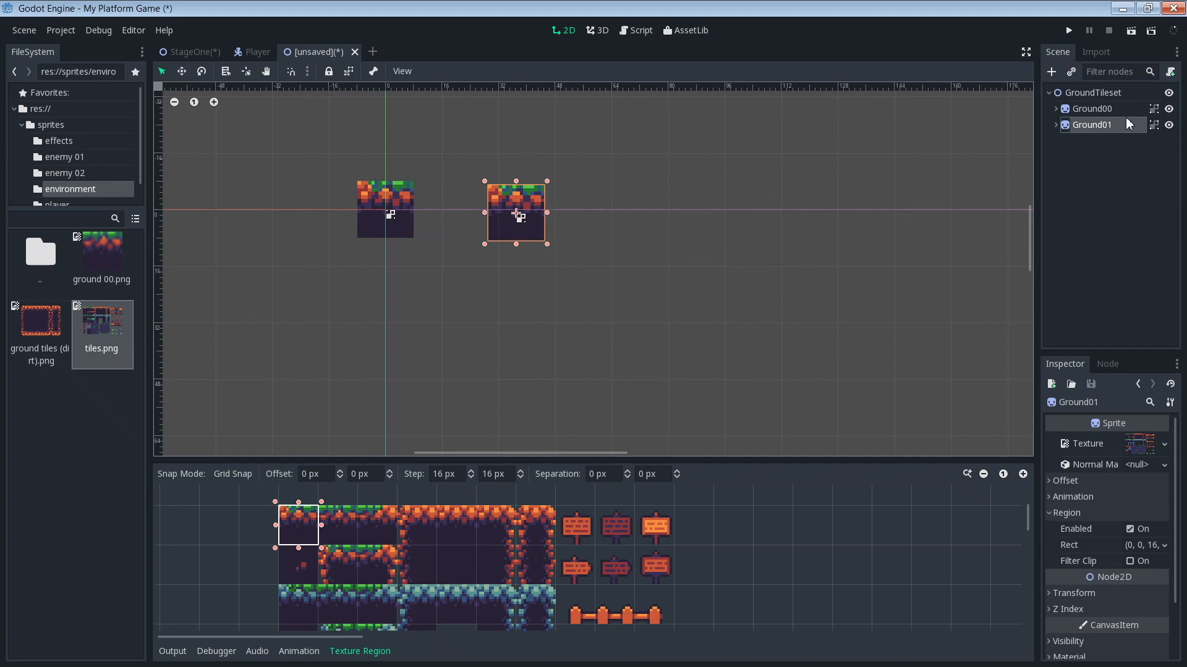
left_click_drag(518, 214, 494, 207)
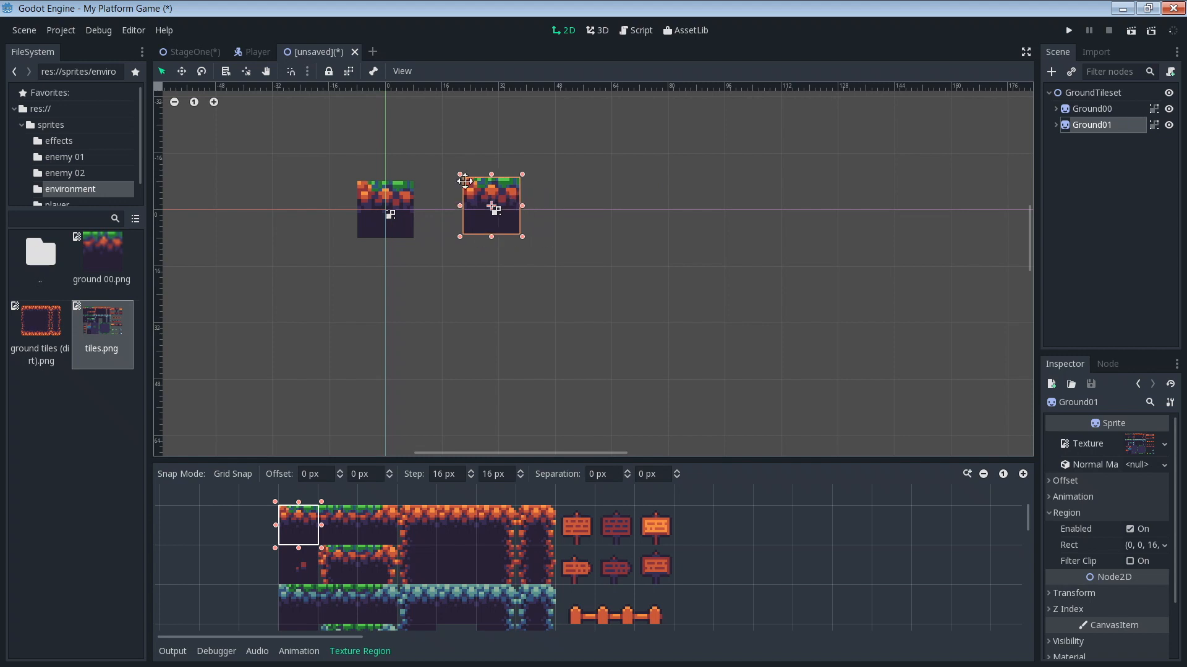
left_click_drag(492, 206, 535, 213)
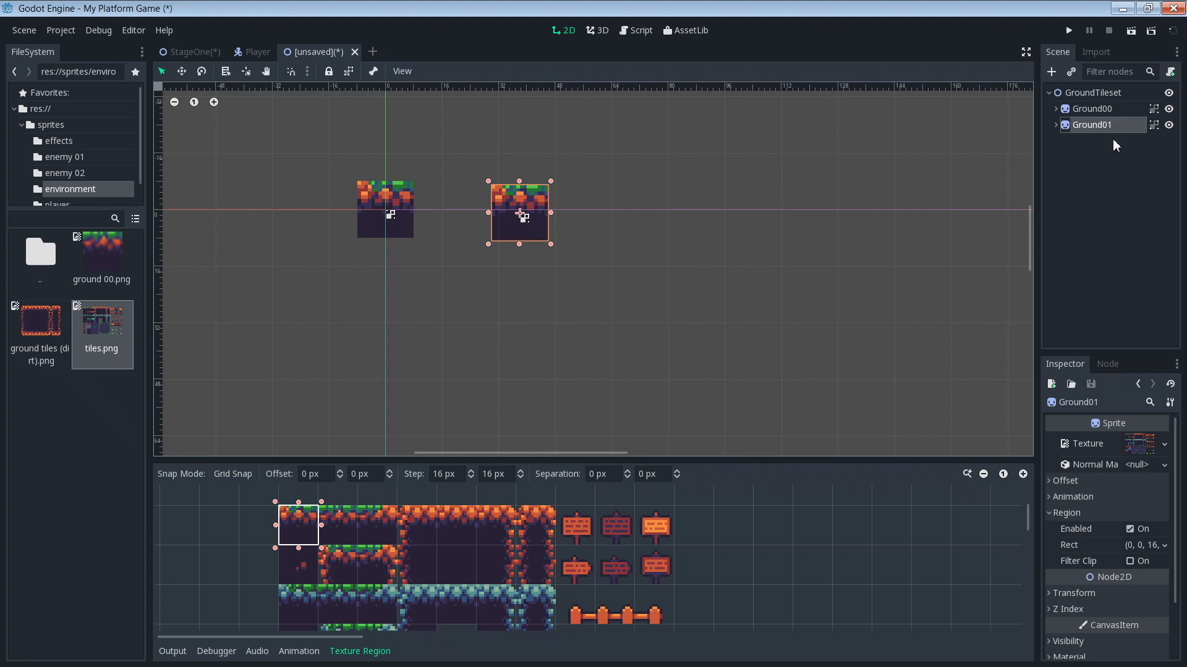
mouse_move(454, 226)
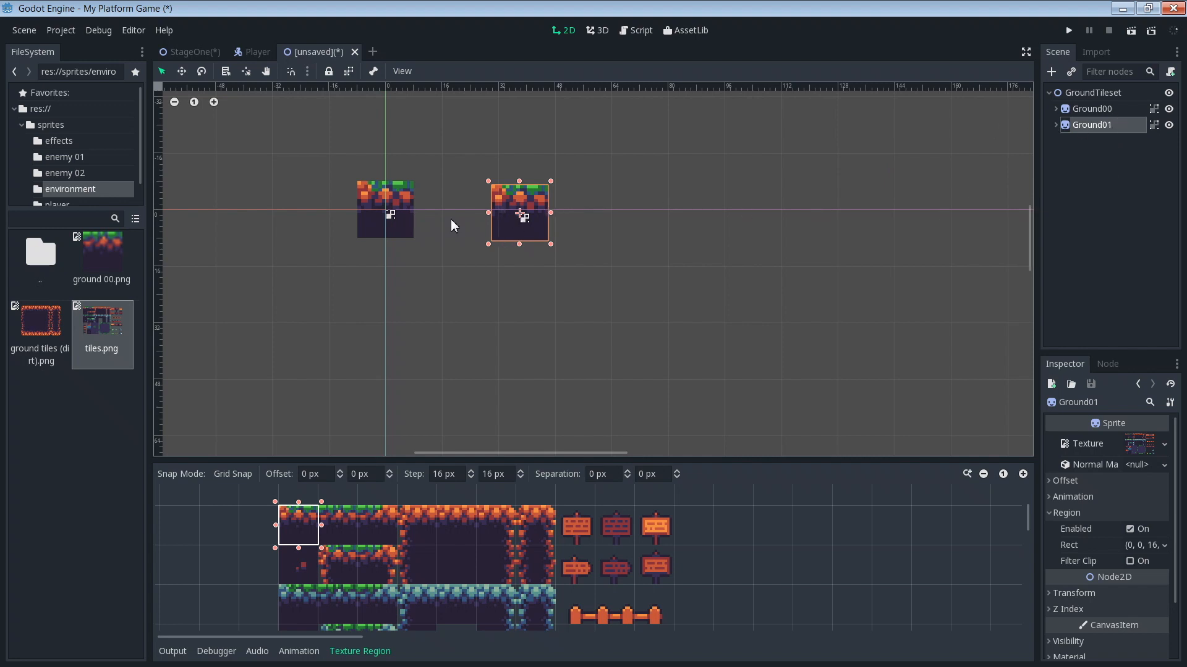
left_click_drag(520, 213, 496, 200)
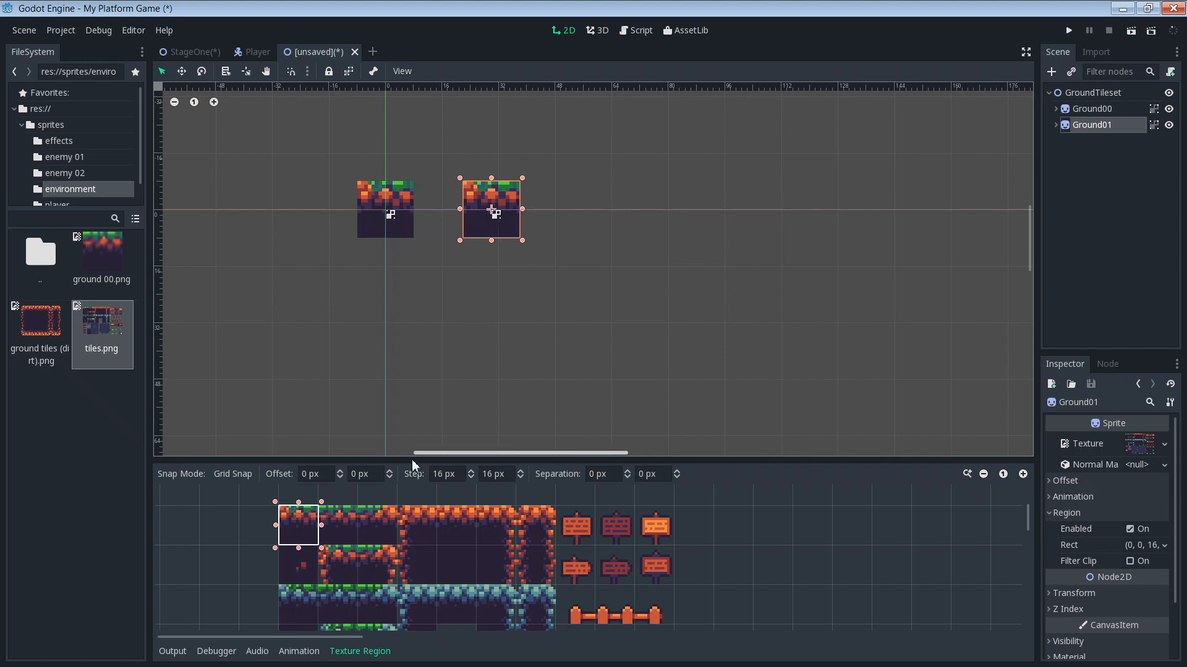
mouse_move(1004, 214)
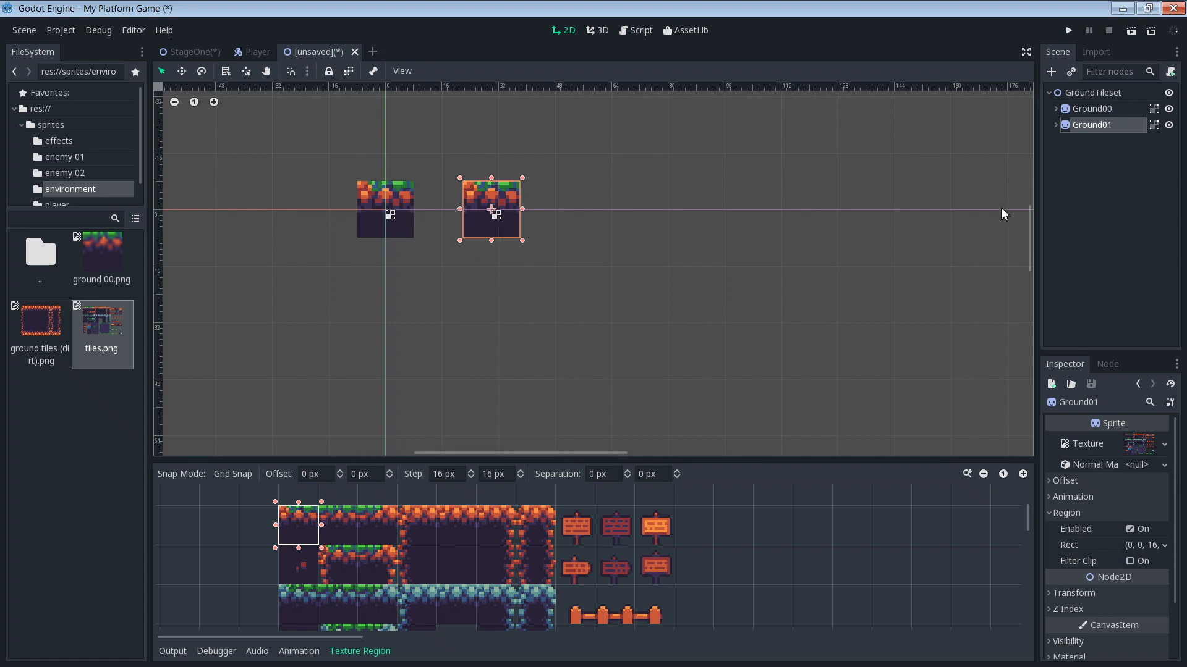
mouse_move(311, 556)
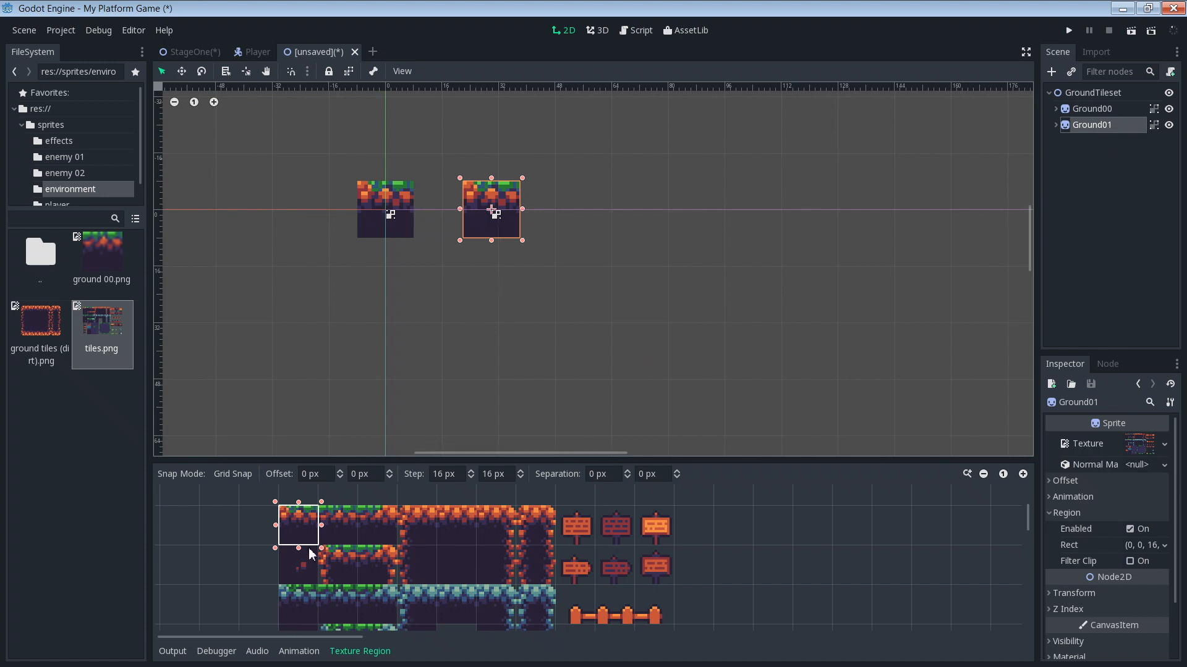
mouse_move(280, 522)
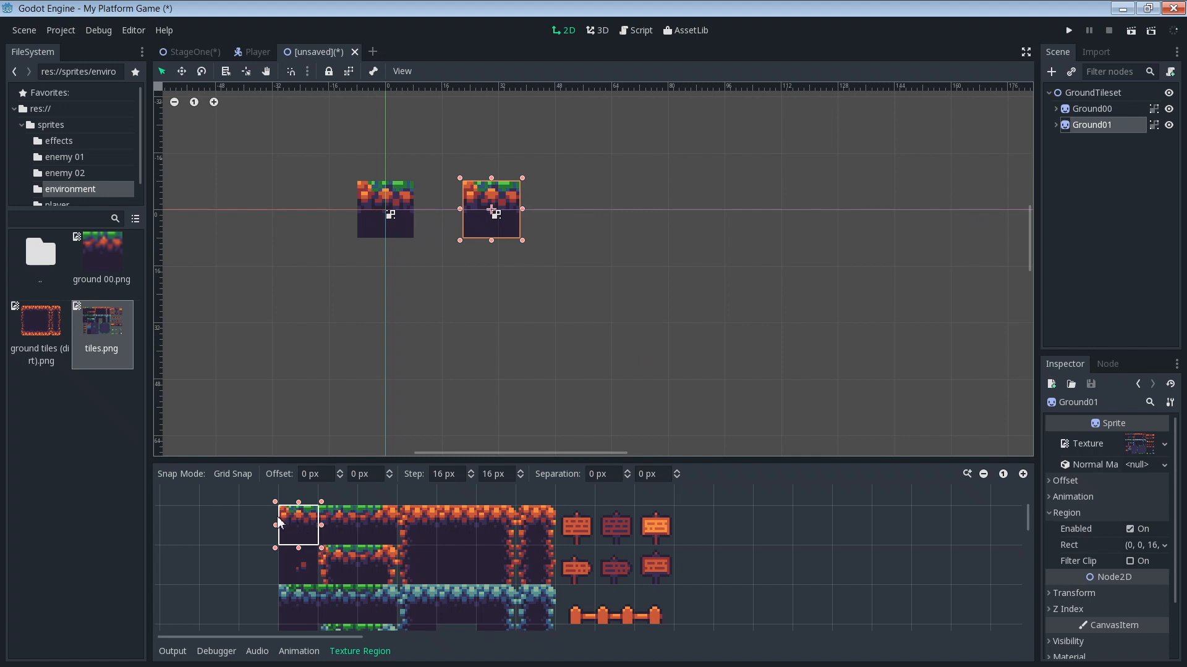
mouse_move(330, 519)
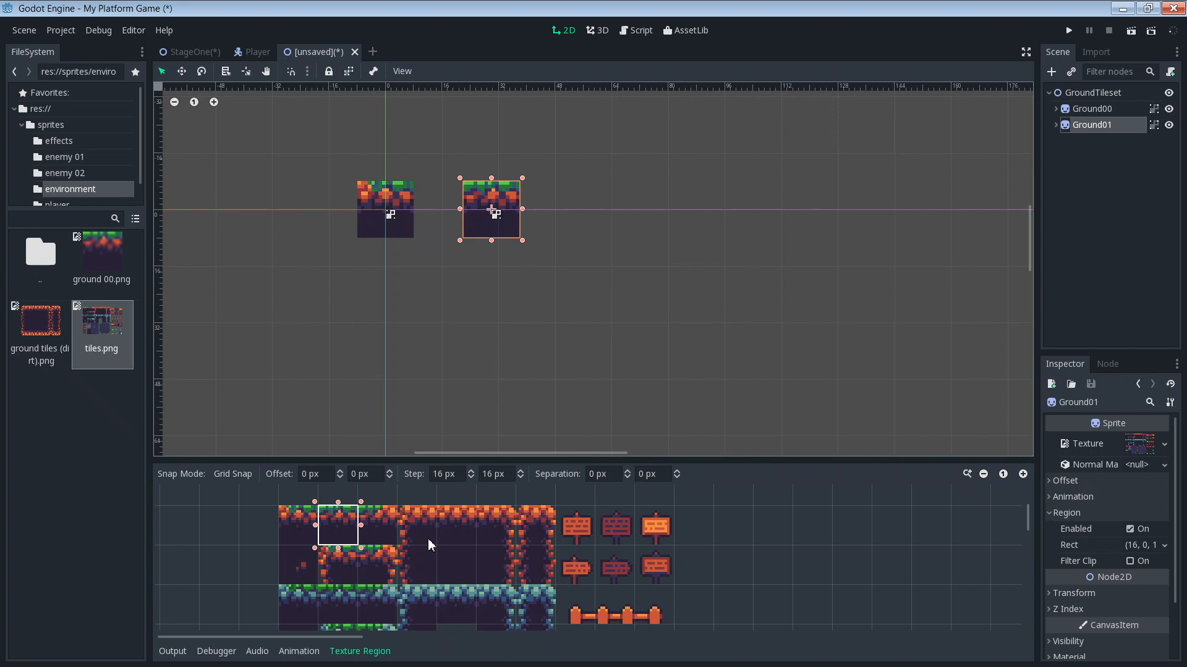
mouse_move(512, 202)
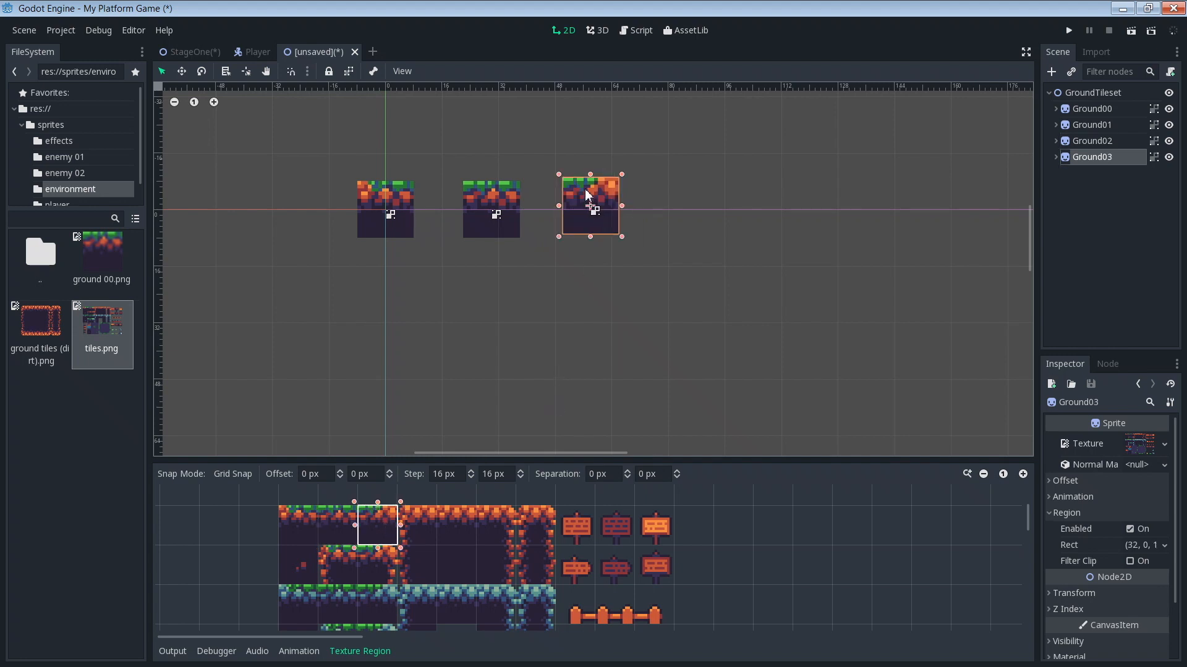
- Duplicate more tiles into the grid up to Ground13, giving the last one the pillar tile region
left_click_drag(591, 207, 400, 368)
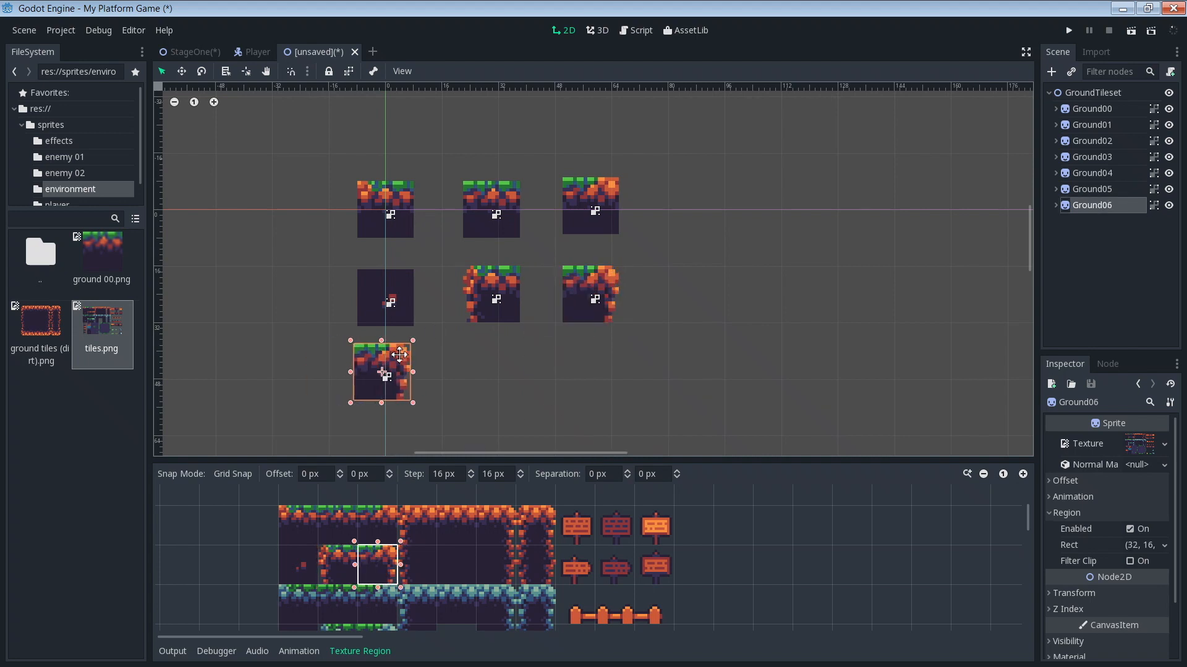
scroll("down", 3)
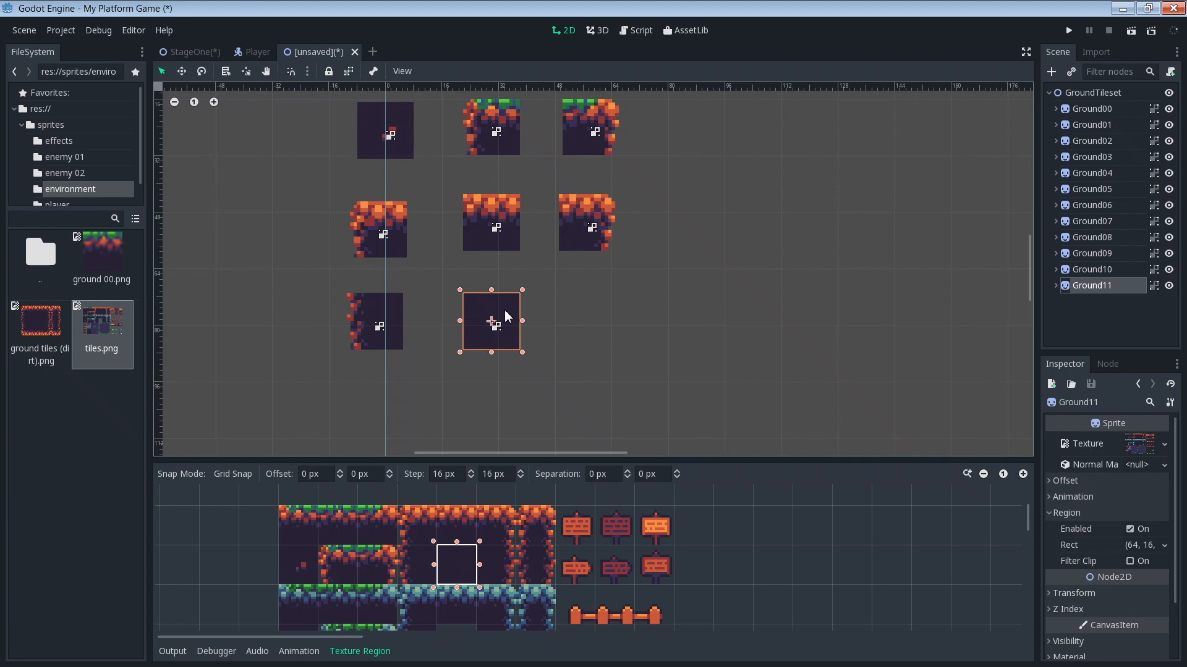
left_click_drag(490, 321, 592, 318)
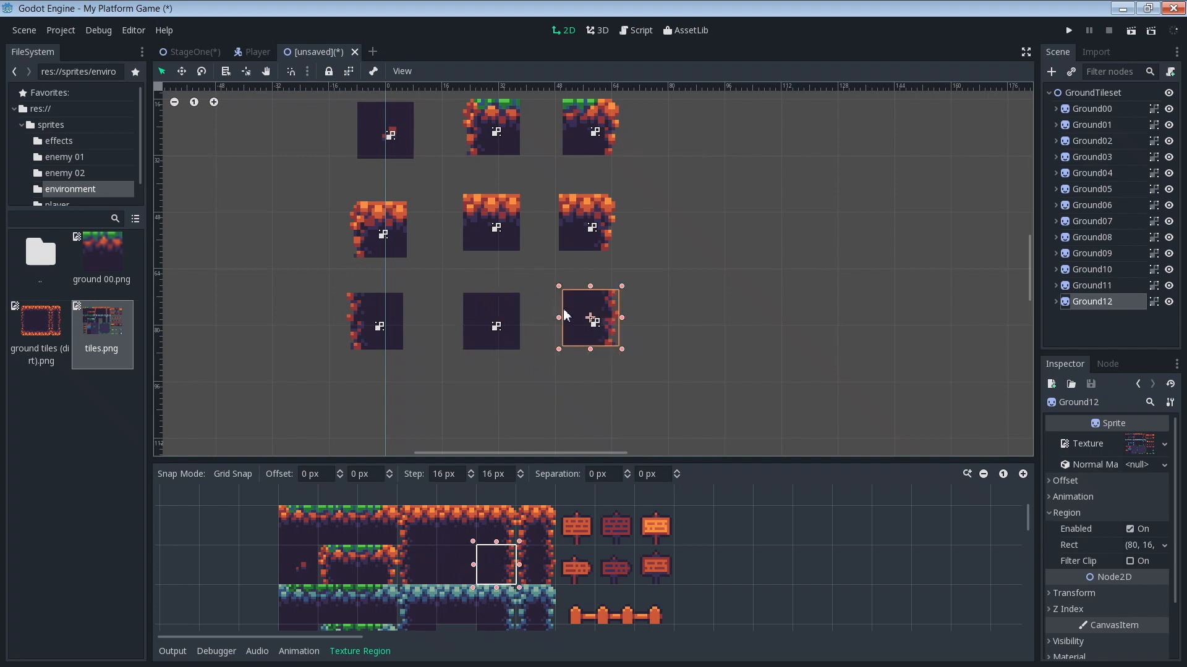
left_click_drag(591, 319, 380, 407)
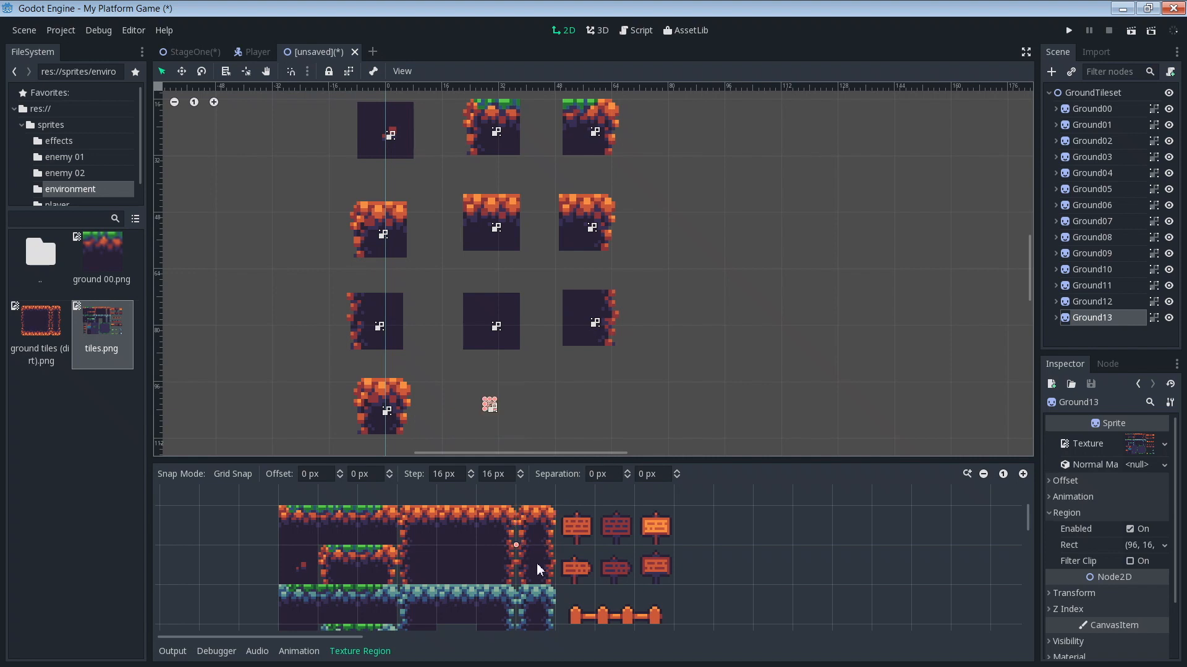
left_click(536, 568)
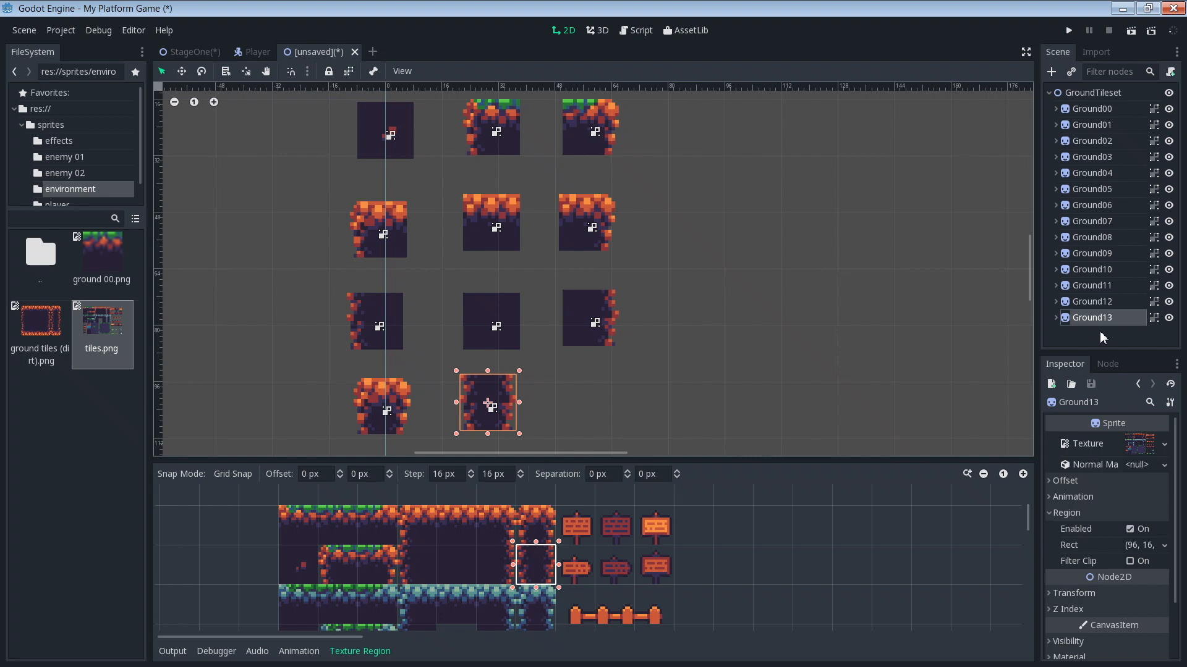
mouse_move(1103, 92)
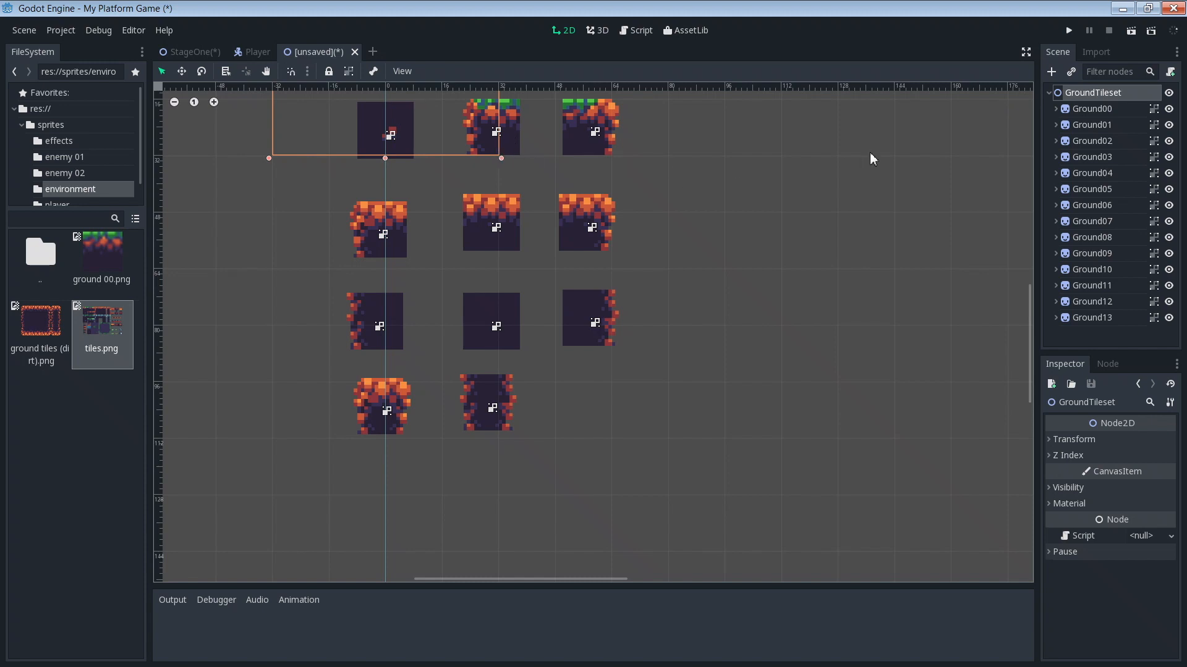
mouse_move(242, 84)
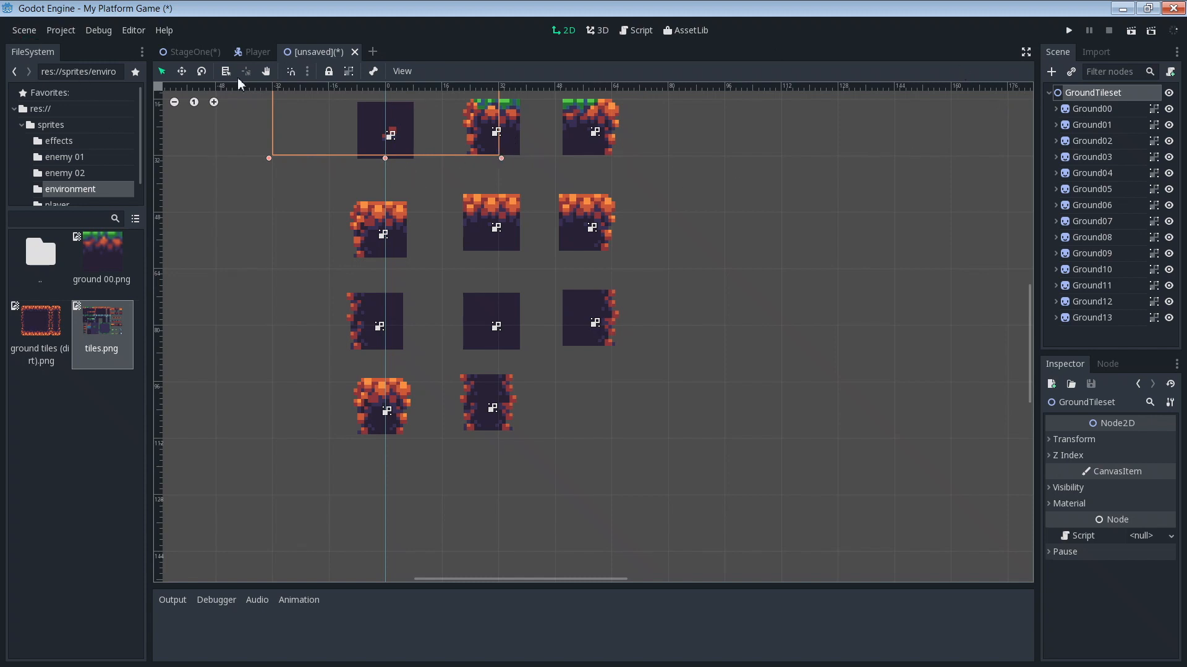
mouse_move(25, 31)
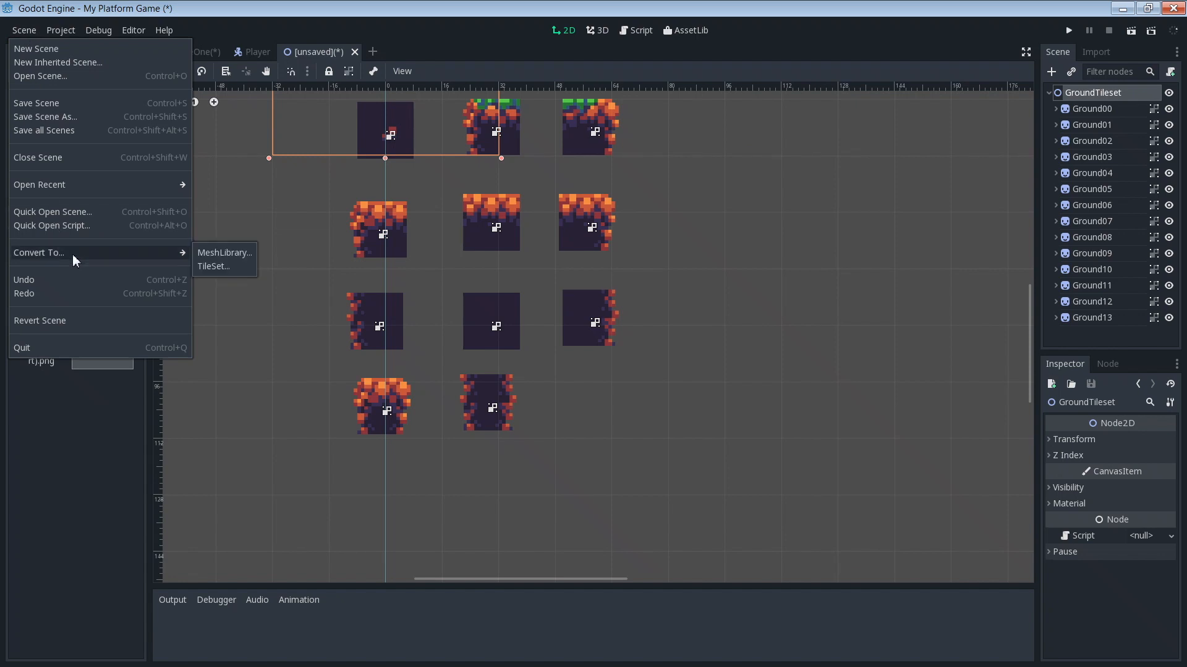
mouse_move(212, 267)
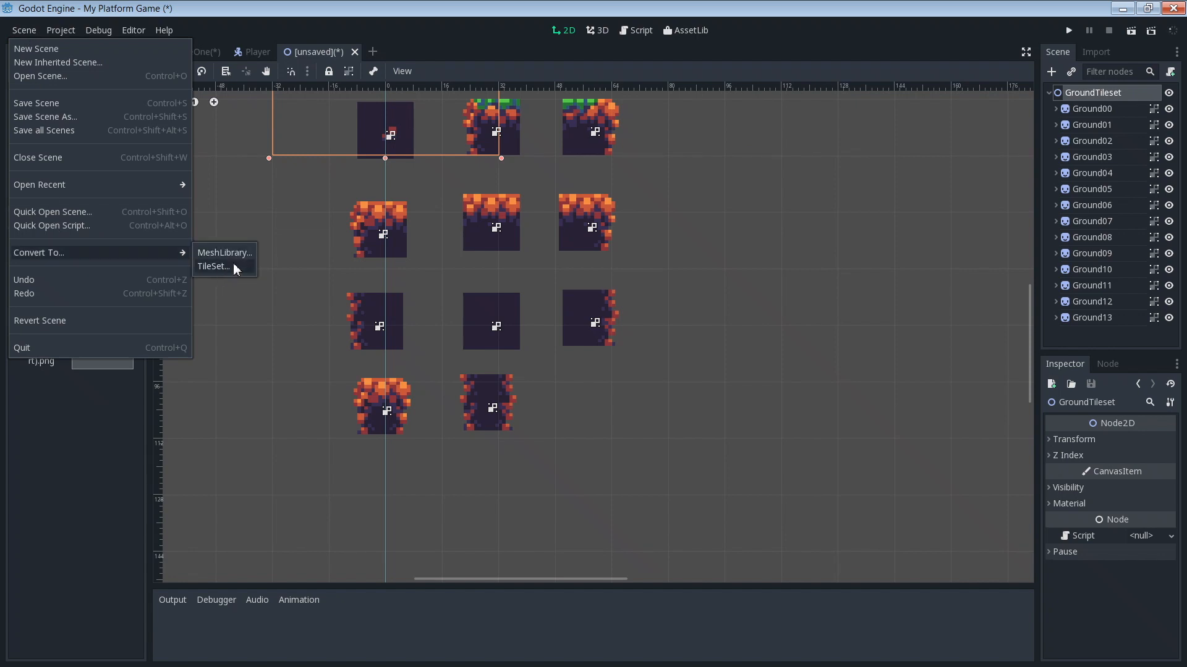
- Run Scene > Convert To > TileSet to open the Export Tile Set dialog
left_click(213, 267)
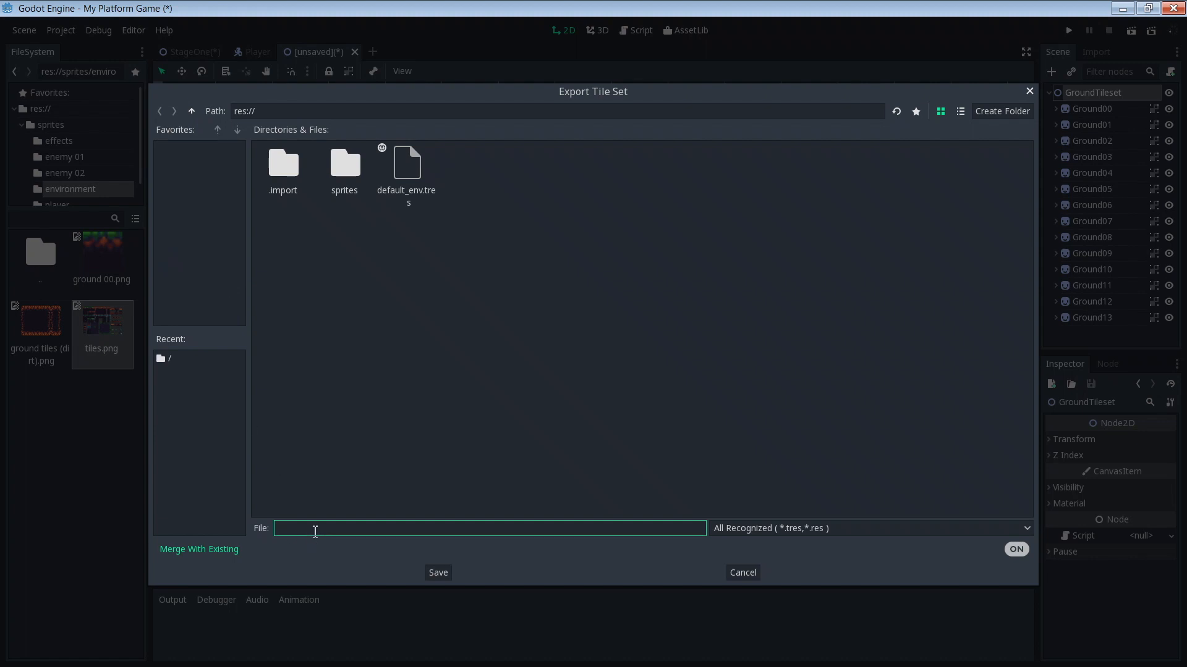
- Name the export 'ground tileset.tres' and save it to the project root
type("g")
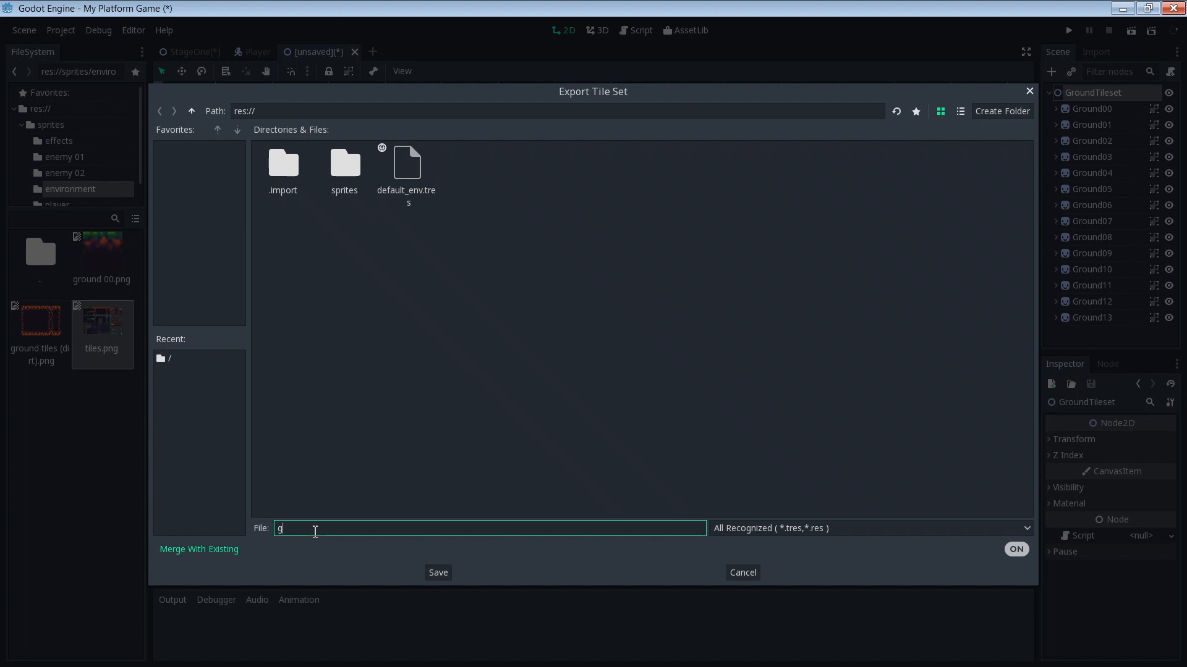
type("round tileset")
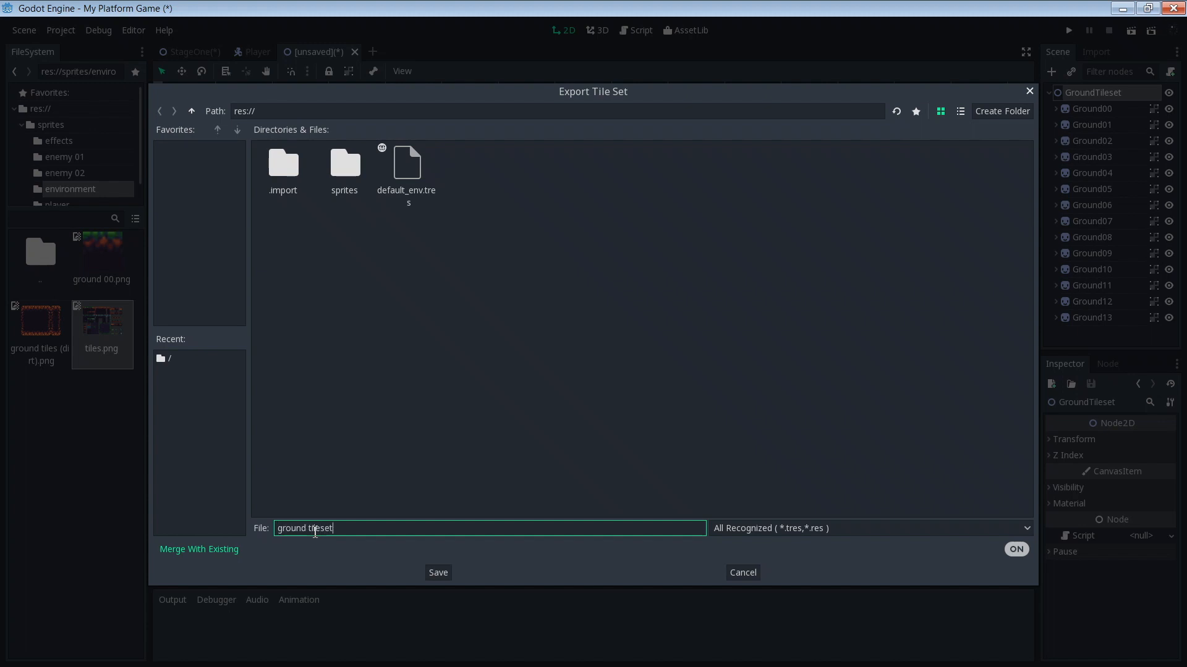
type(".")
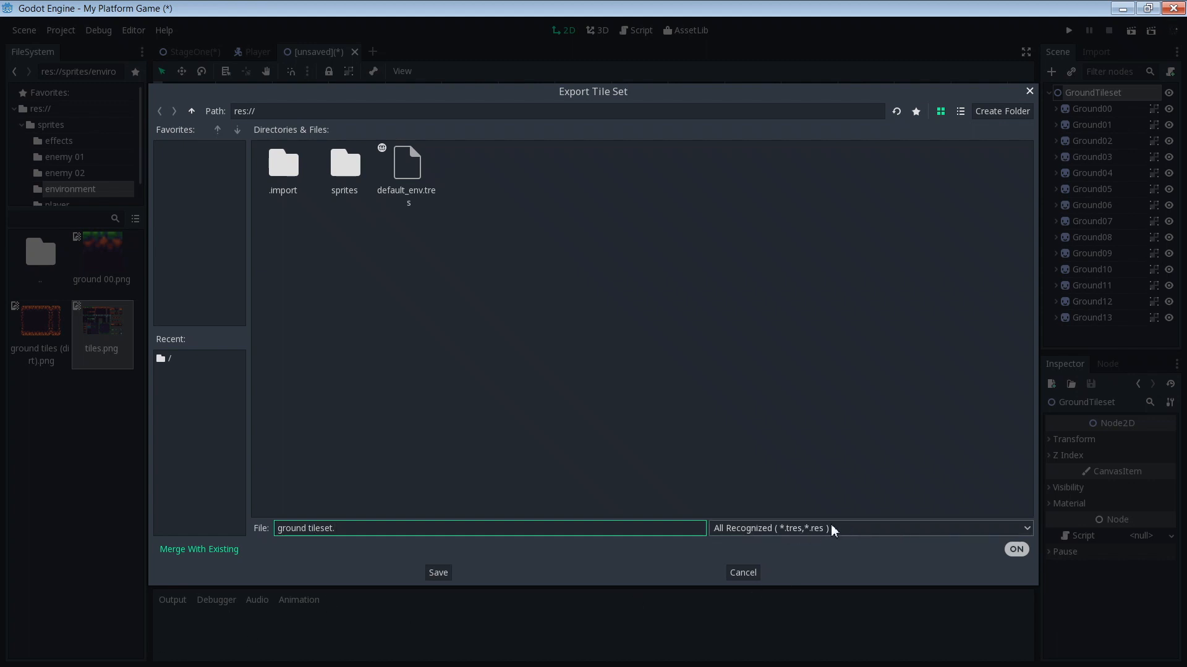
left_click(383, 529)
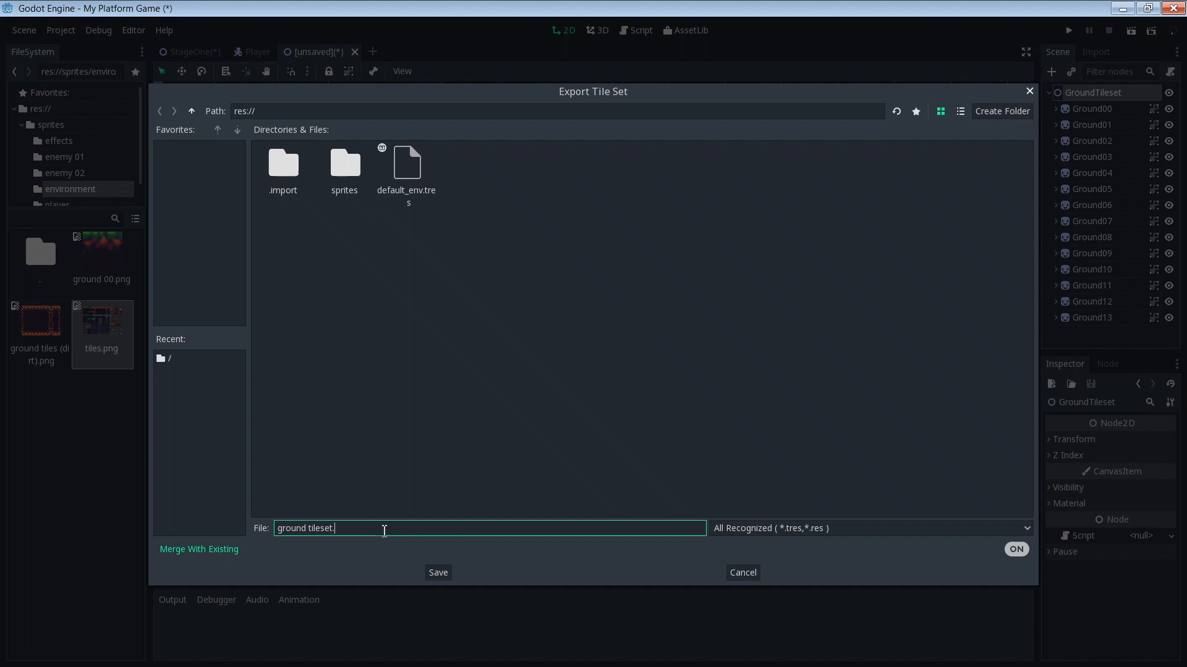
type(".tres")
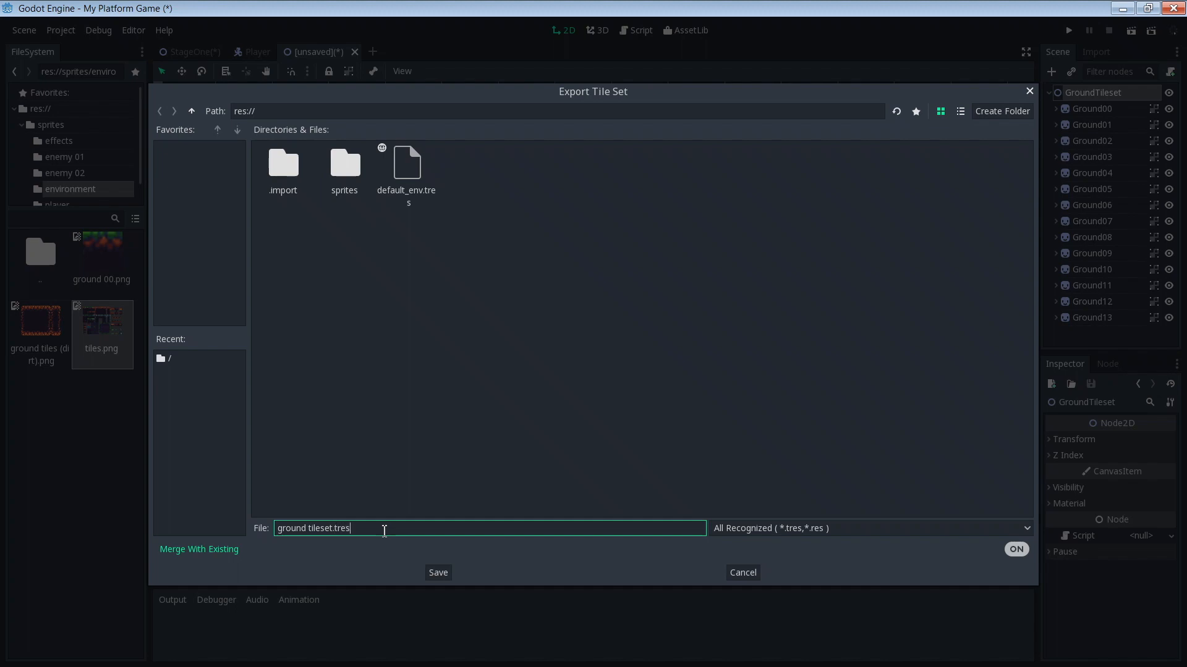
mouse_move(437, 579)
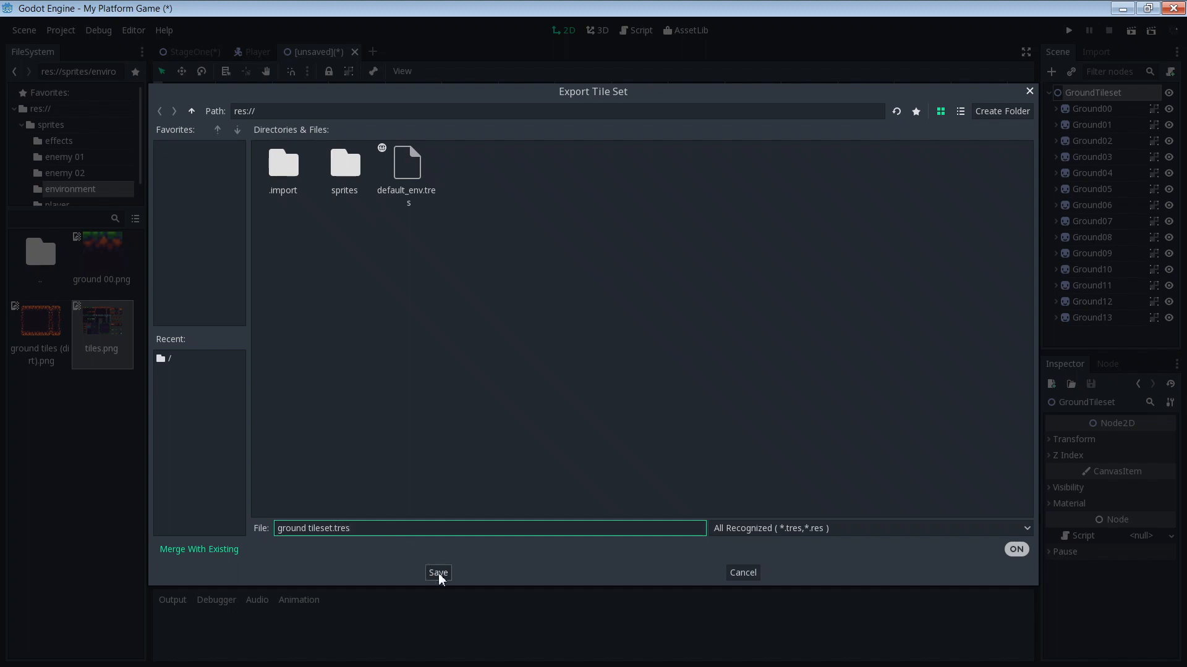
left_click(437, 573)
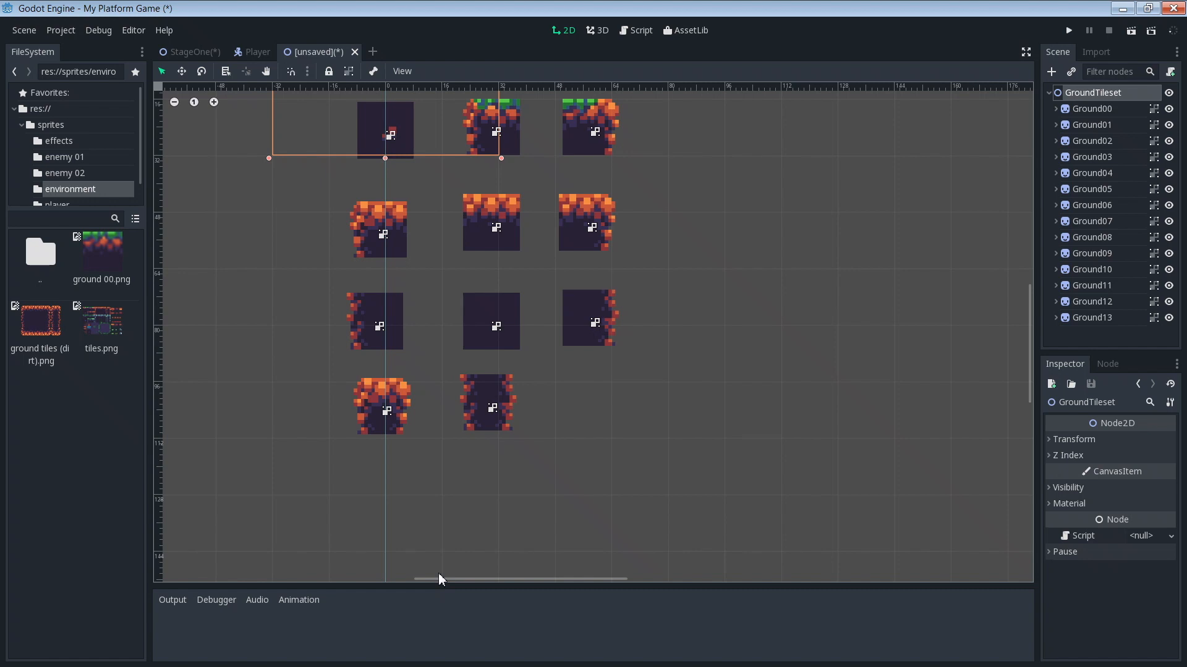
mouse_move(24, 249)
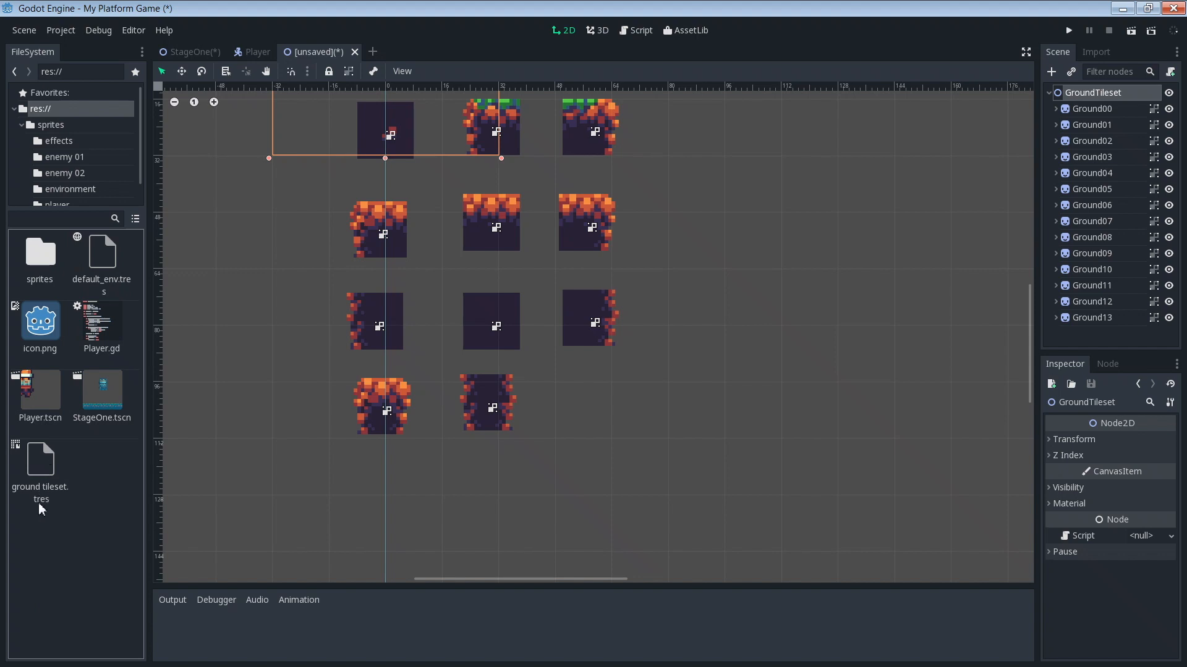
mouse_move(51, 505)
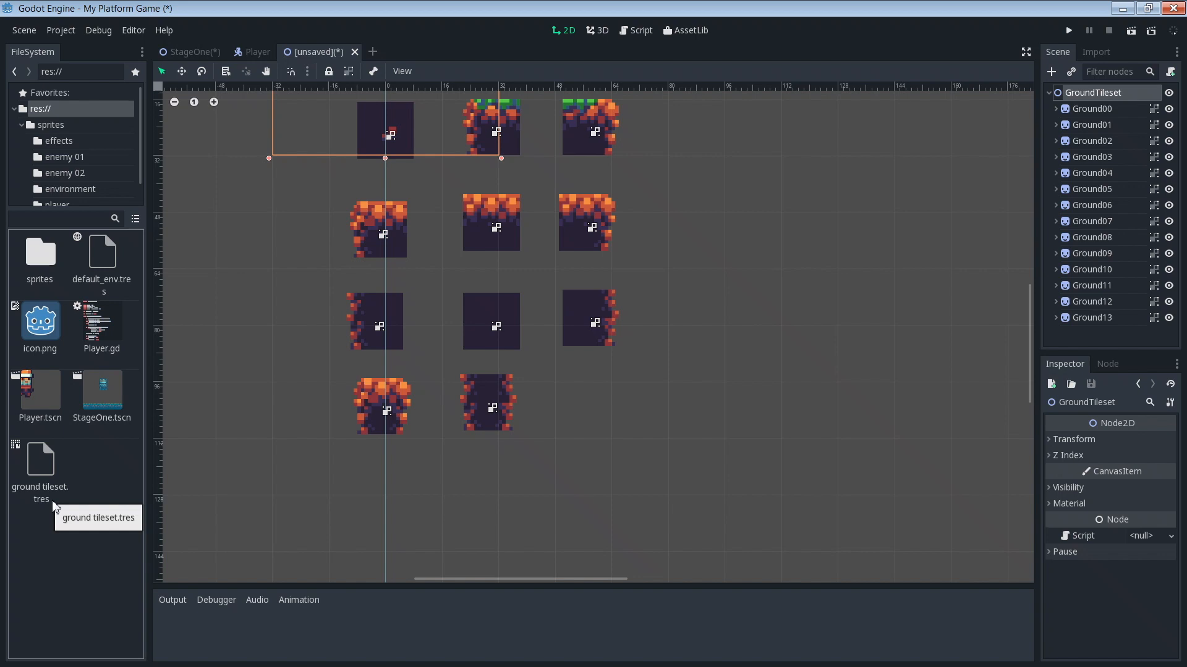
mouse_move(572, 512)
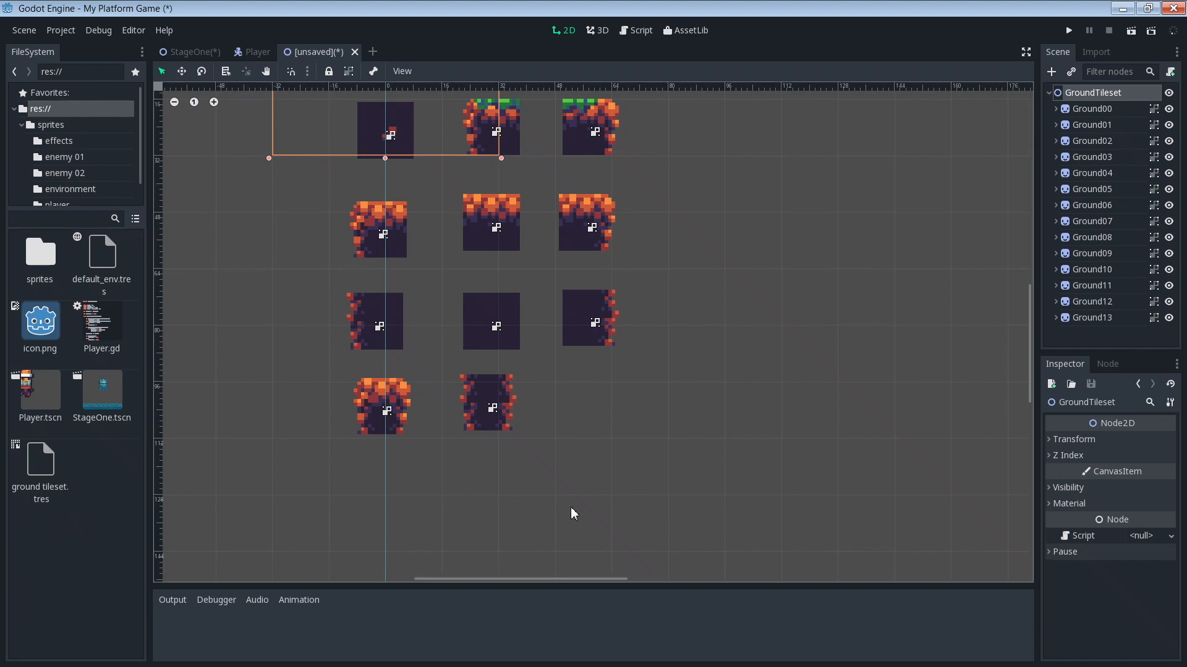
mouse_move(1039, 260)
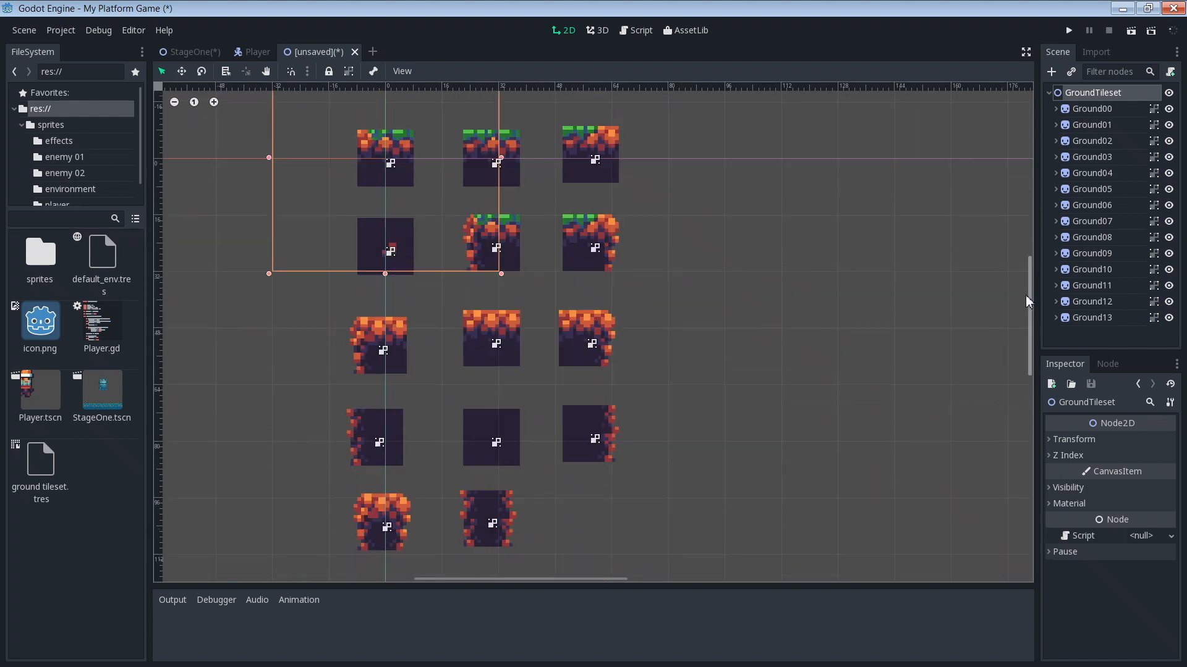
- Check ground tileset.tres in res:// and start closing the unsaved tileset scene
scroll("down", 3)
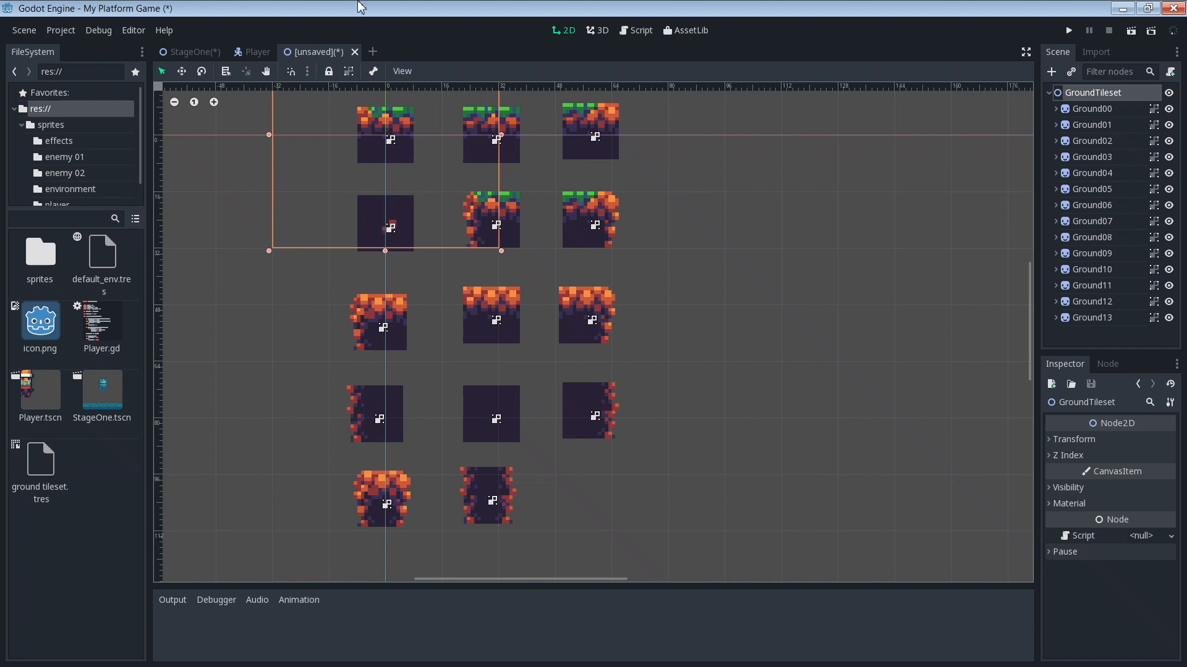
left_click(354, 52)
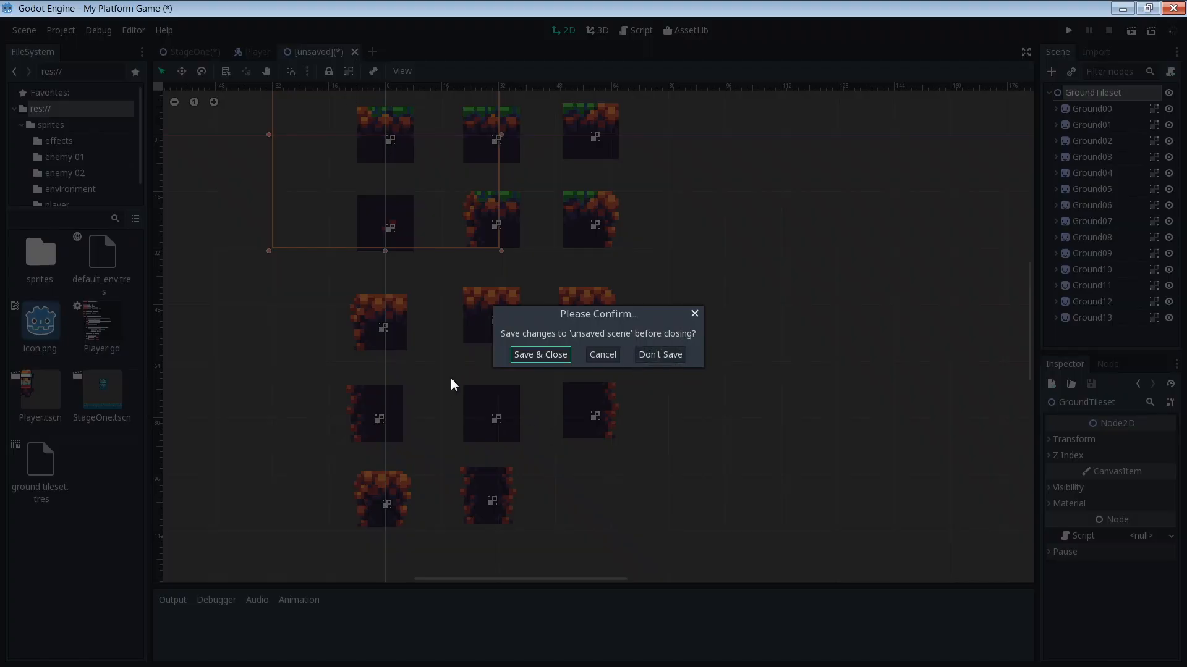
- Discard the unsaved tileset scene and switch to the StageOne scene
left_click(660, 354)
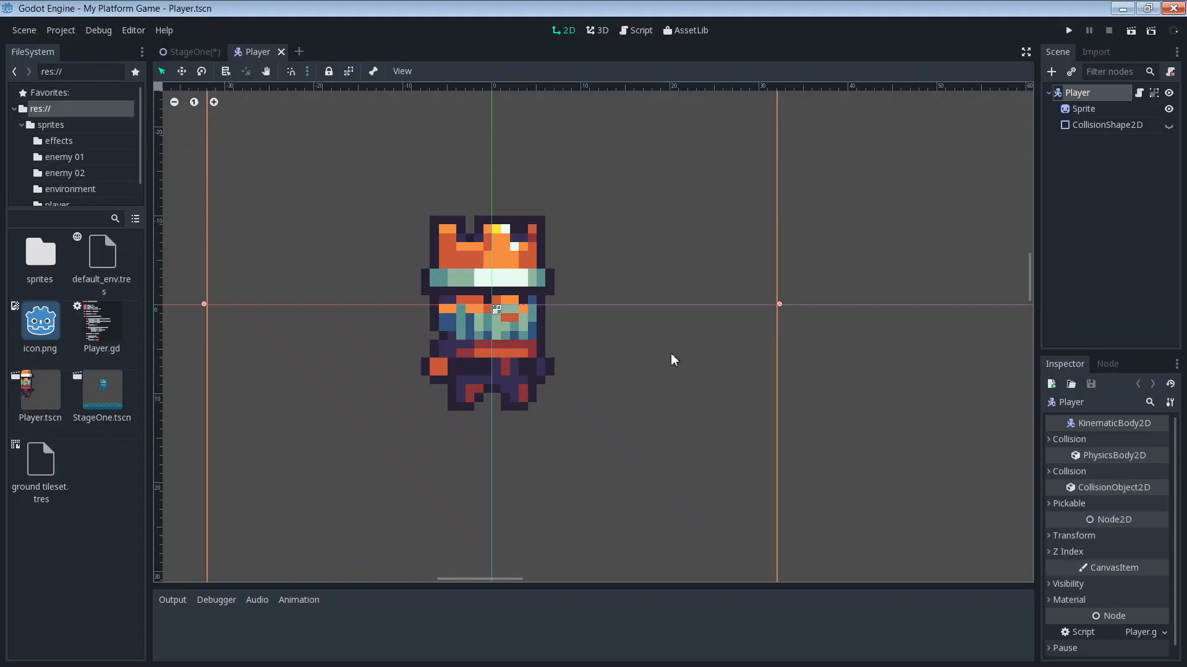
mouse_move(200, 58)
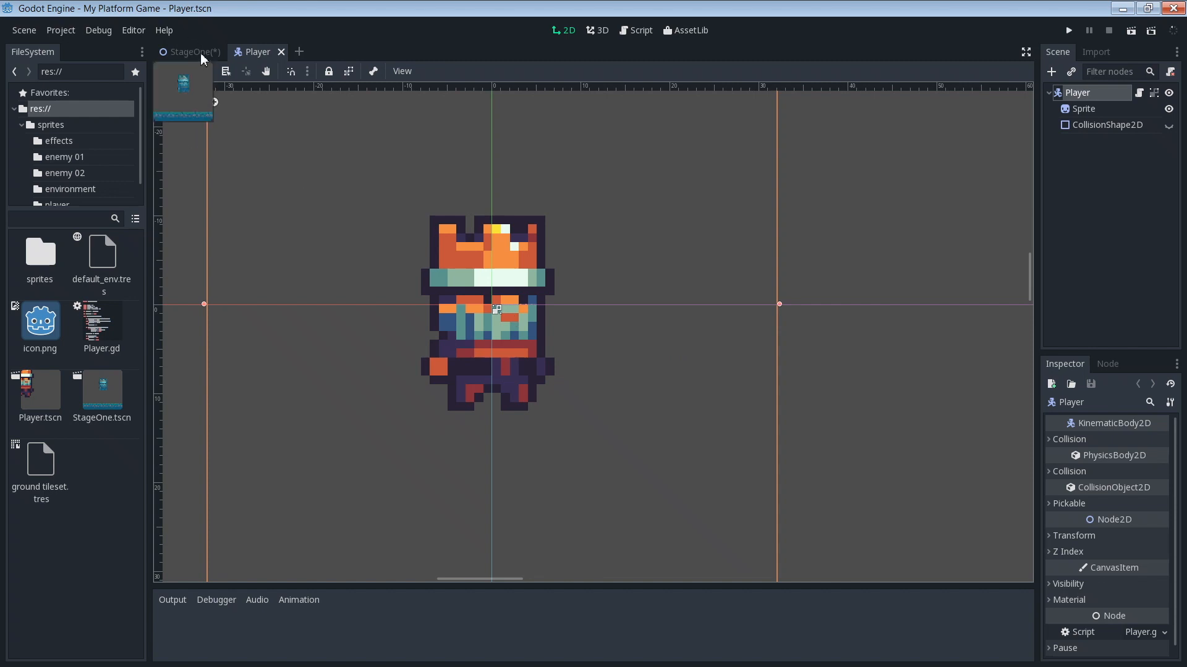
left_click(190, 52)
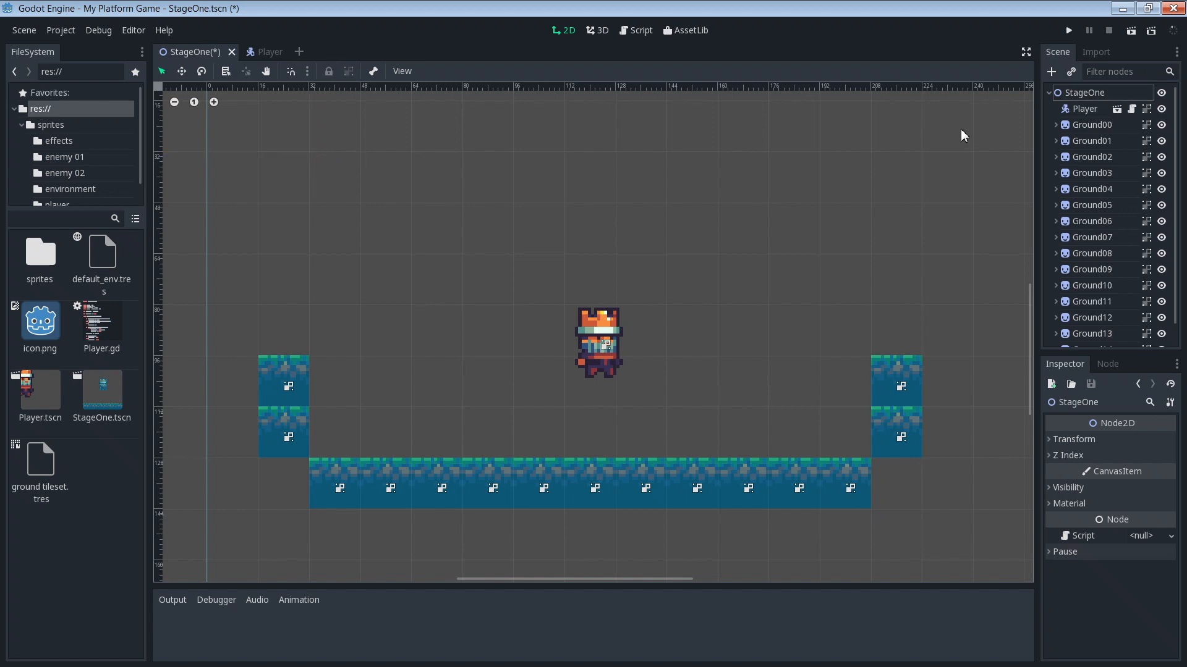
mouse_move(733, 513)
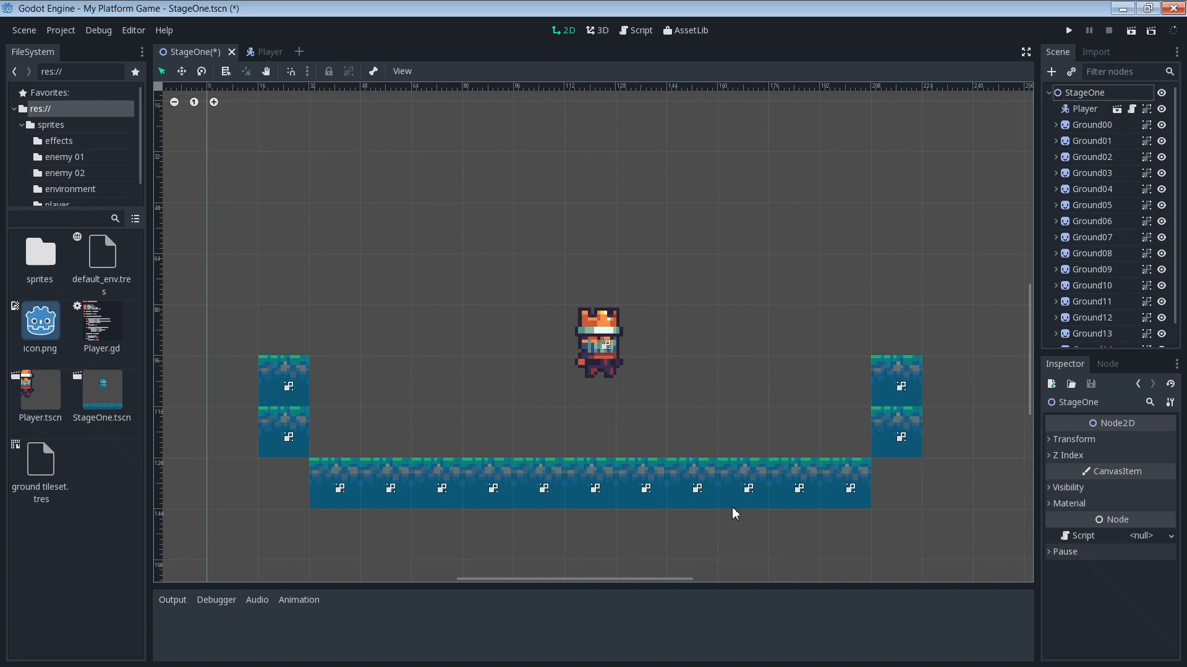
mouse_move(1035, 199)
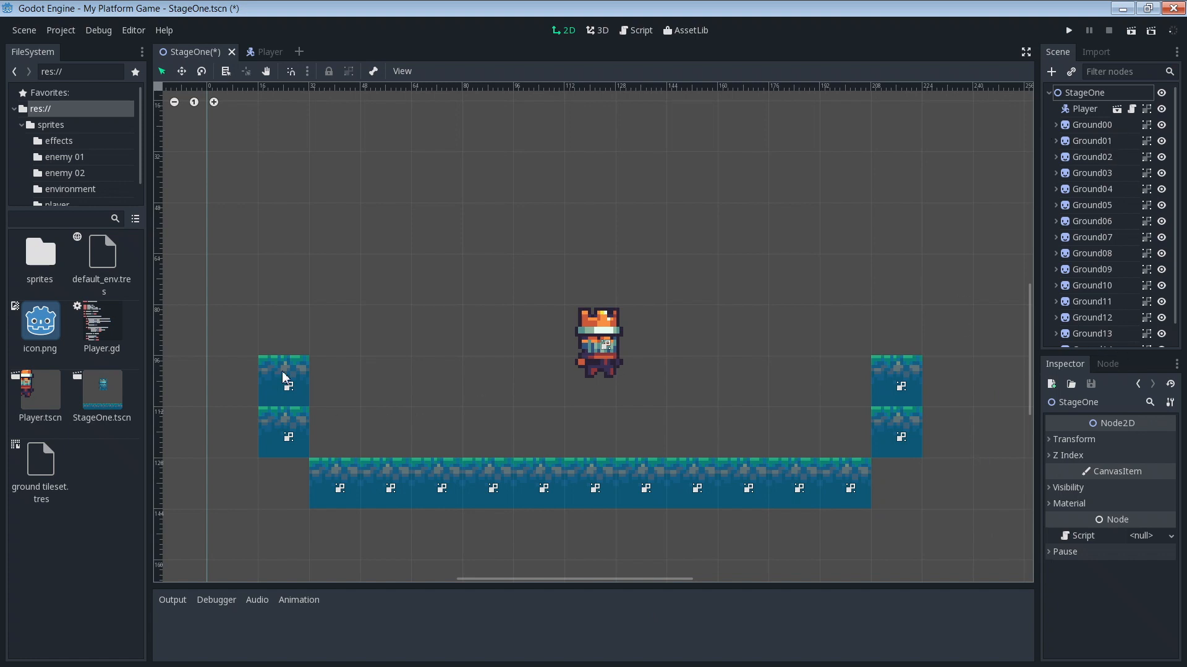
- Delete the Ground00–Ground14 sprite nodes, leaving only the Player under StageOne
left_click(283, 379)
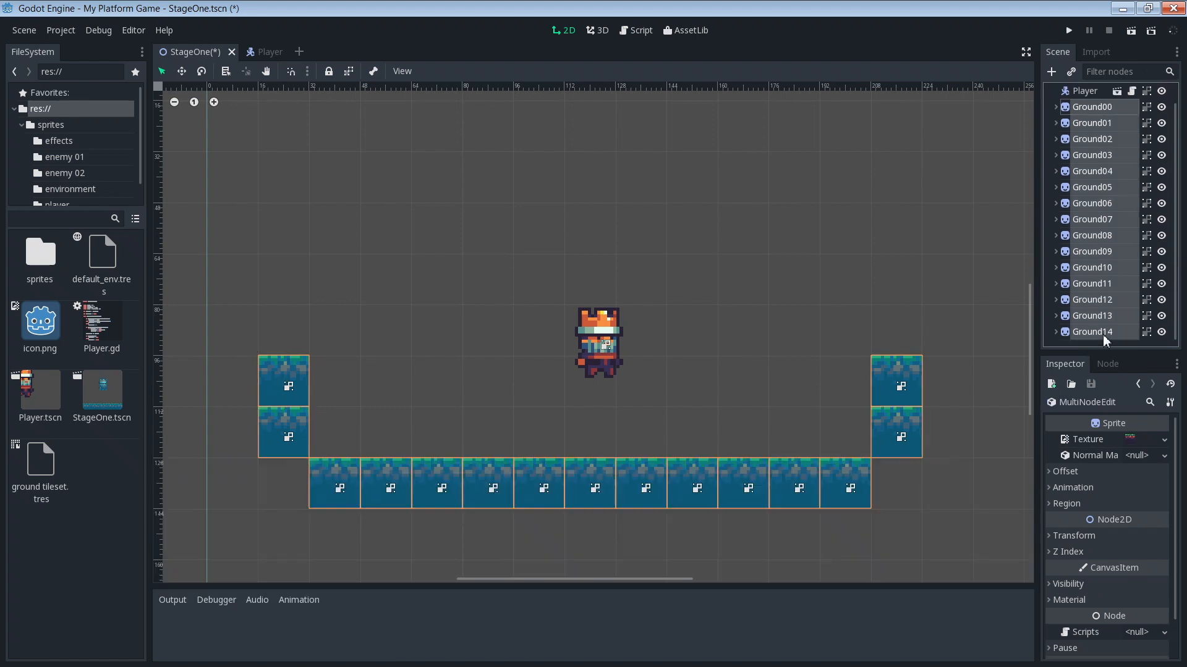
mouse_move(1104, 337)
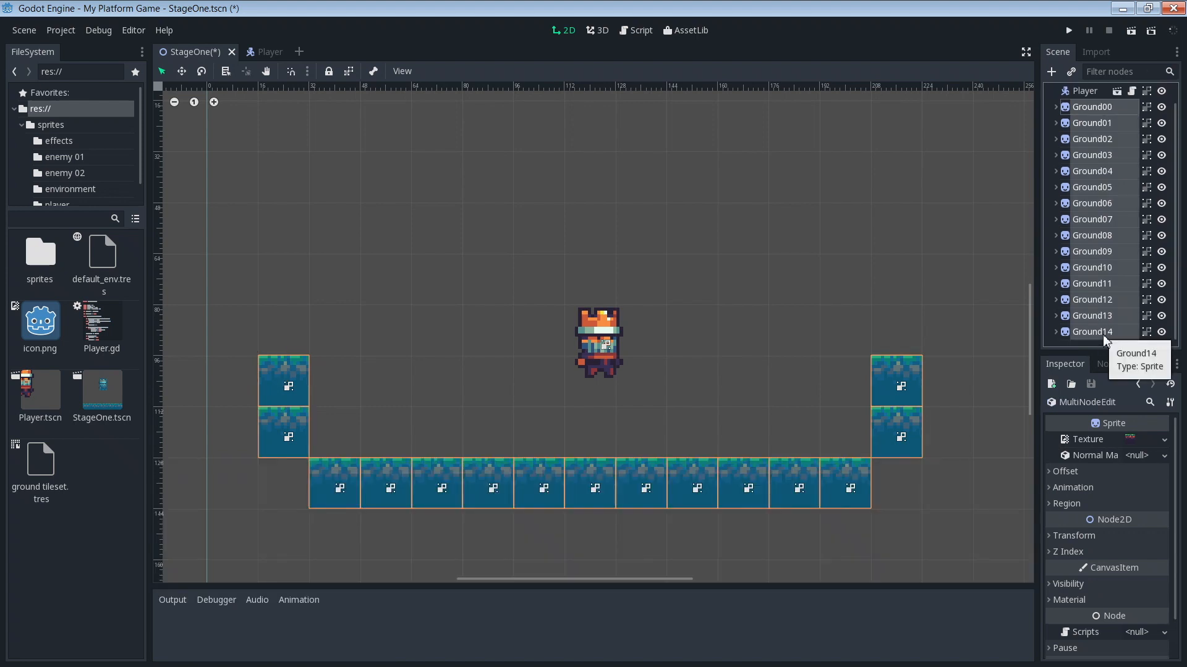
key("Delete")
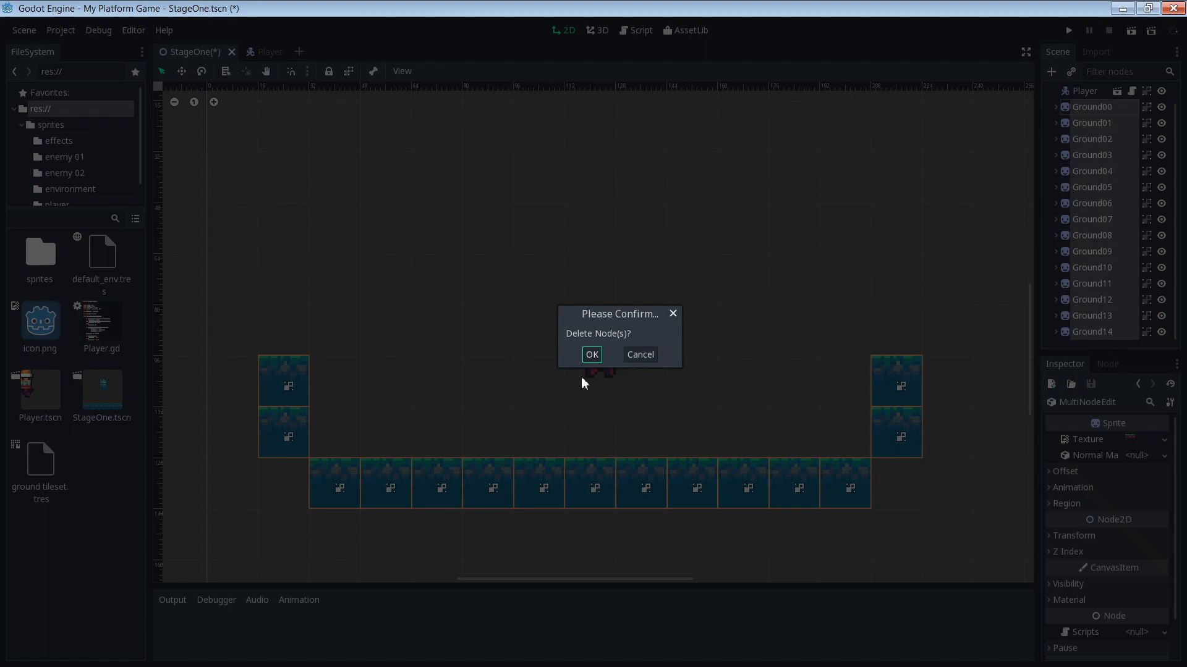
left_click(590, 353)
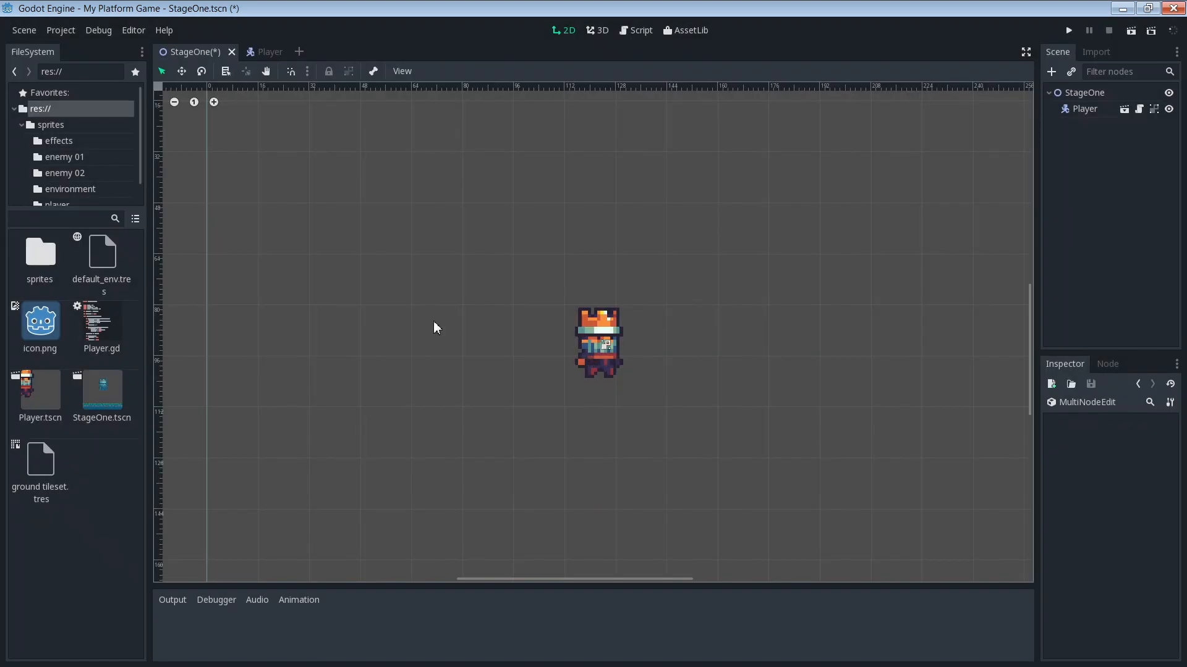
mouse_move(696, 338)
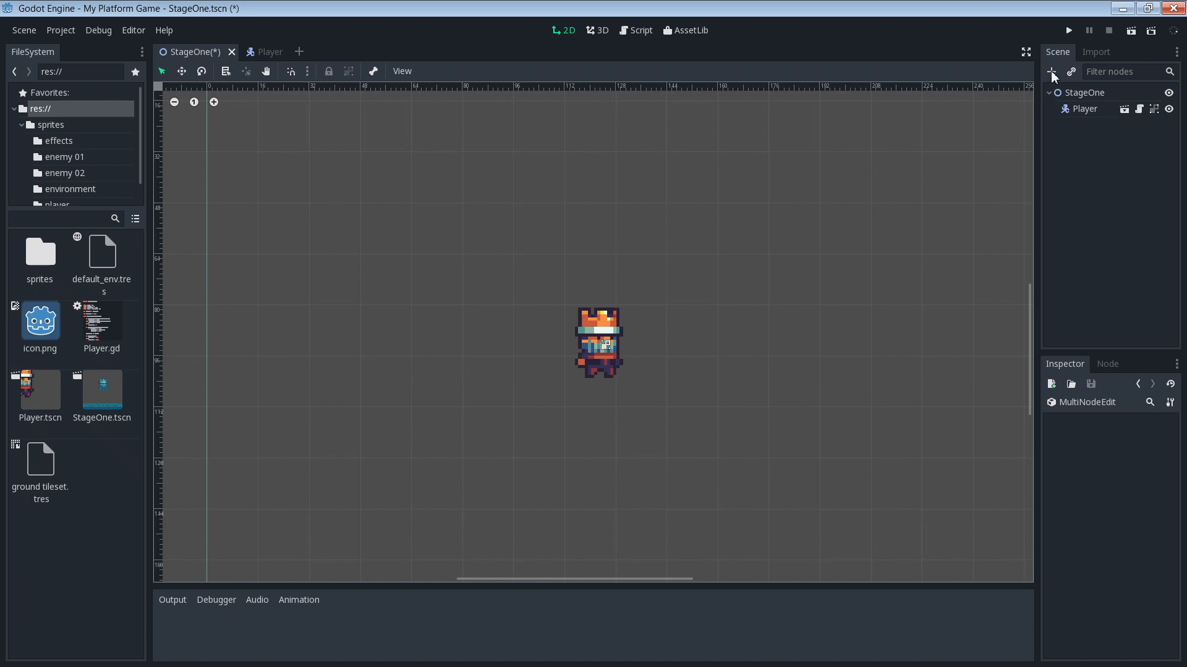
- Add a TileMap child node under the StageOne root via the 'tilemap' search
left_click(1052, 72)
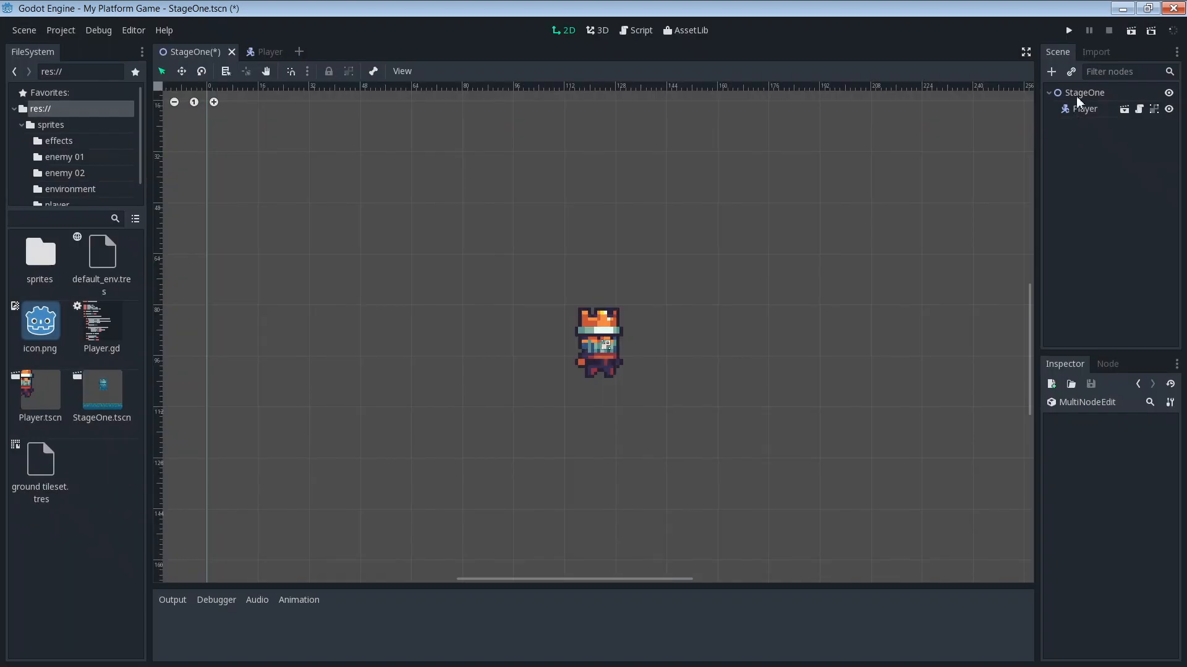
left_click(1084, 92)
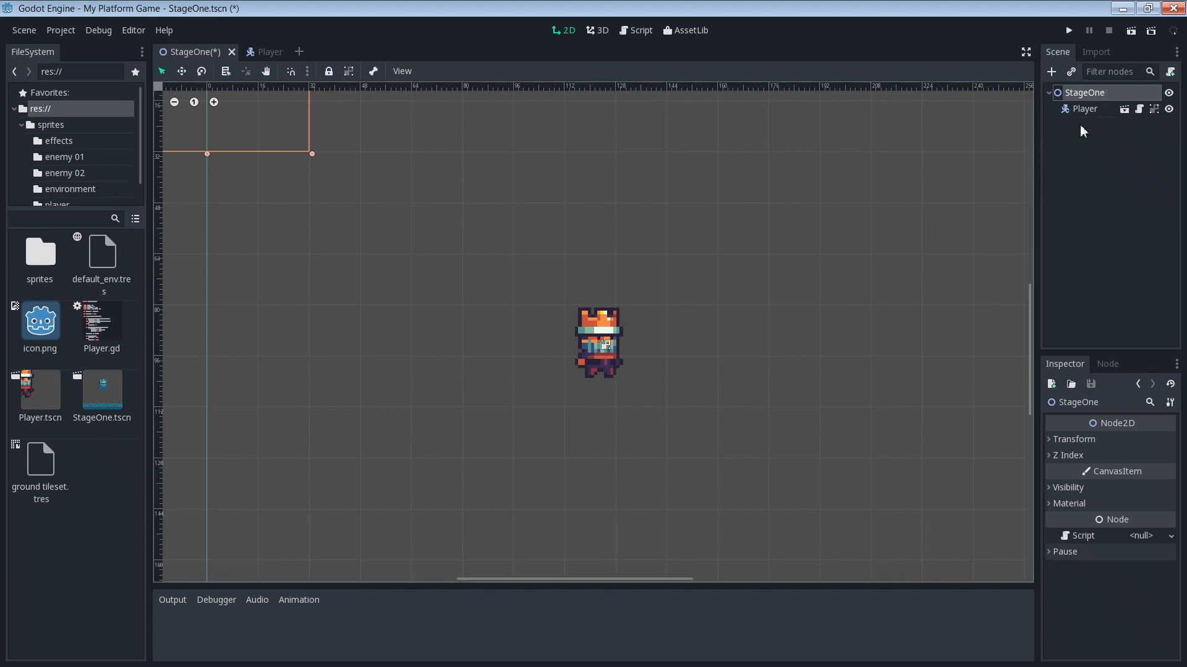
mouse_move(1080, 99)
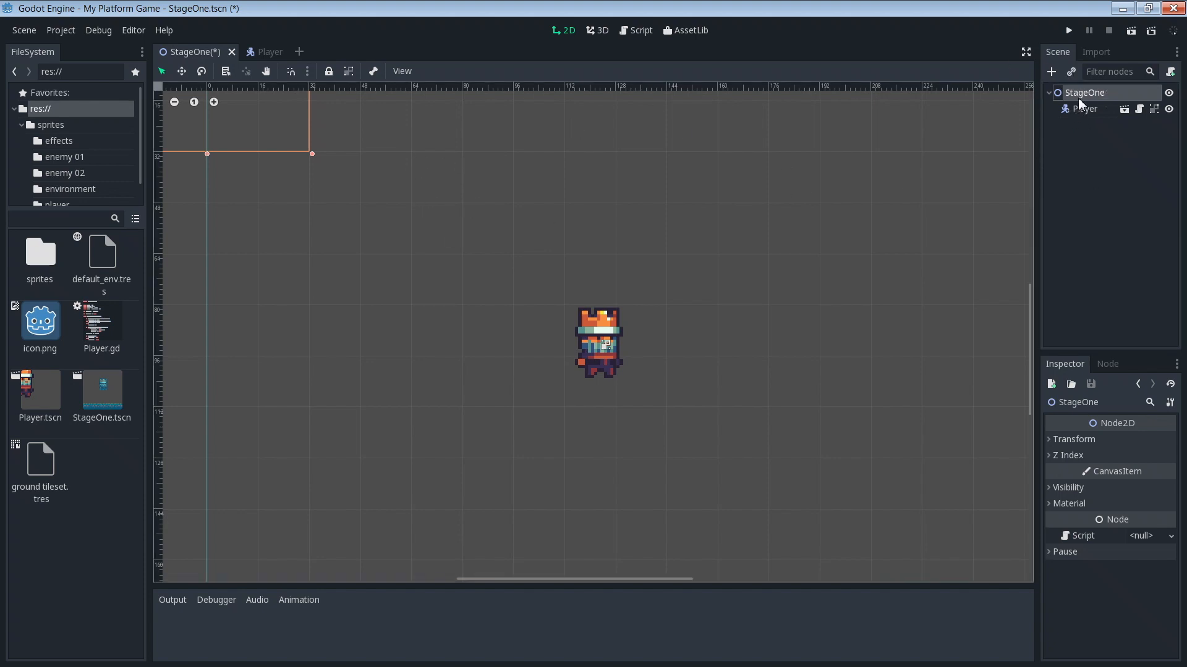
mouse_move(1055, 71)
type("t")
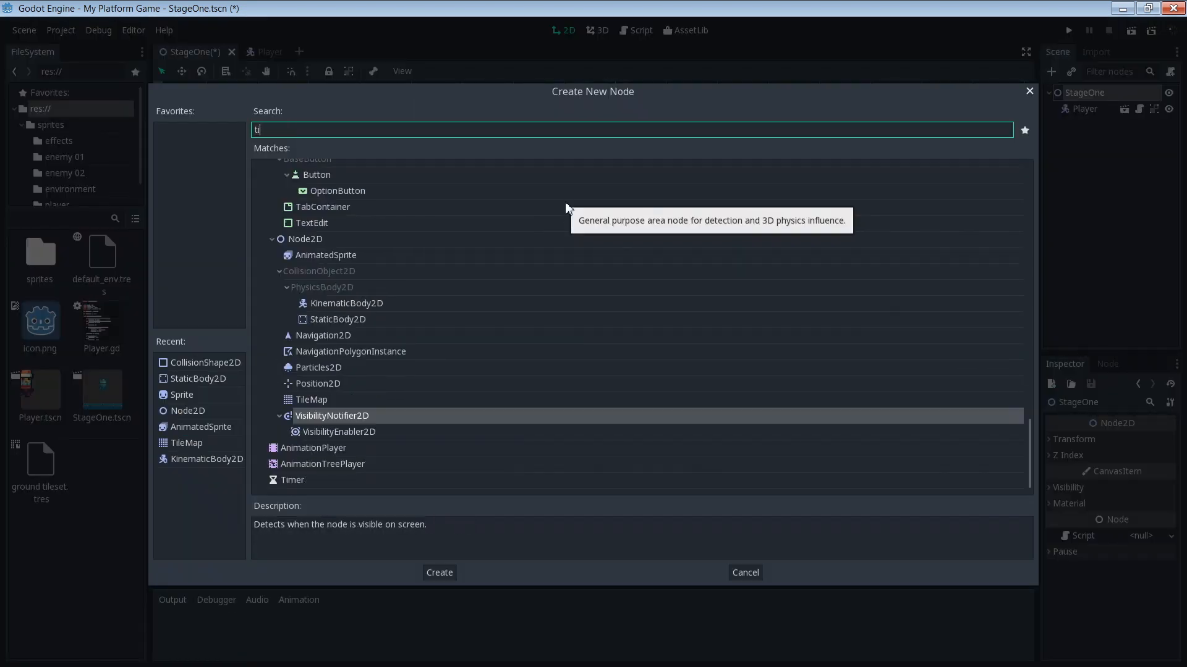
type("ilemap")
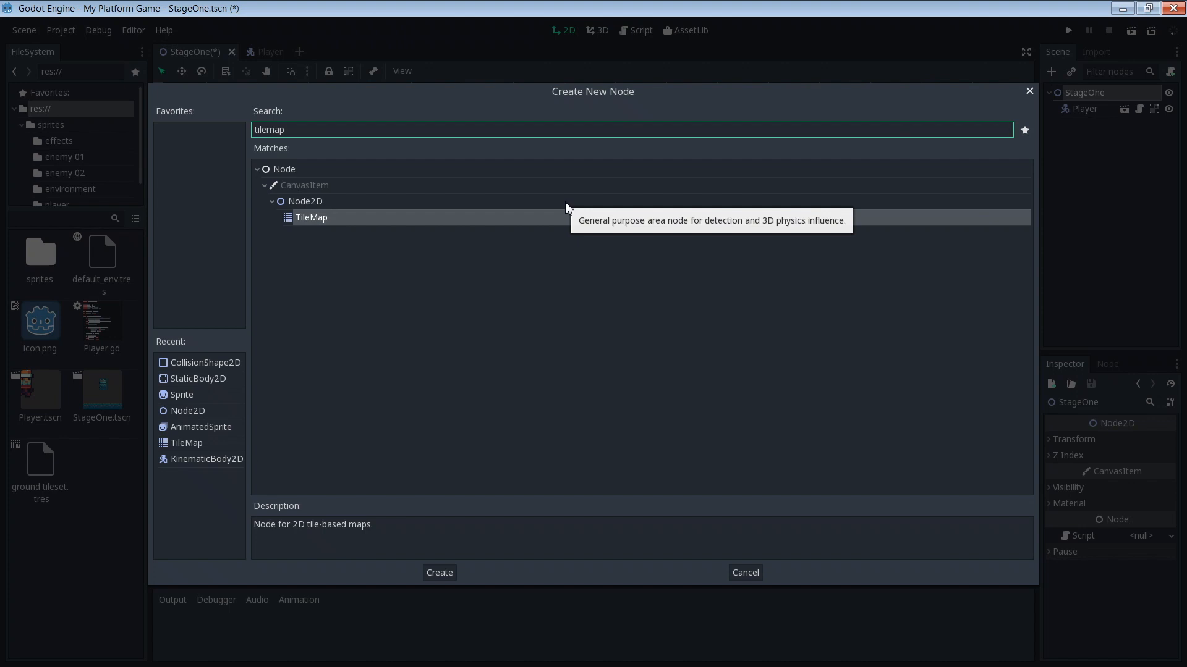
left_click(440, 574)
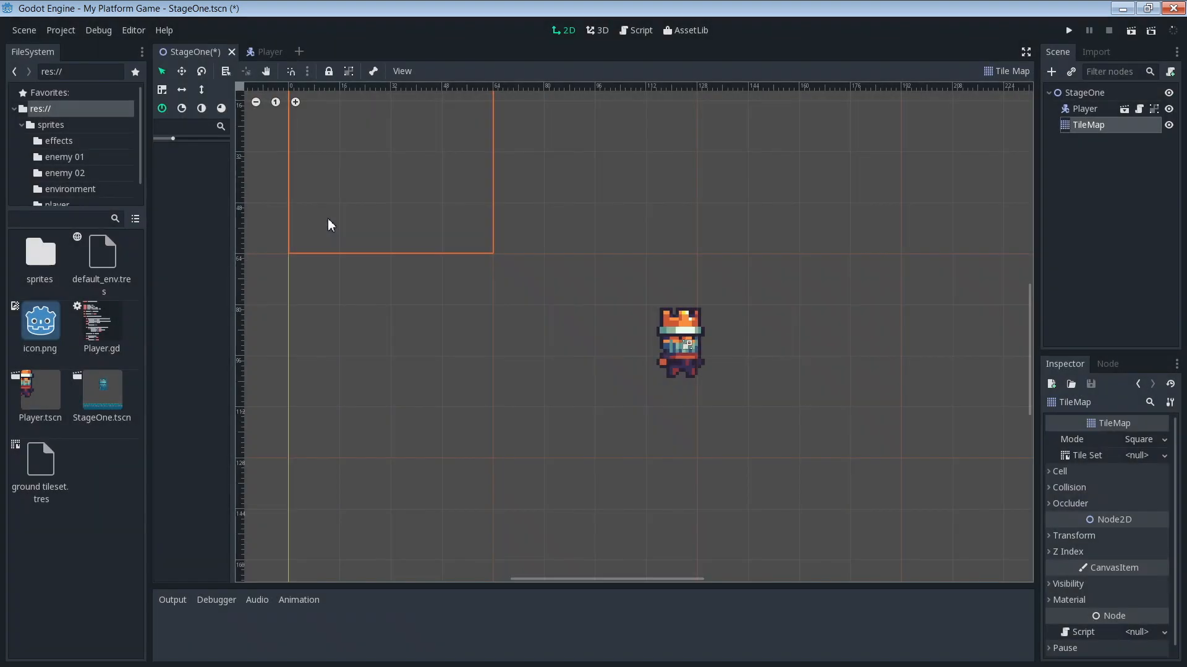
mouse_move(716, 267)
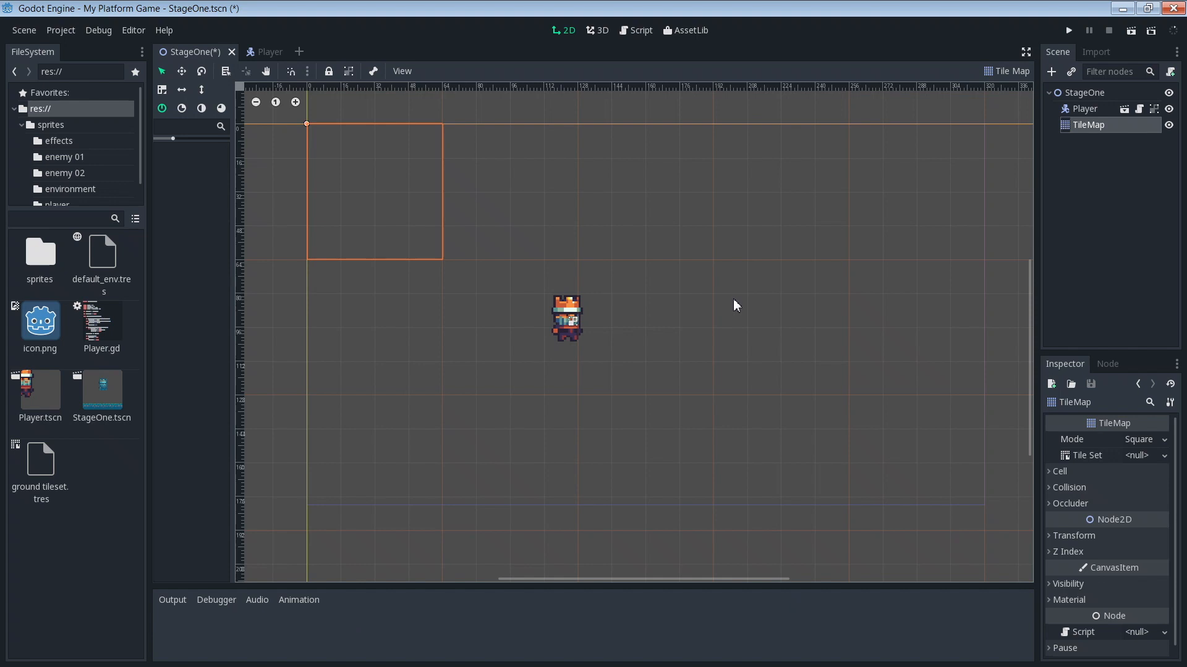
mouse_move(1008, 179)
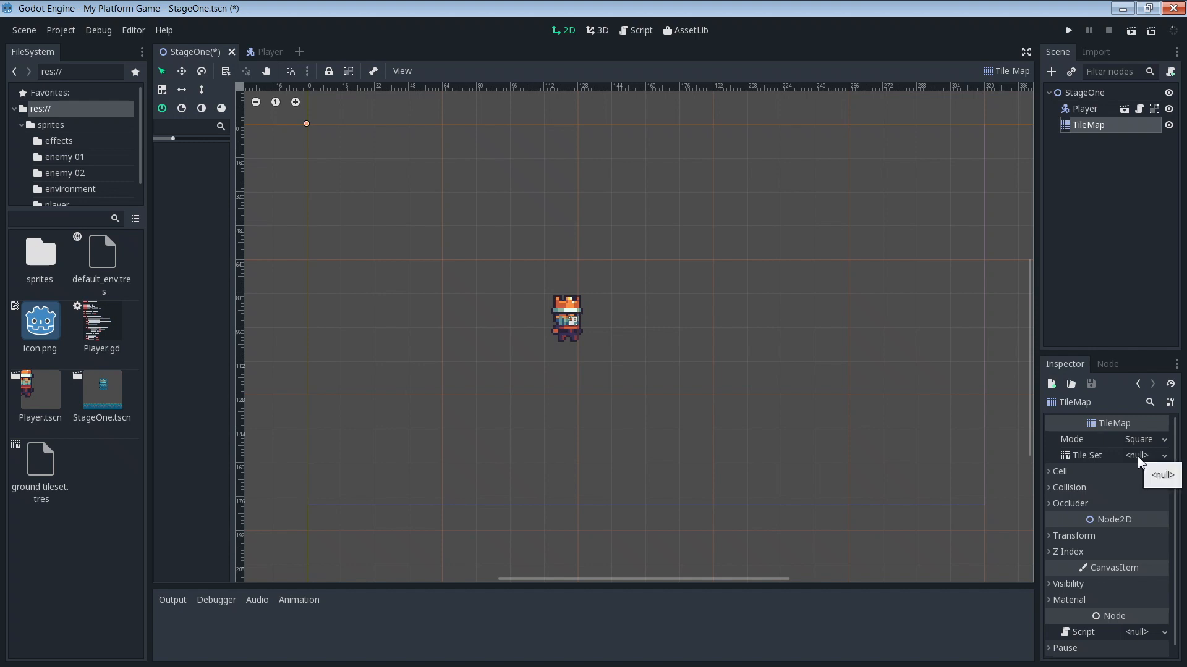
- Try a New TileSet, clear it, then assign ground tileset.tres as the TileMap's tile set
left_click(1165, 455)
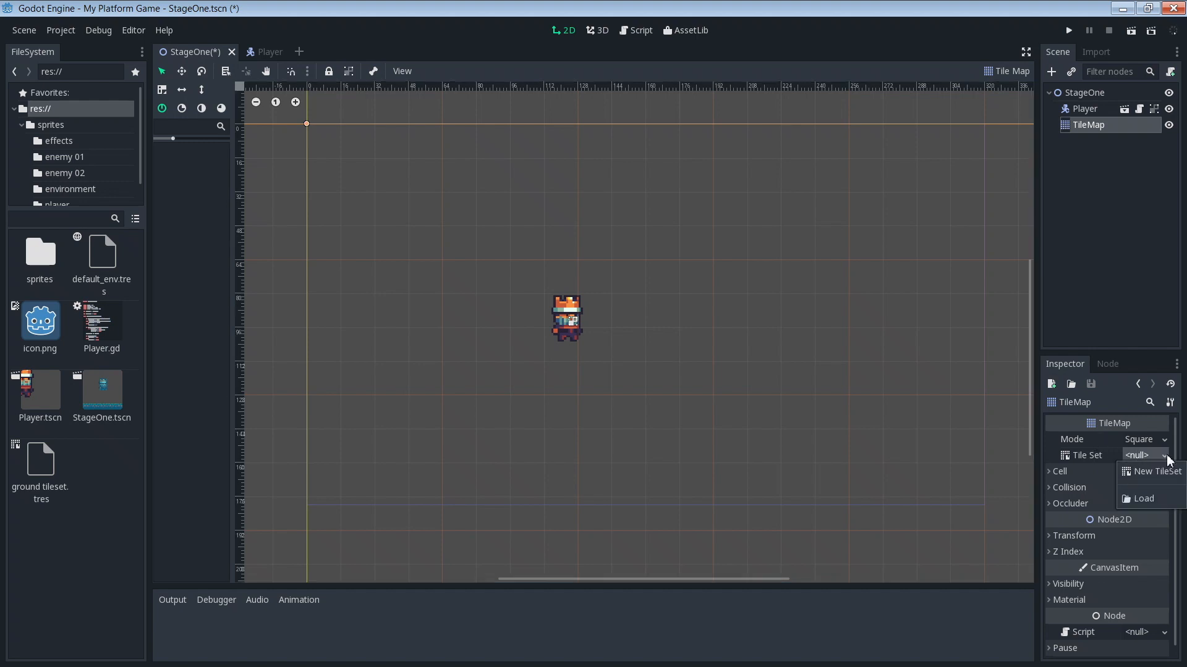
left_click(1156, 473)
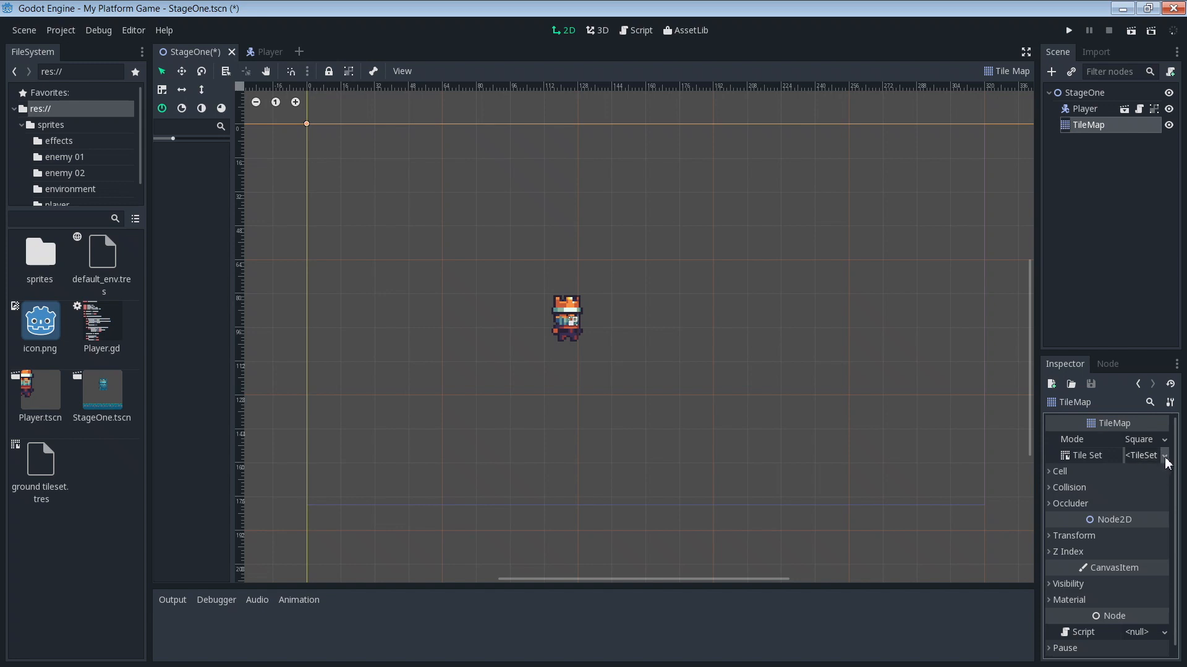
left_click(1166, 455)
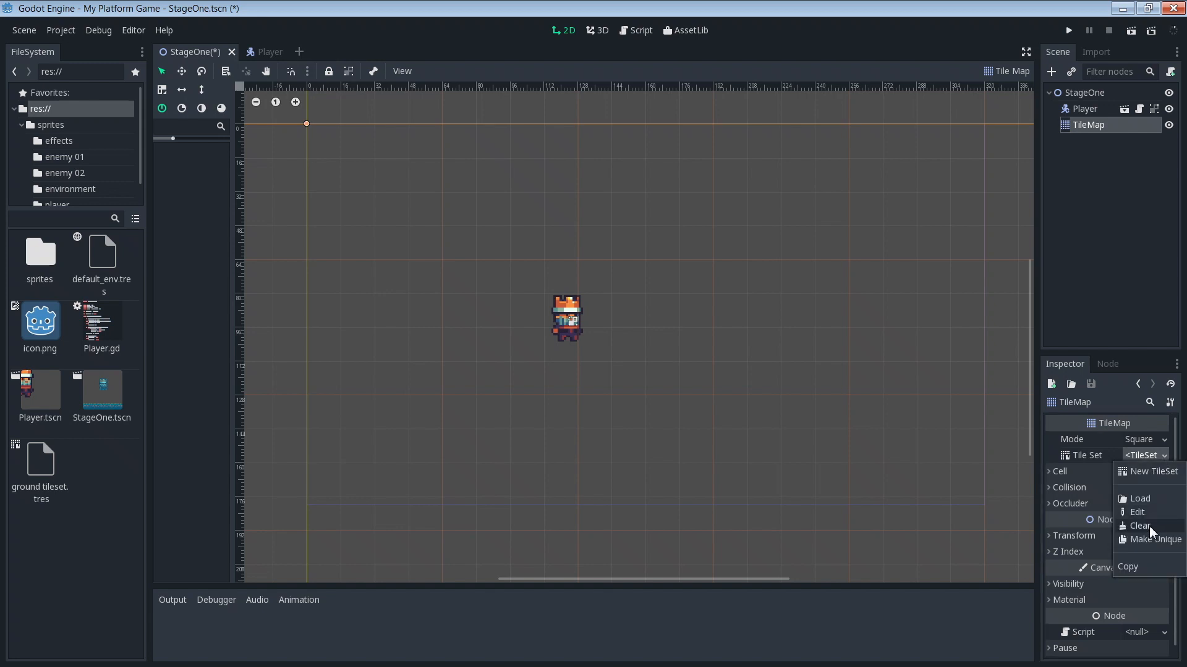
left_click(1137, 526)
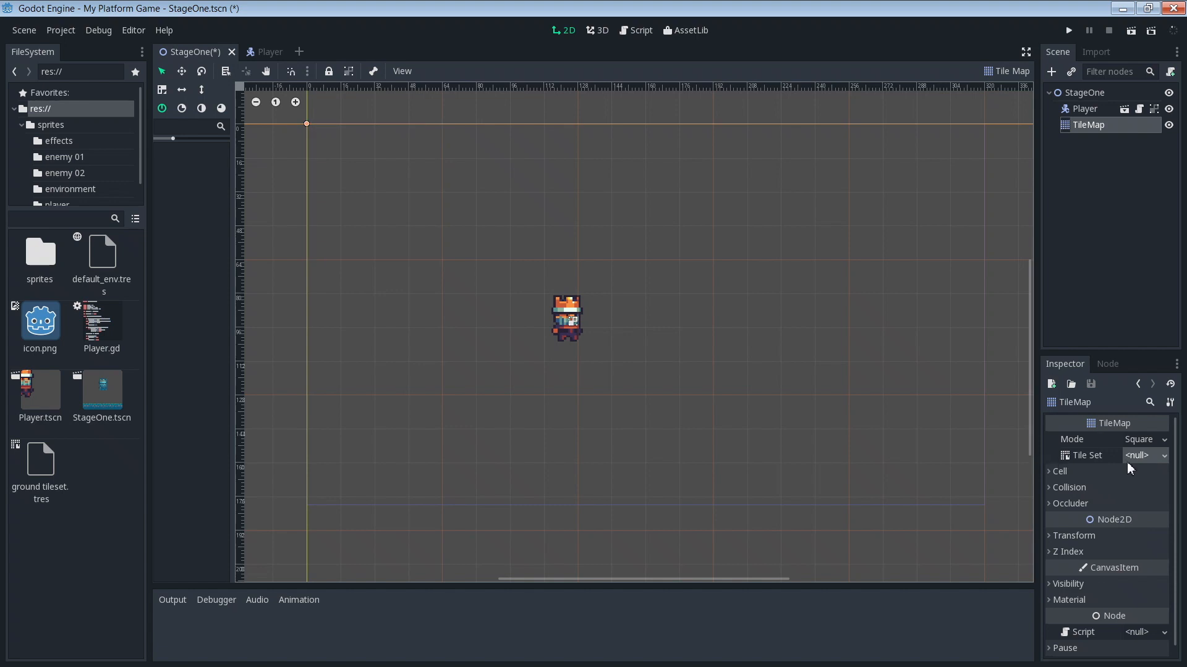
left_click(1143, 455)
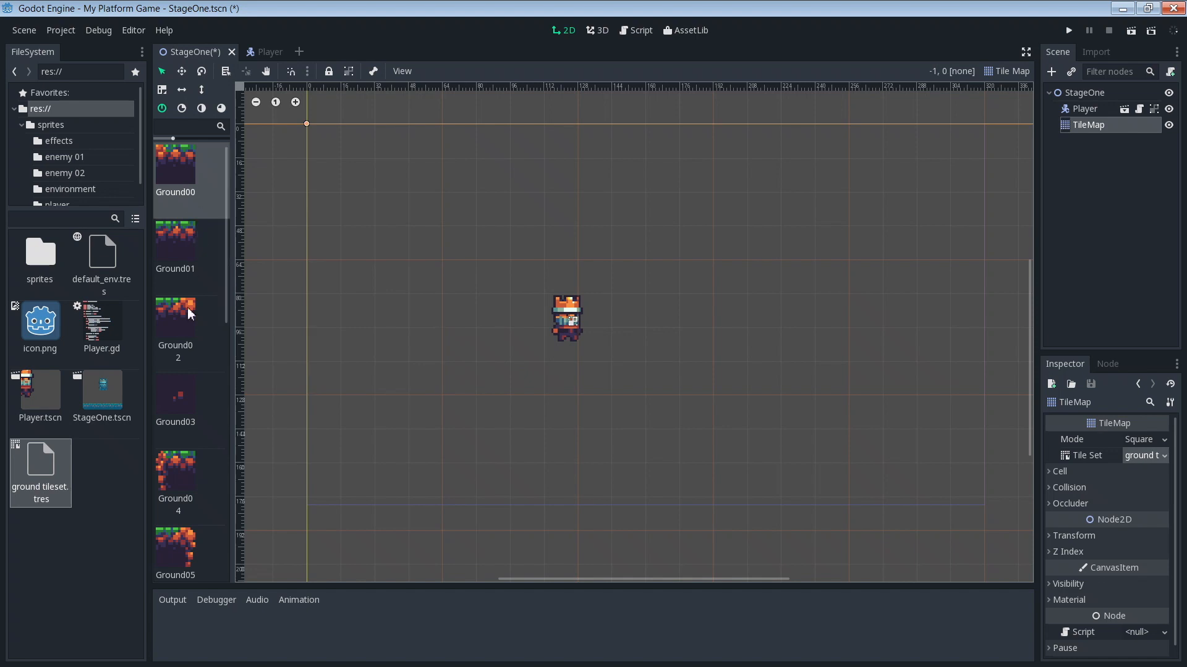
mouse_move(215, 364)
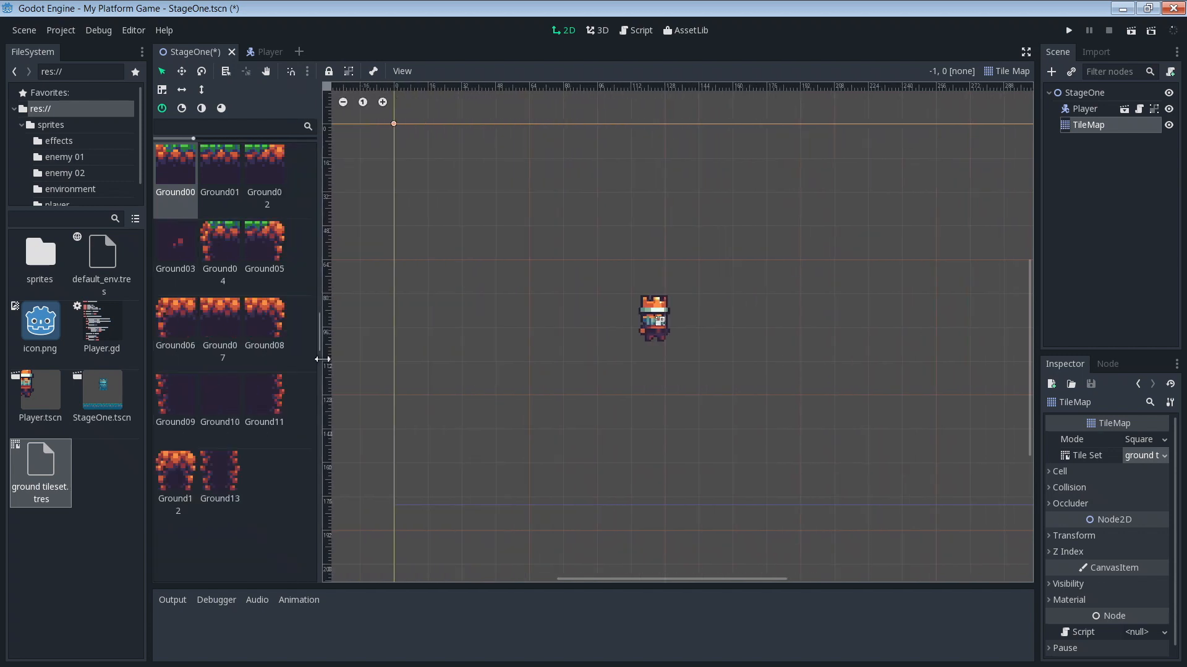
mouse_move(286, 256)
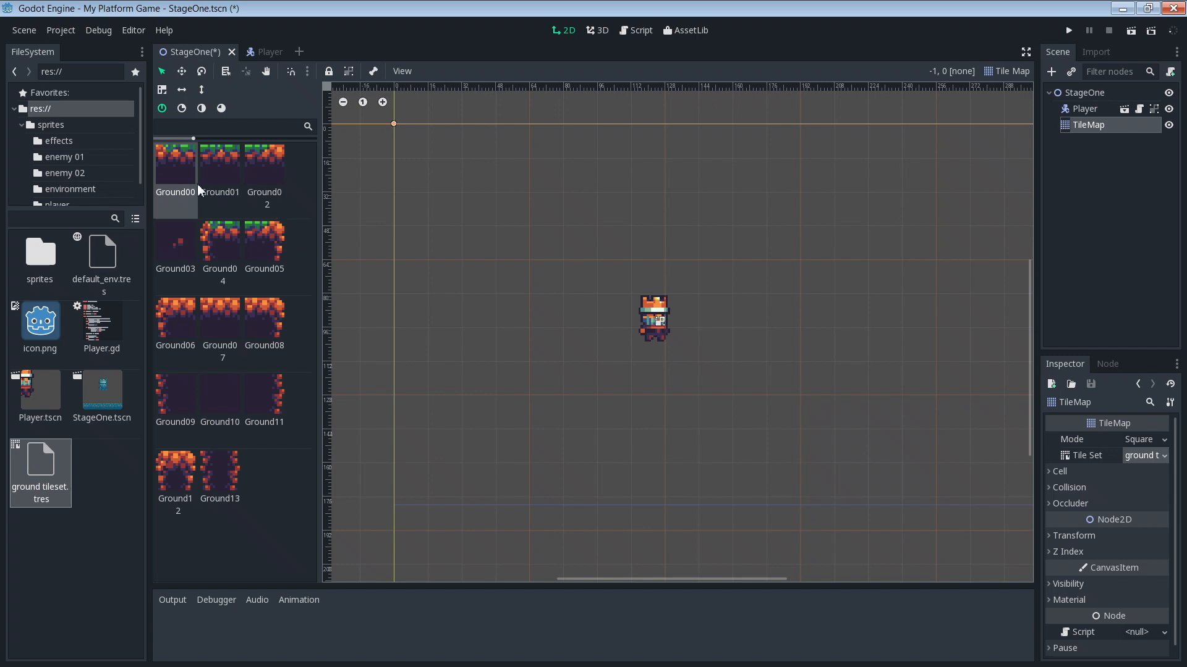
mouse_move(332, 220)
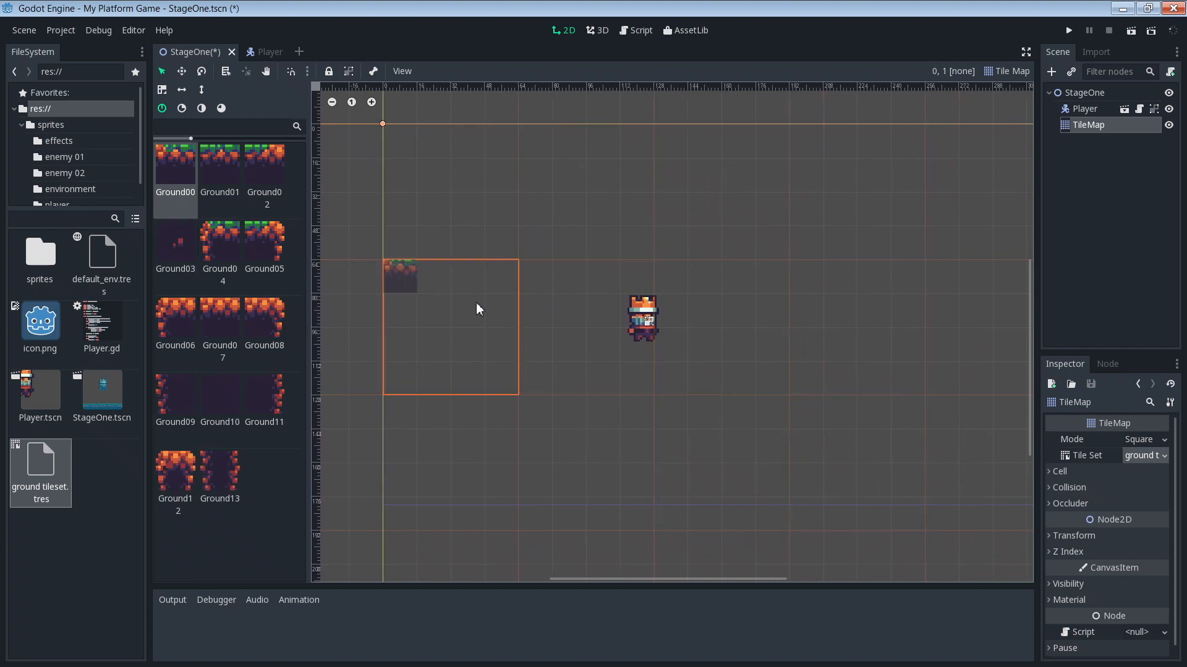
mouse_move(492, 279)
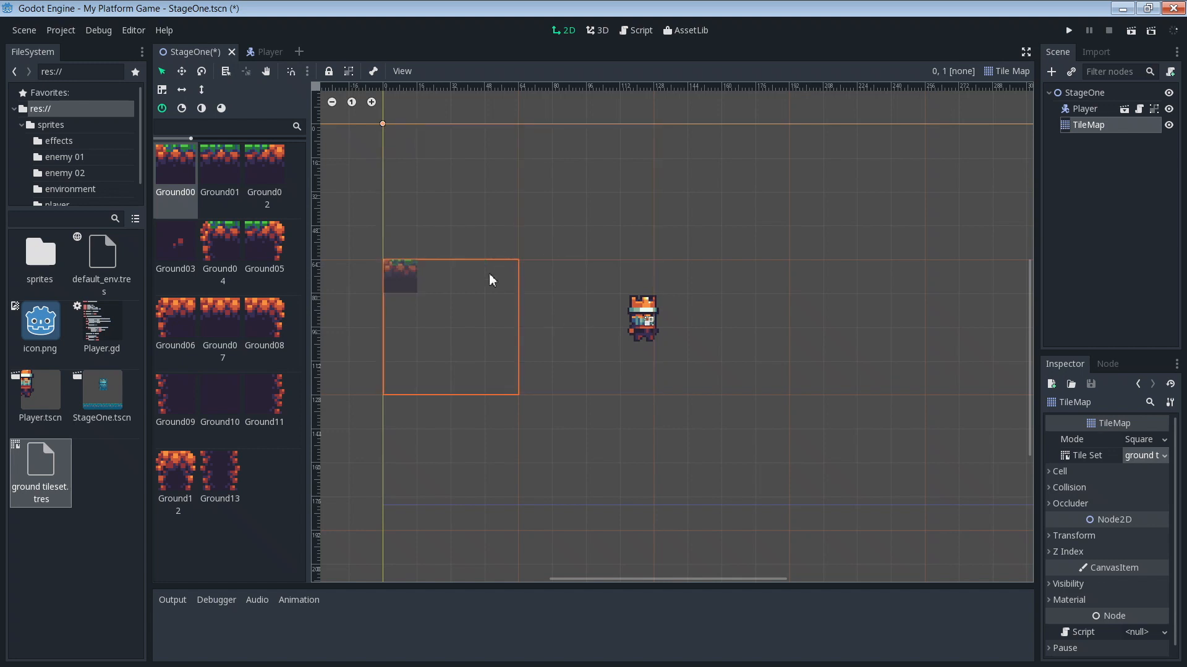
- Set the TileMap's Cell Size to 16 by 16 in the Inspector
left_click(546, 286)
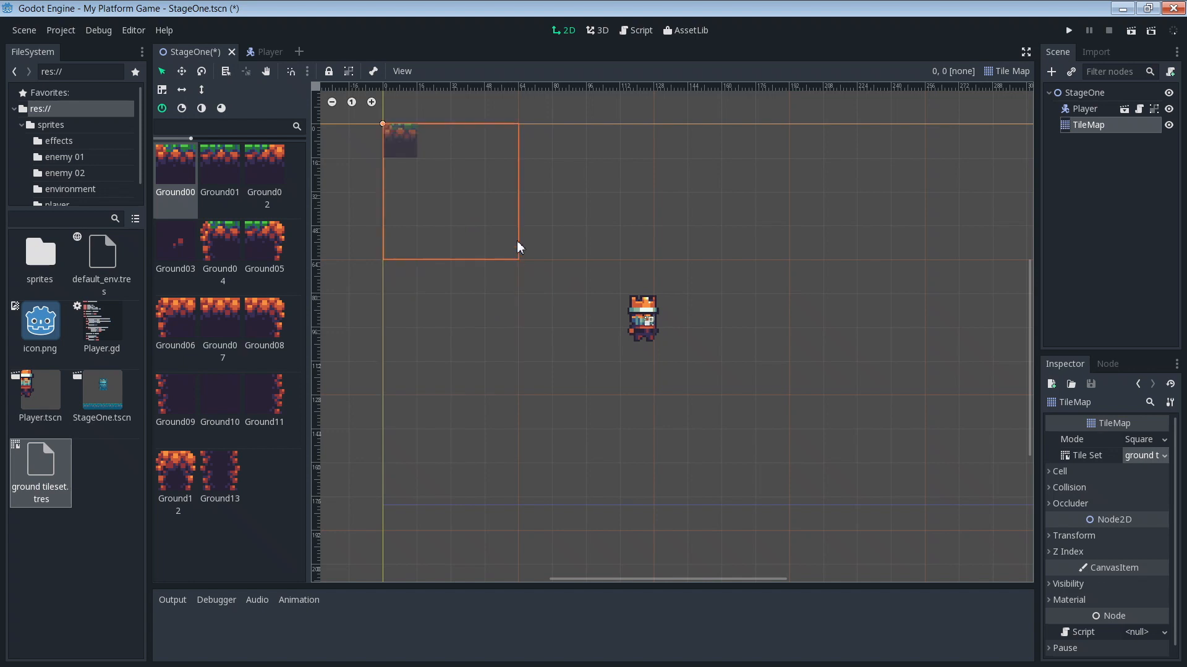
mouse_move(500, 245)
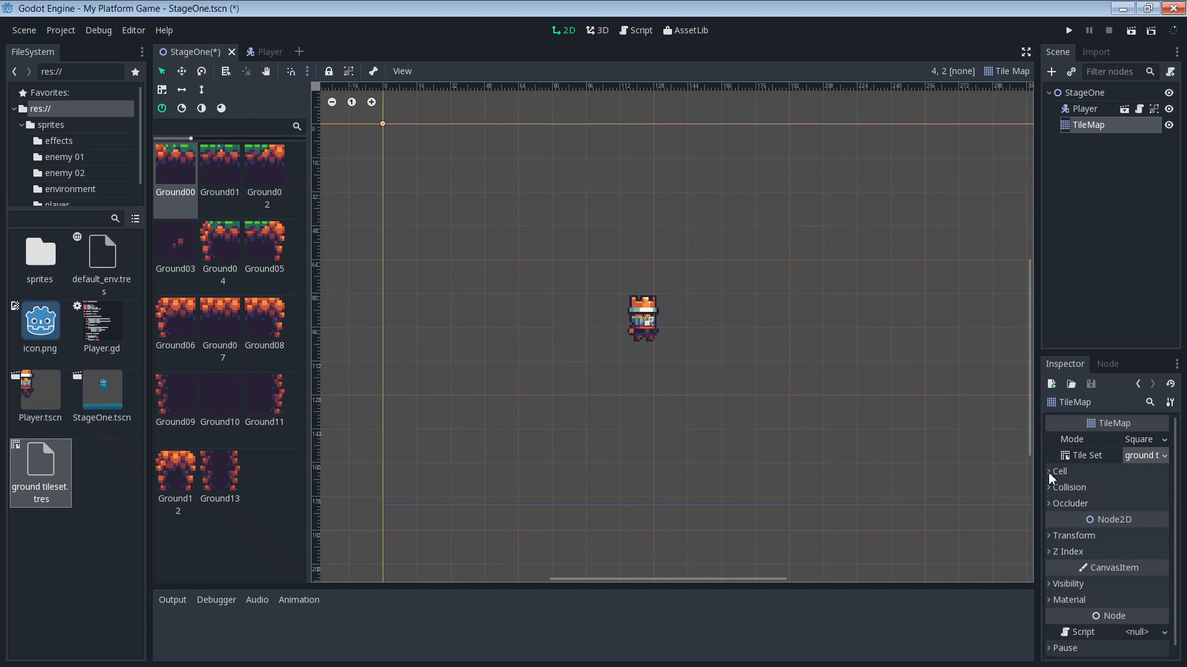
left_click(1051, 471)
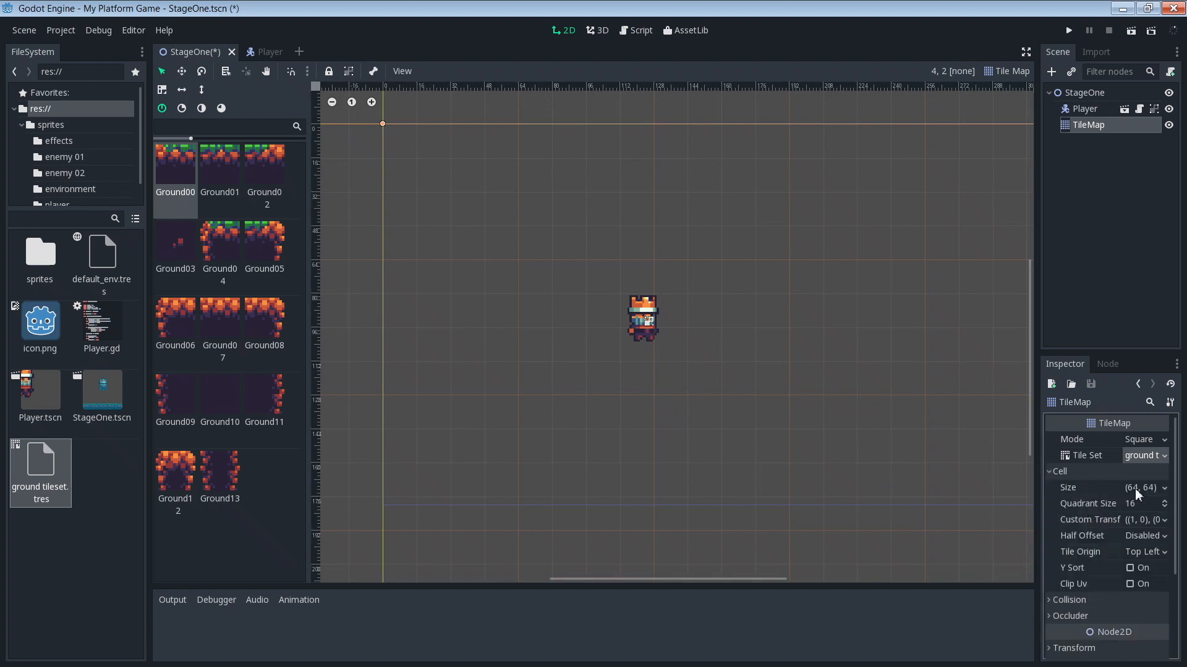
mouse_move(1140, 490)
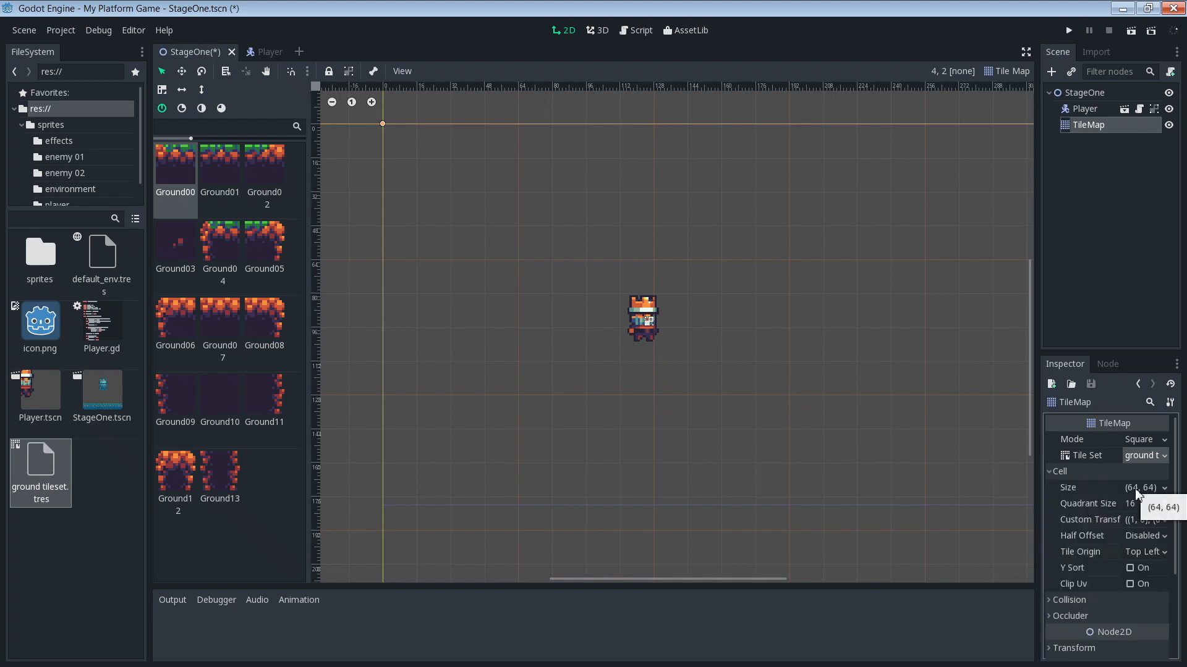
left_click(1142, 488)
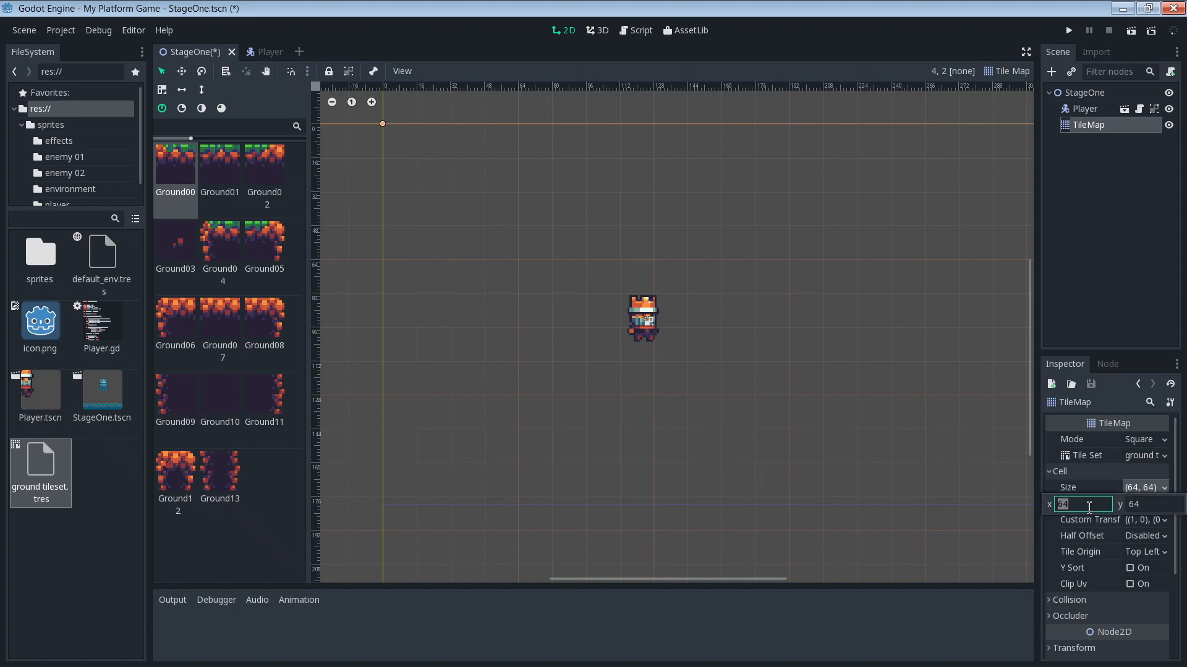
type("16")
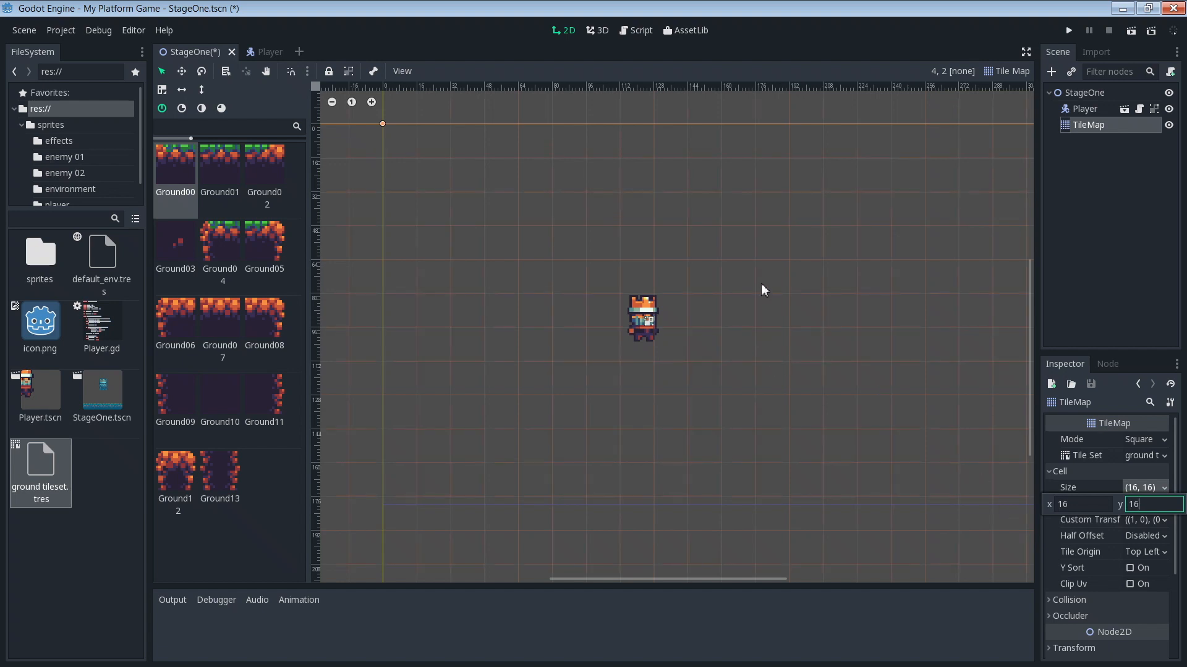
left_click(399, 140)
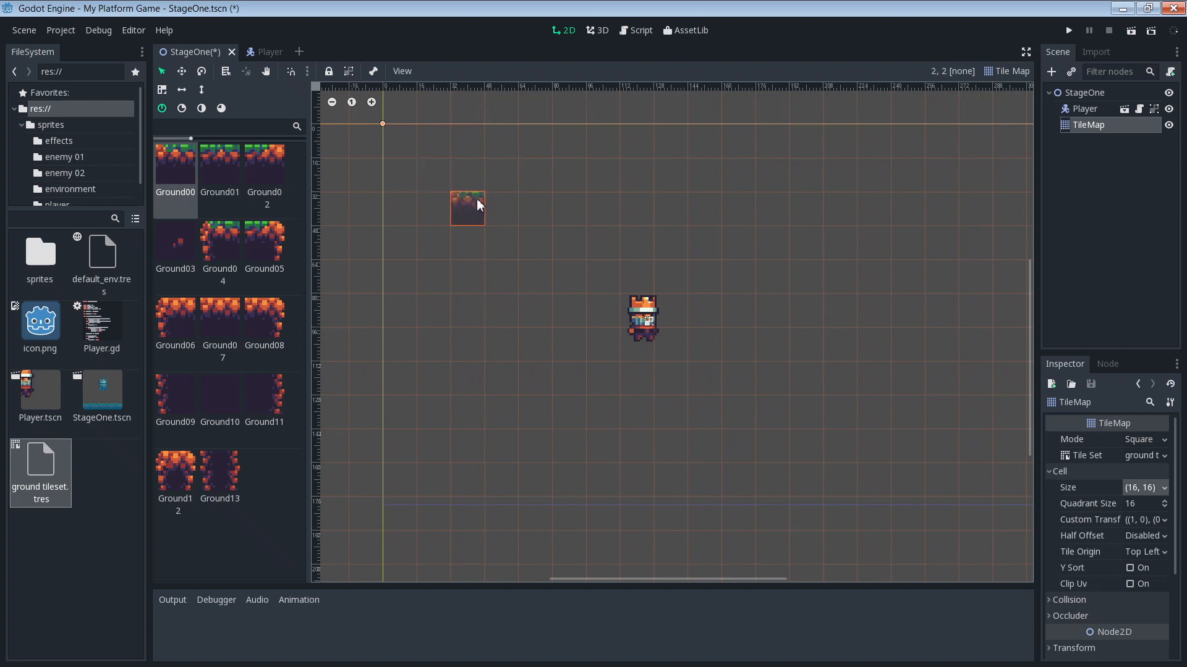
- Test-paint Ground01 tiles on the grid, then clear them so only the Player remains
left_click(620, 353)
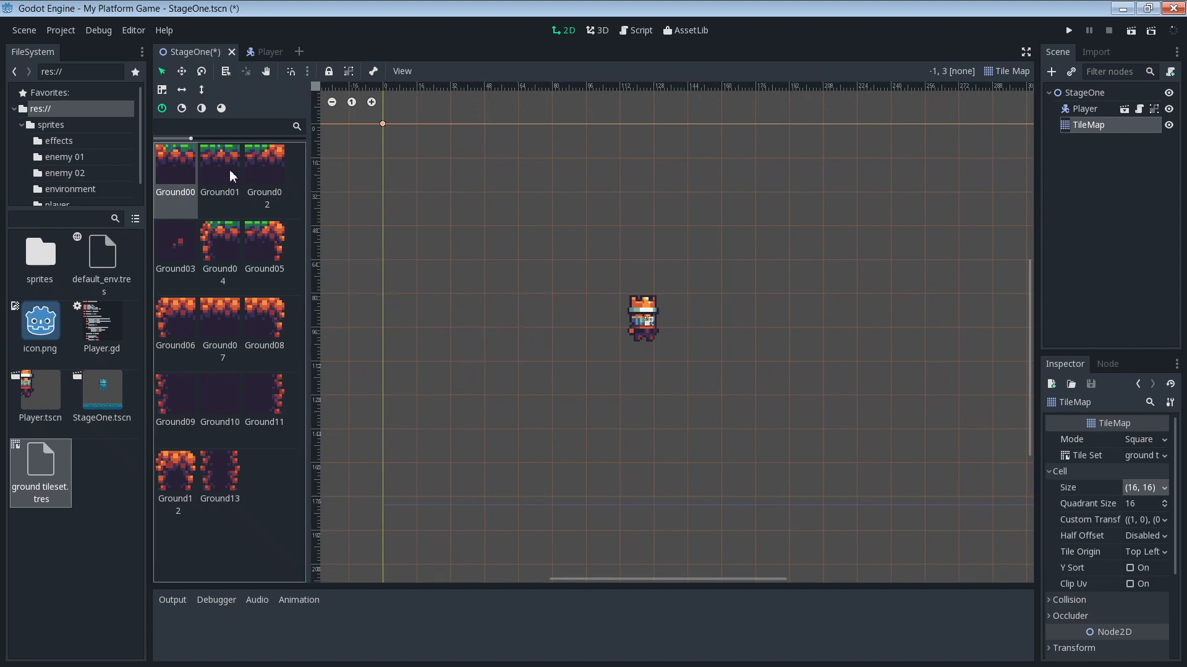
left_click(220, 166)
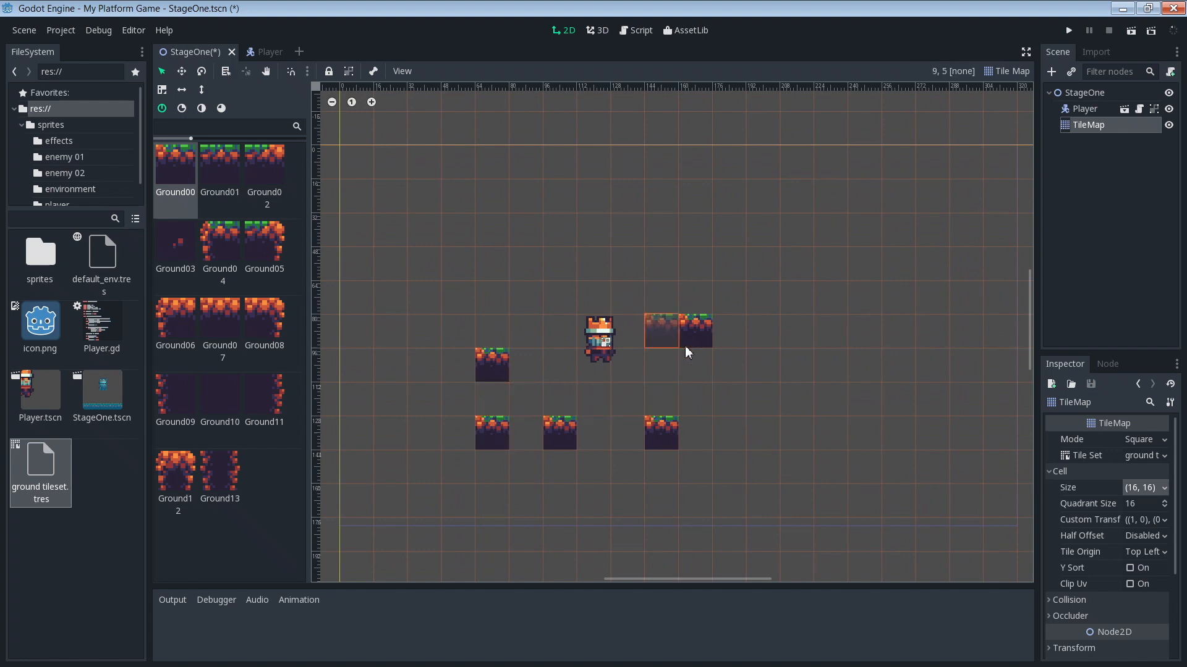
left_click(694, 332)
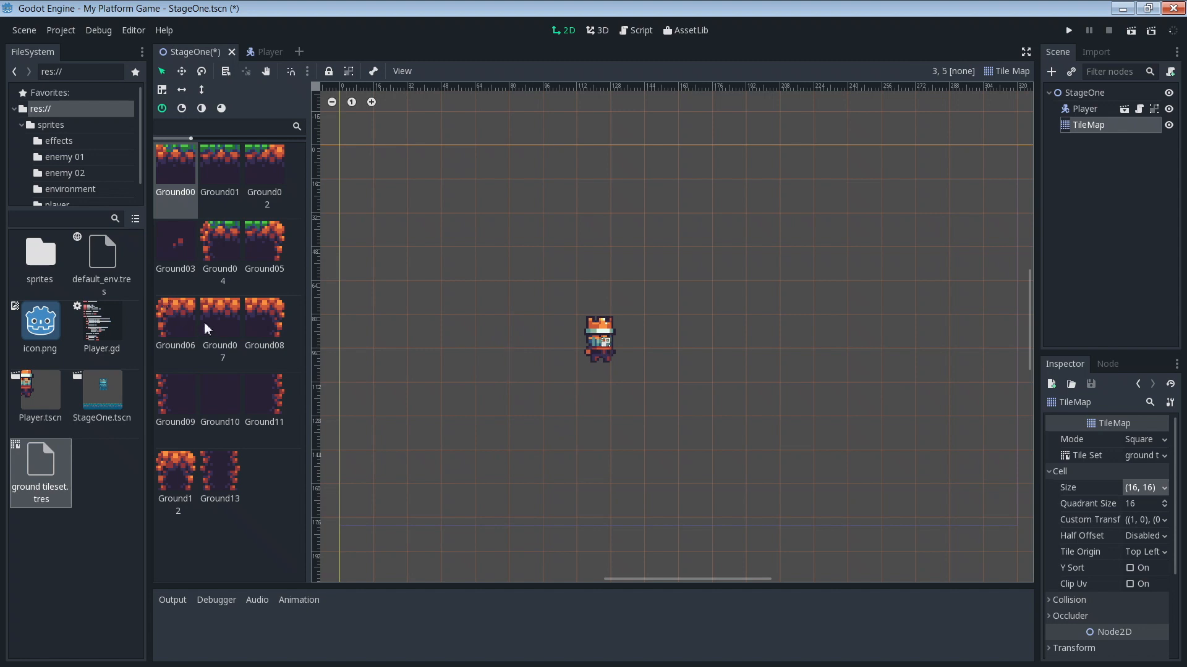
- Paint a ground block with Ground06–08 top edge and Ground09–11 middle row, up-left of the player
left_click(176, 319)
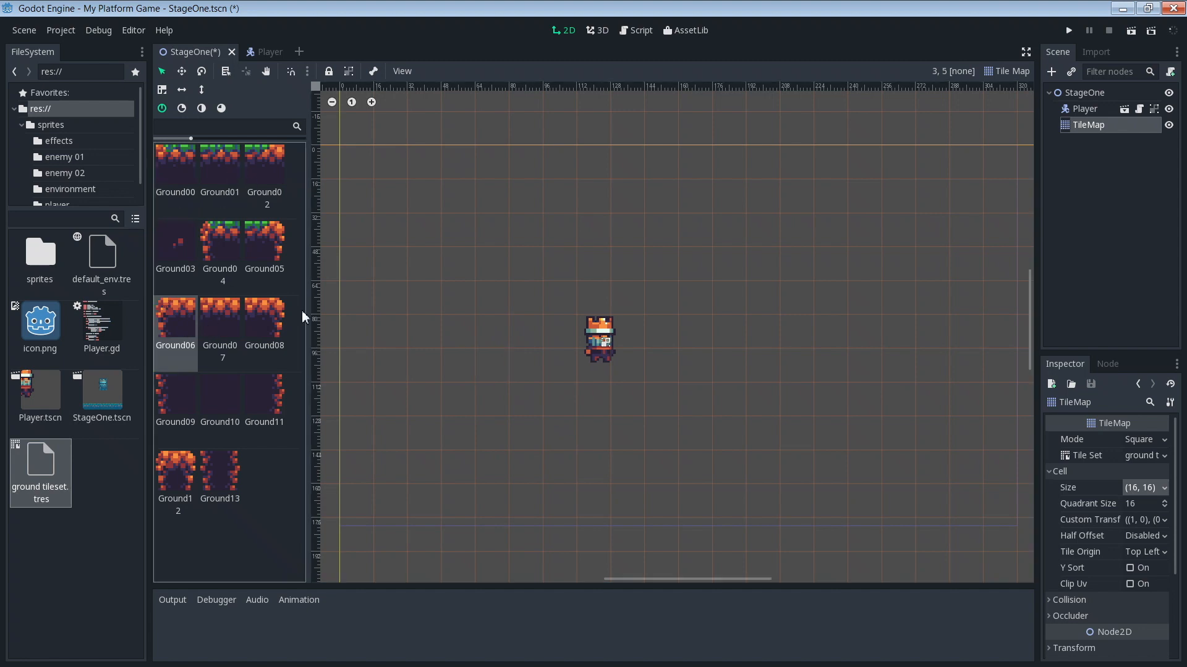
left_click(425, 263)
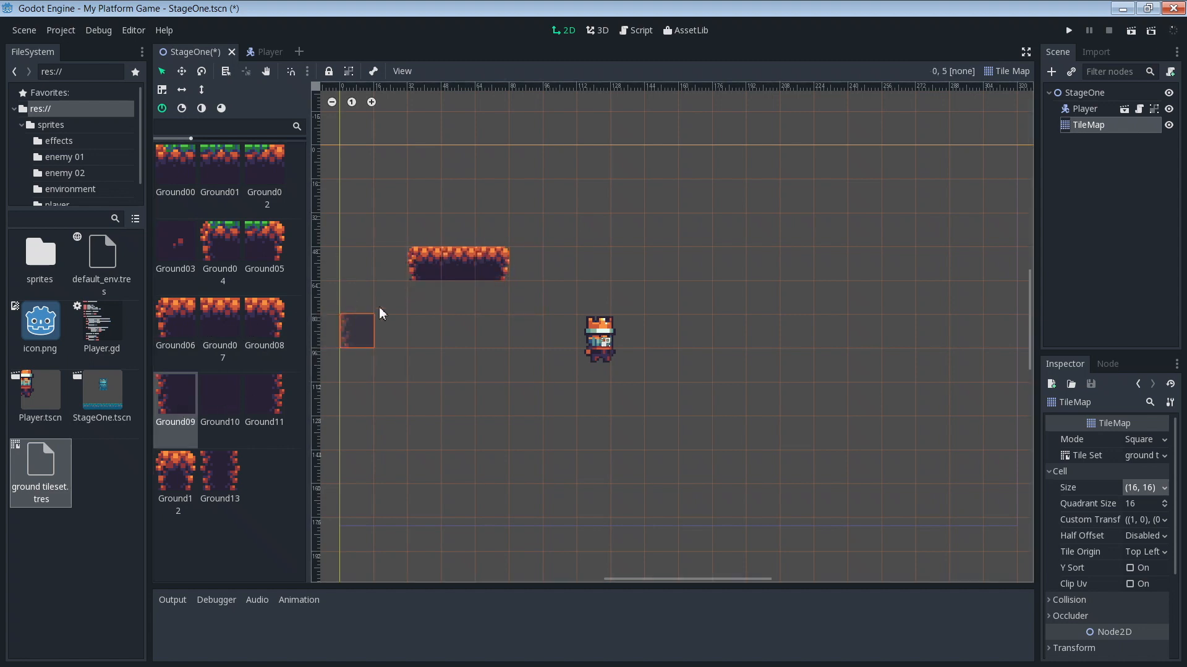
left_click(459, 297)
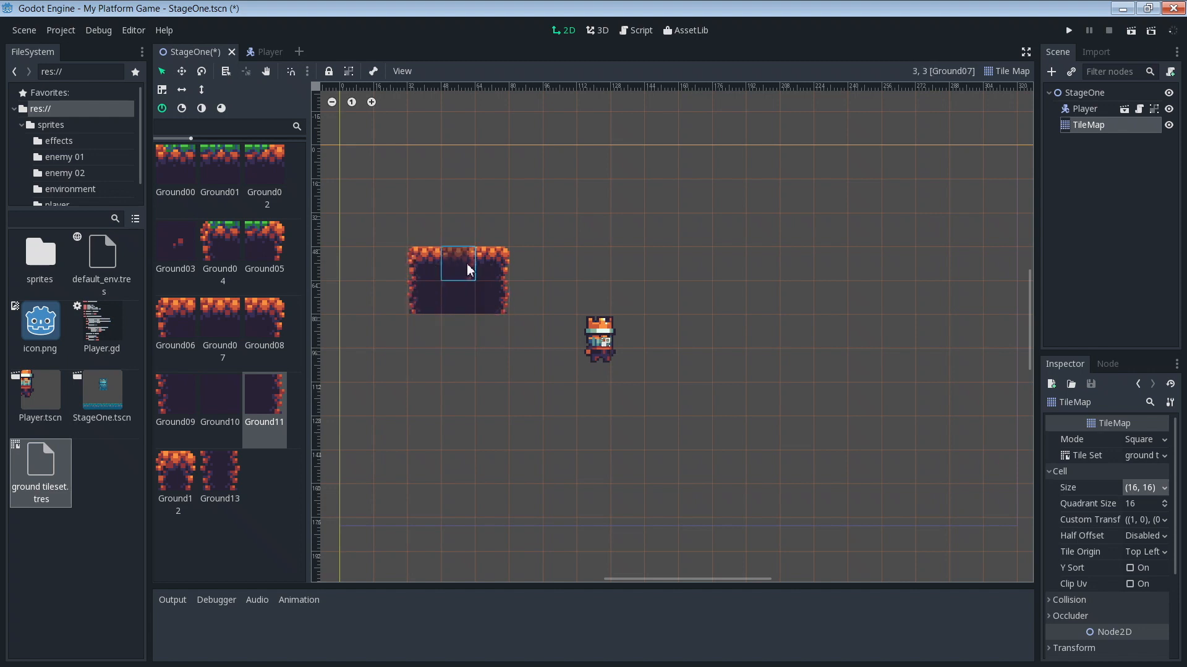
left_click(356, 332)
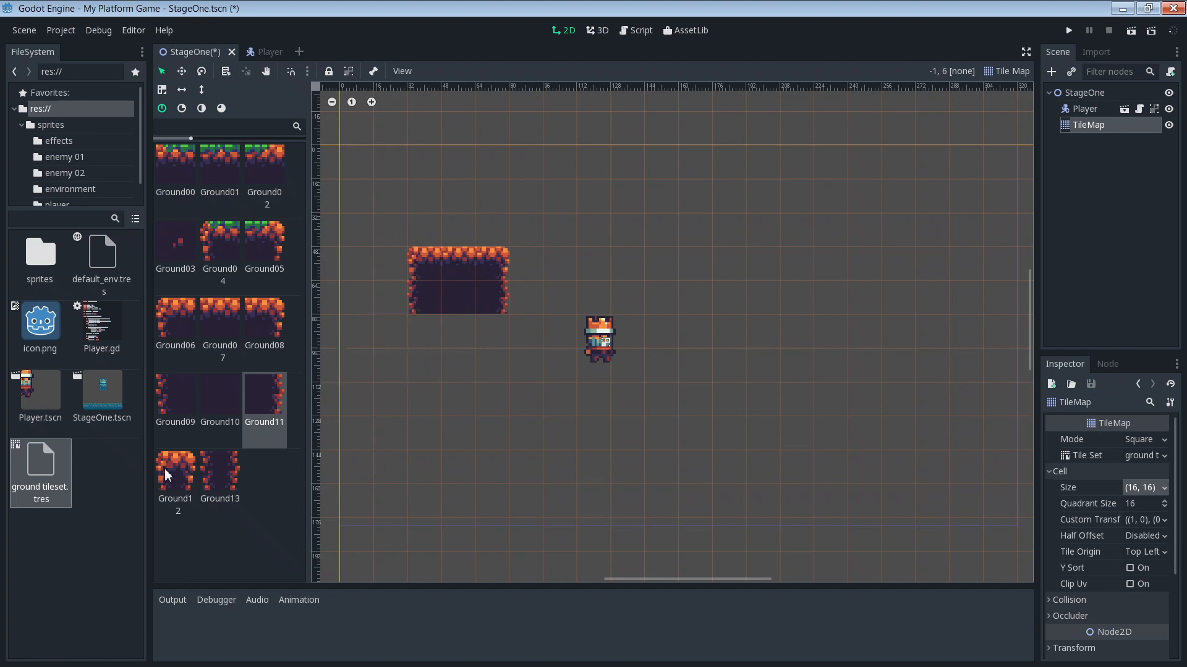
mouse_move(225, 465)
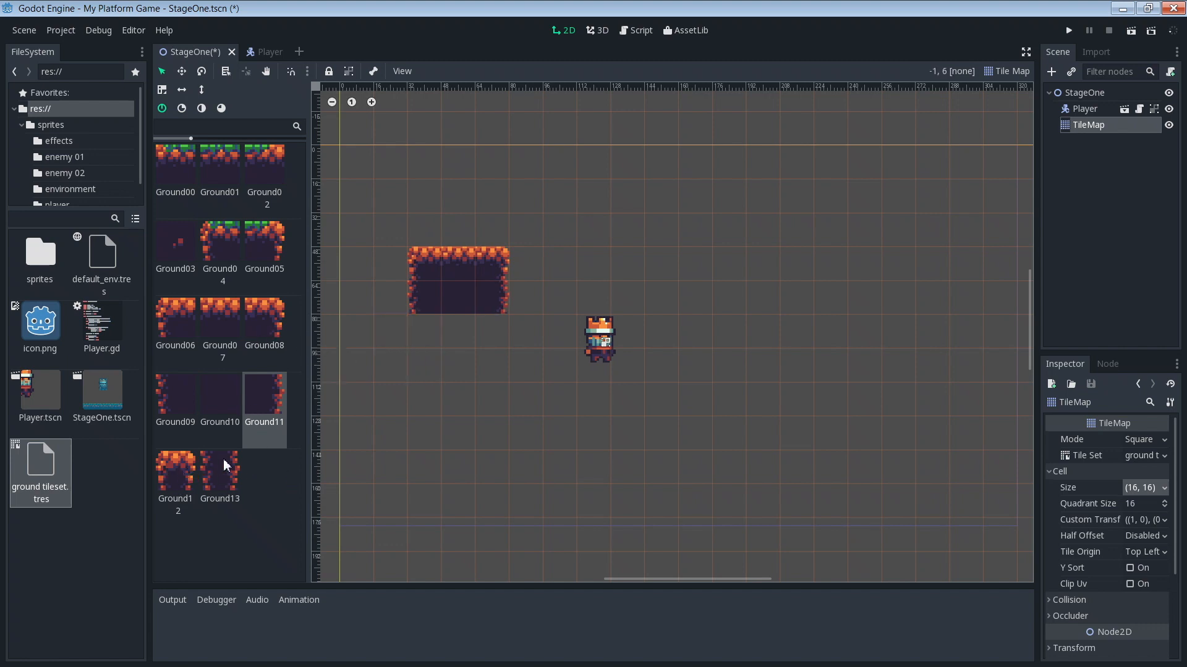
mouse_move(243, 380)
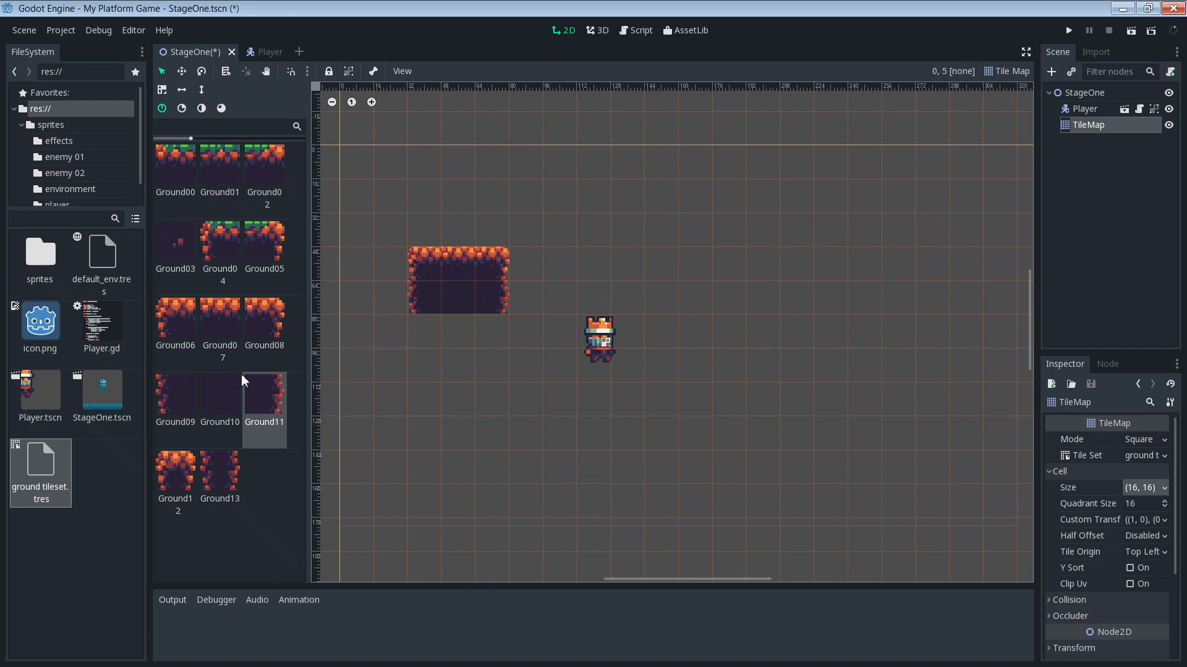
mouse_move(182, 325)
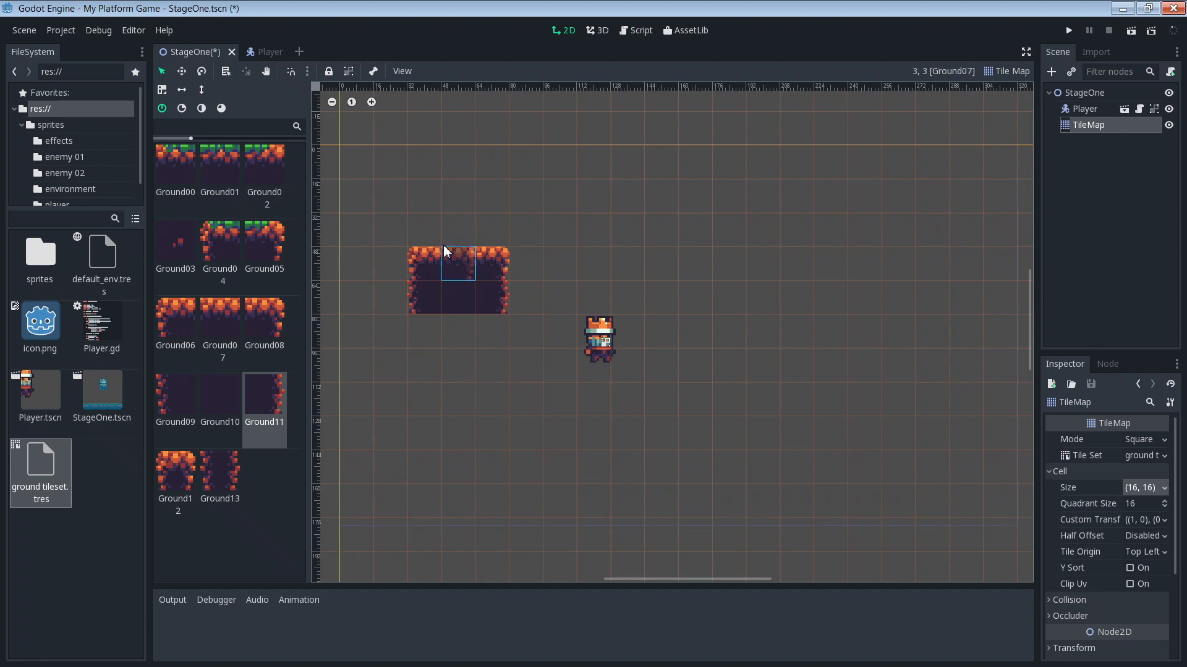
left_click(426, 334)
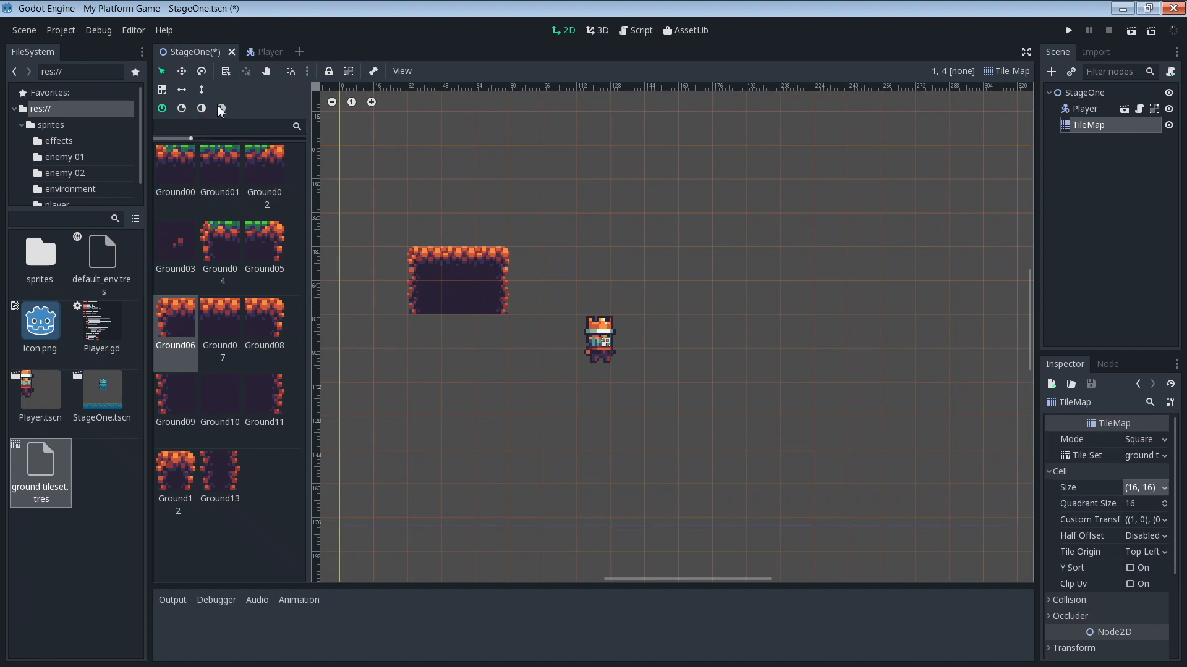
mouse_move(211, 99)
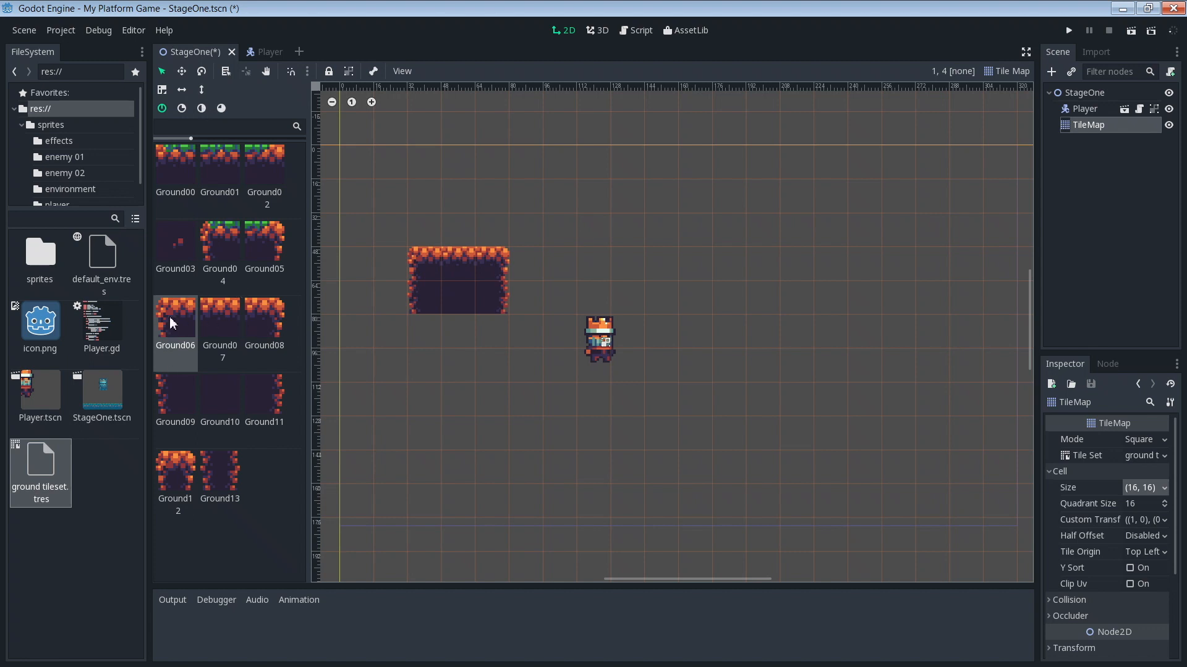
- Flip tiles vertically to add bottom-left corner, Ground07 bottom edge and bottom-right corner under the block
left_click(425, 196)
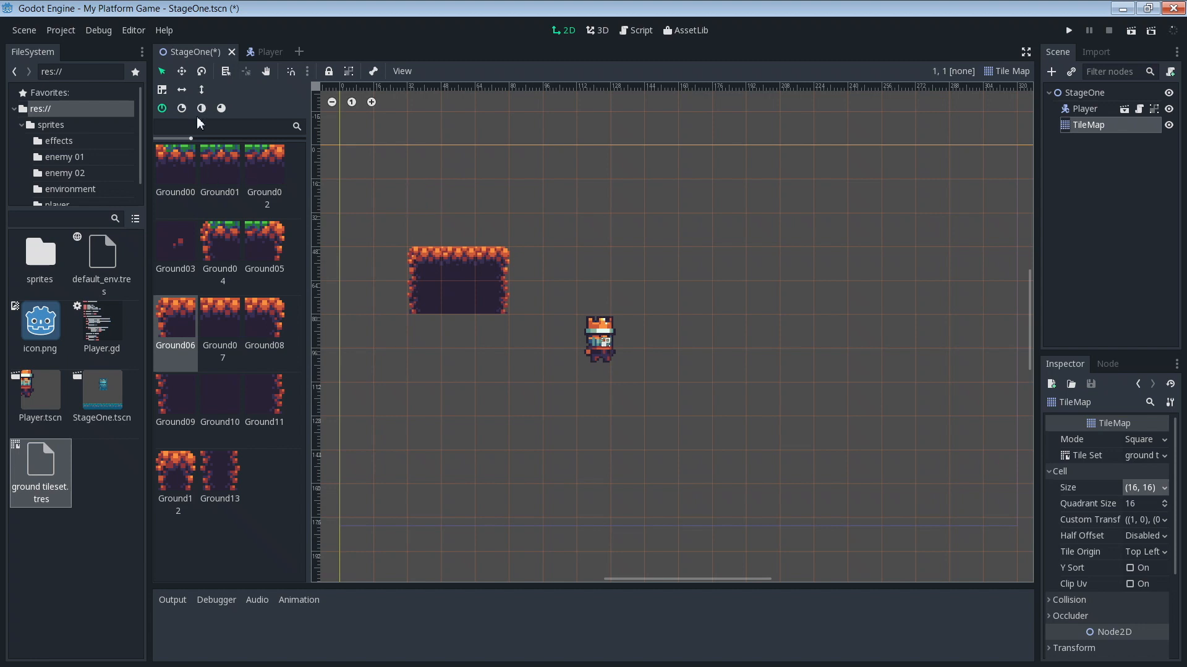
mouse_move(202, 110)
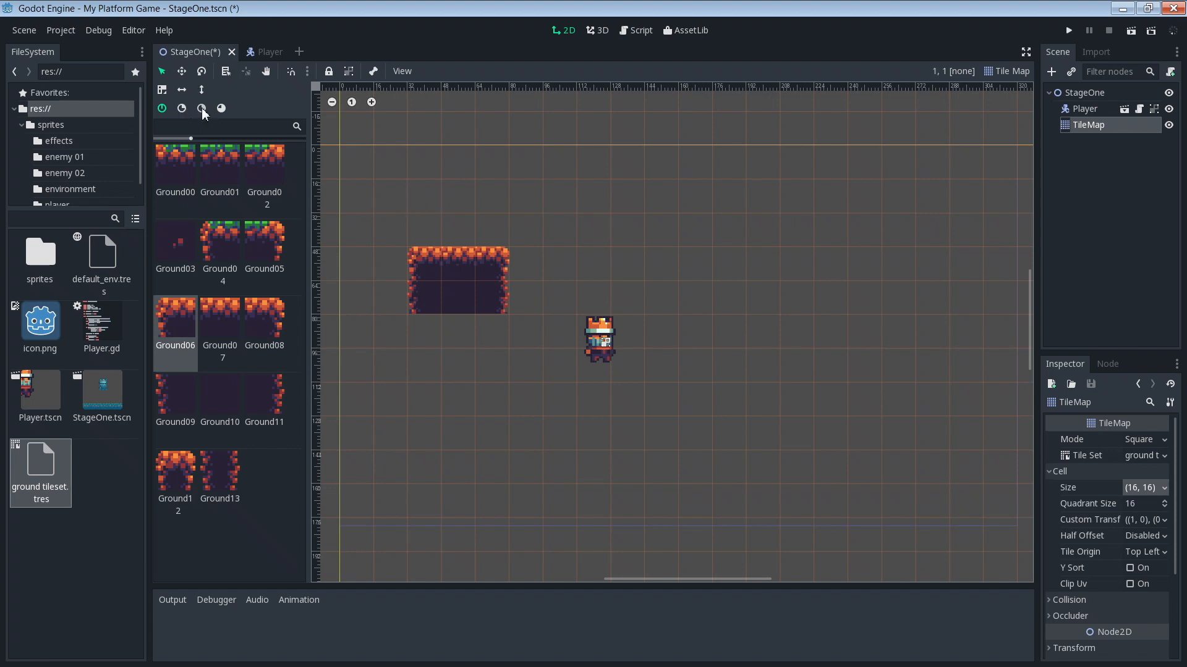
left_click(424, 195)
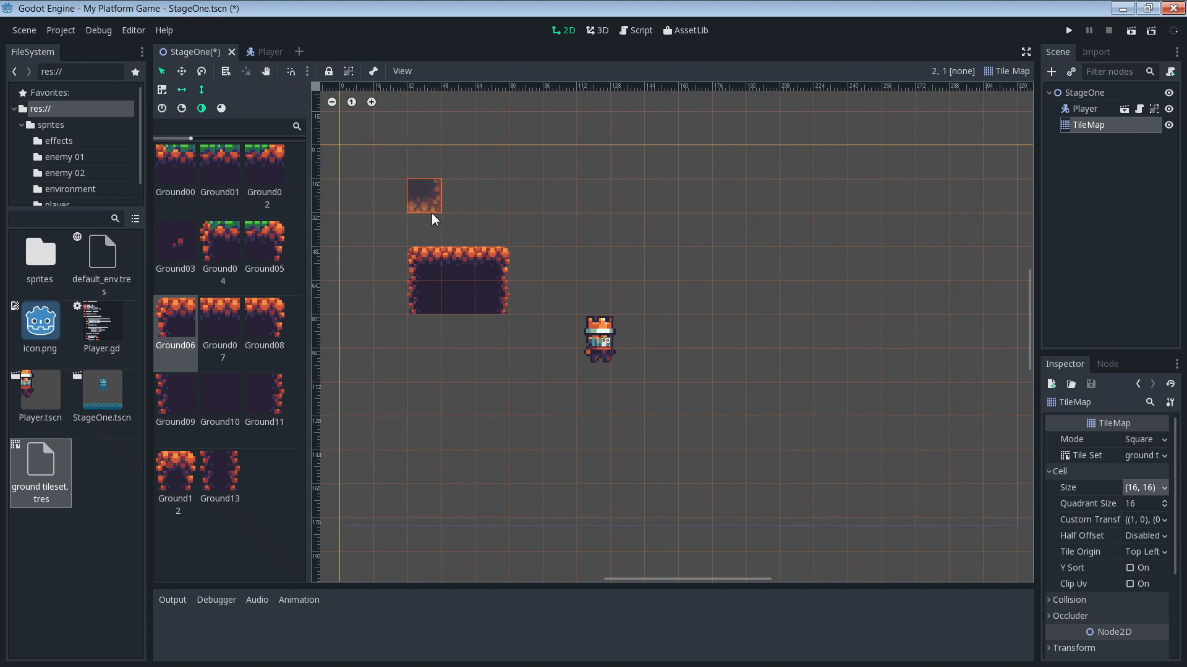
left_click(492, 332)
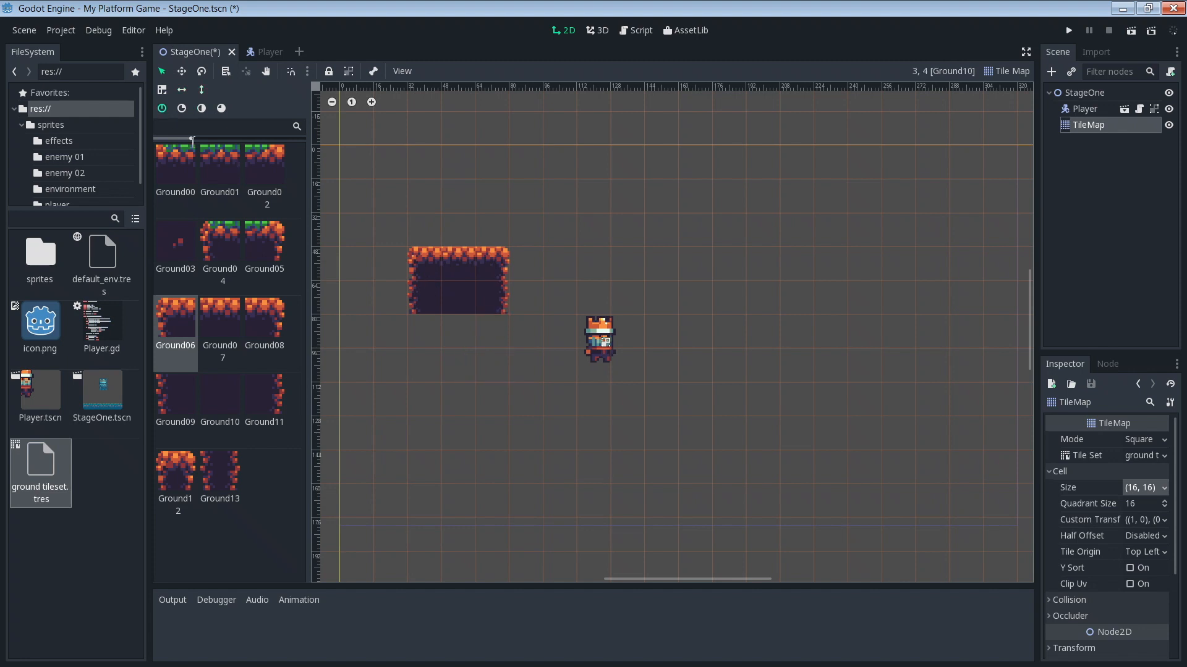
left_click(423, 198)
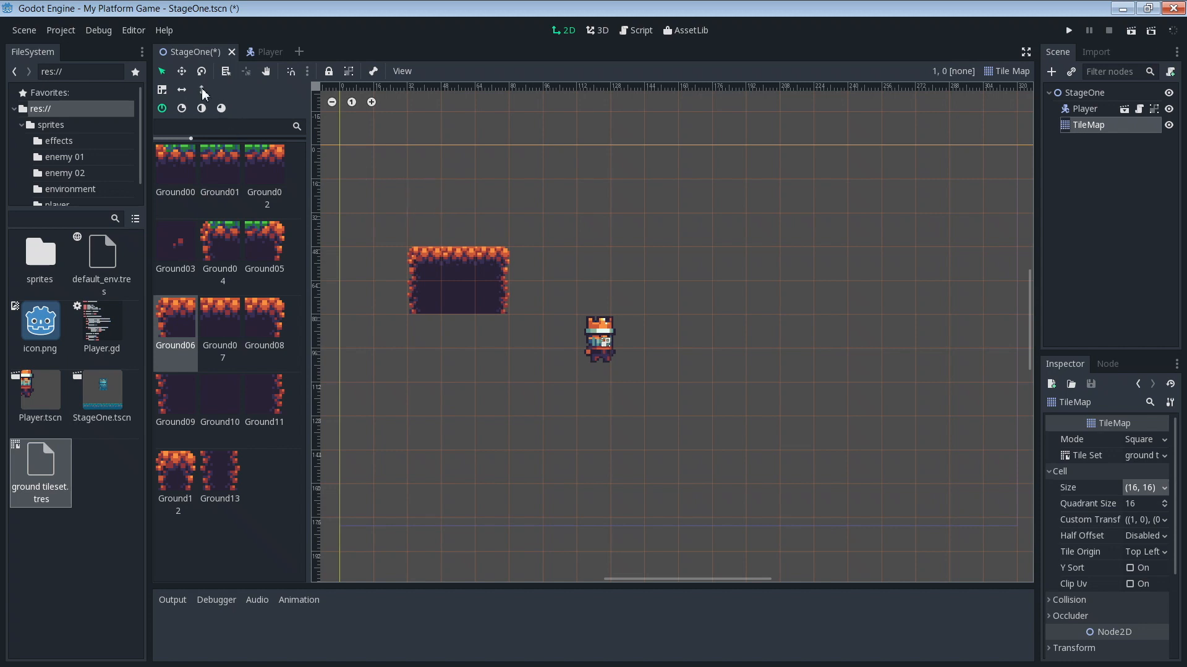
left_click(423, 333)
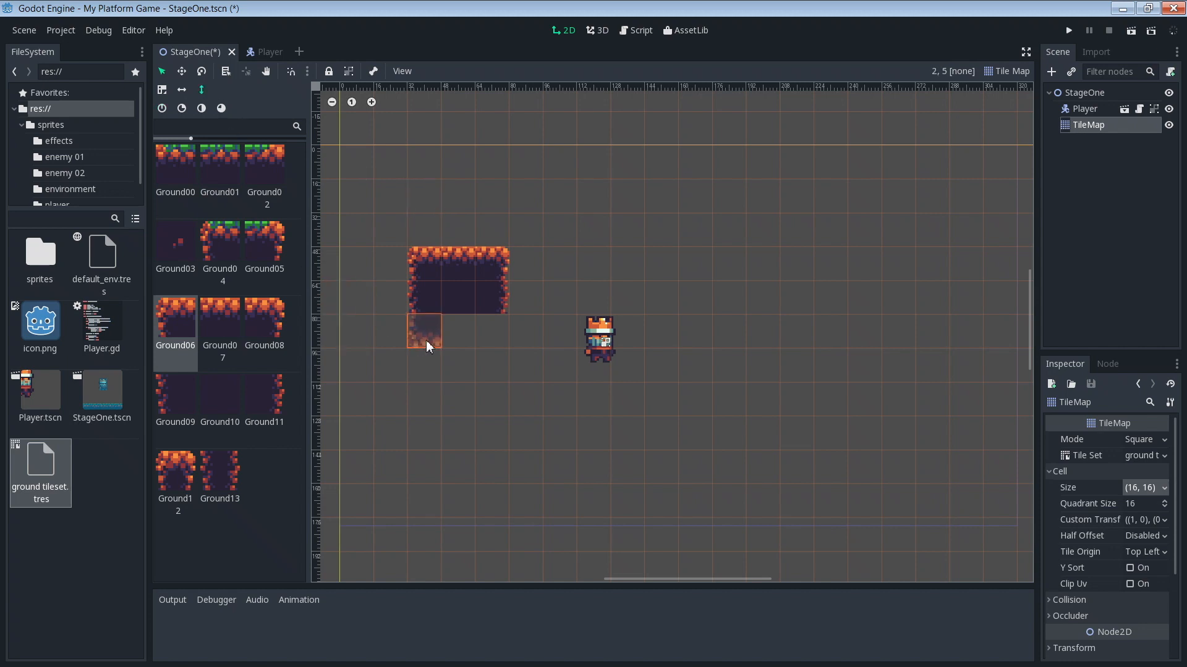
left_click(423, 334)
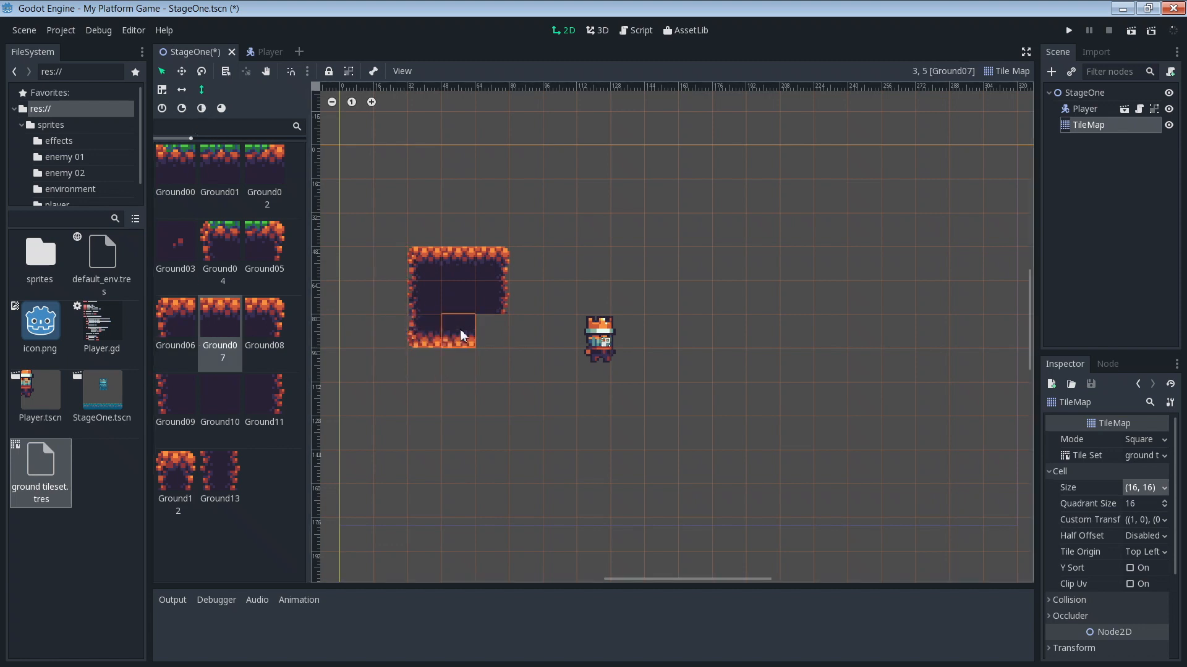
left_click(265, 322)
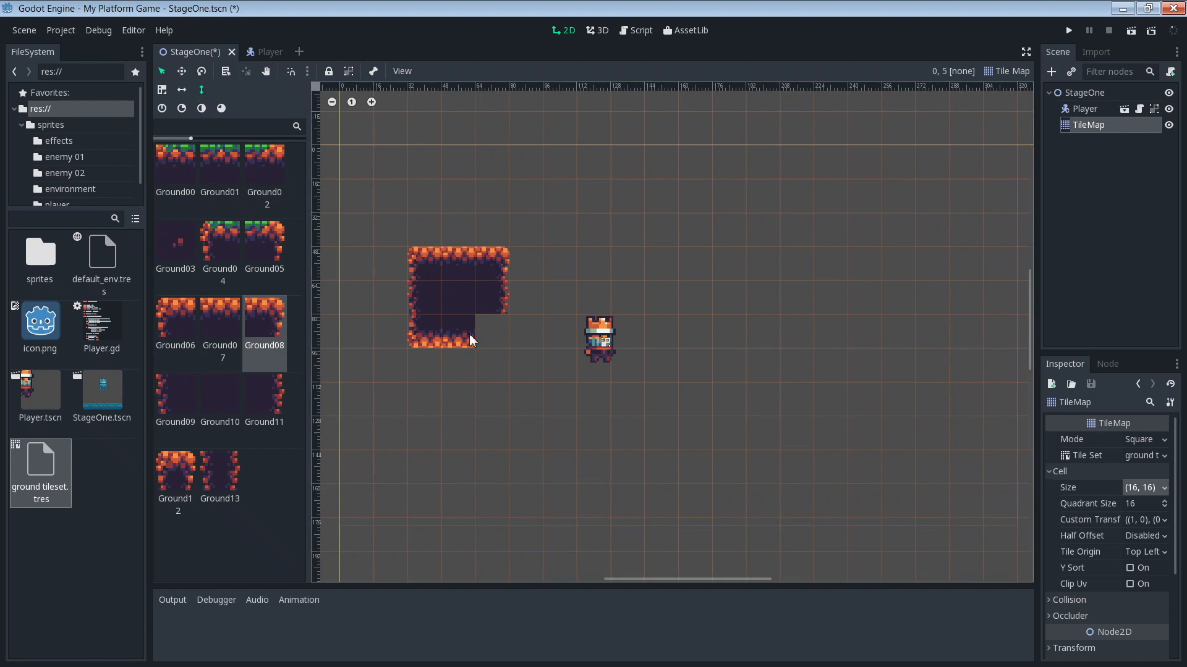
left_click(525, 434)
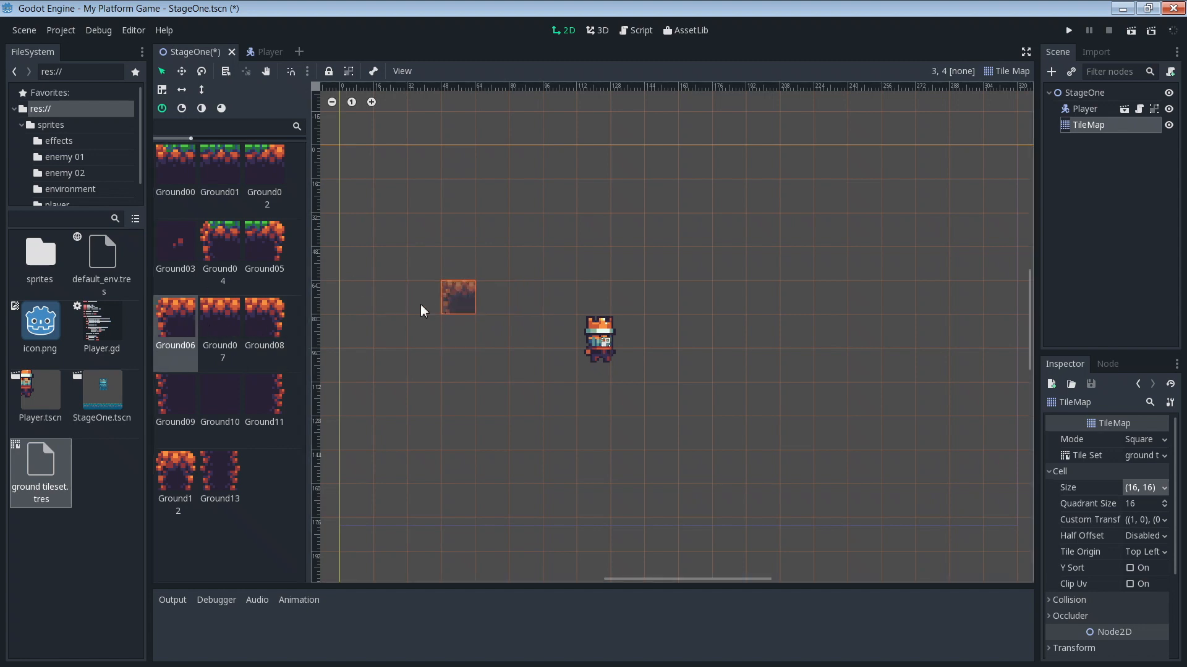
- Test rotated and mirrored Ground01 tiles near the player, then erase every tile from the TileMap
left_click(491, 298)
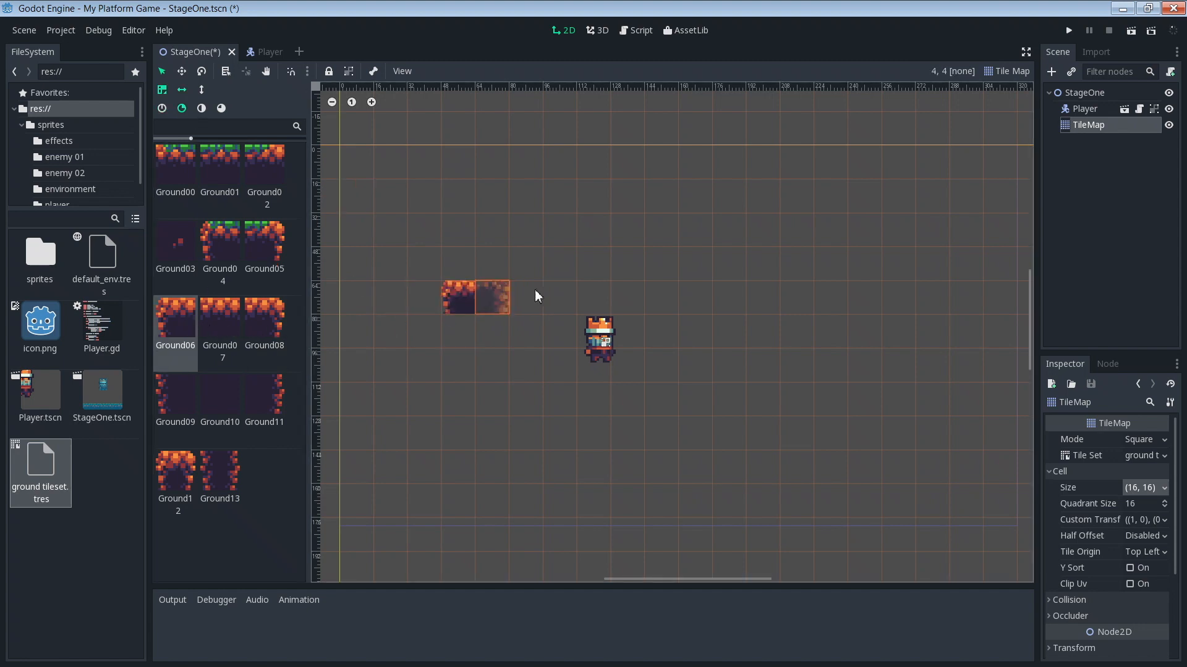
left_click(220, 166)
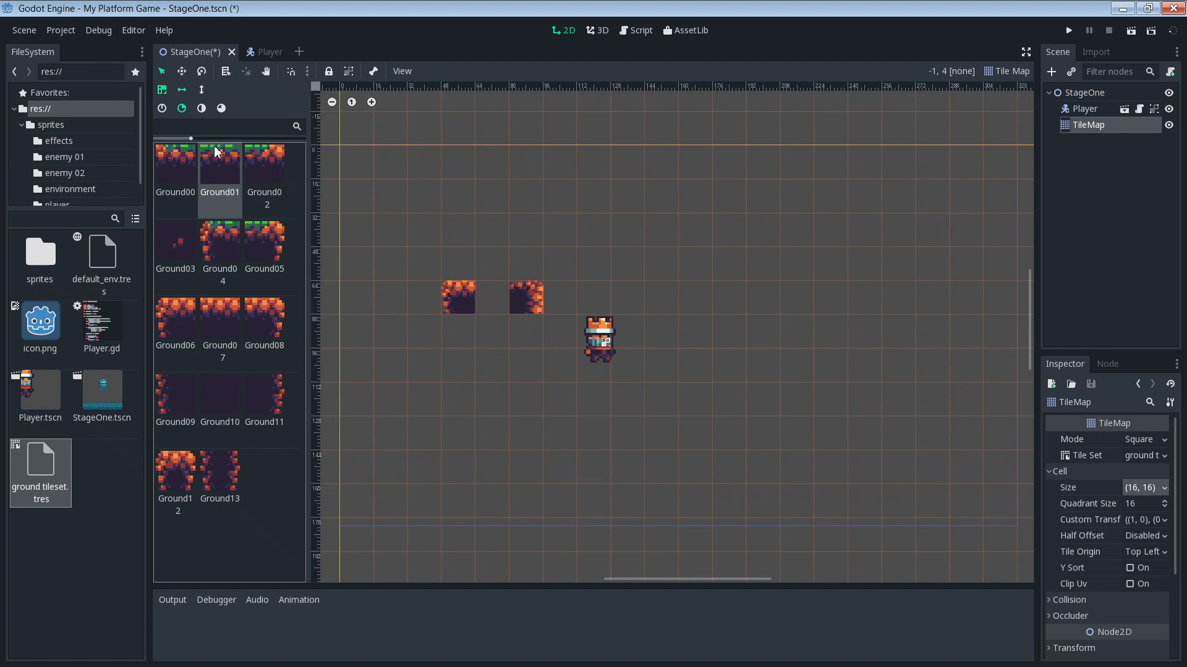
left_click(492, 229)
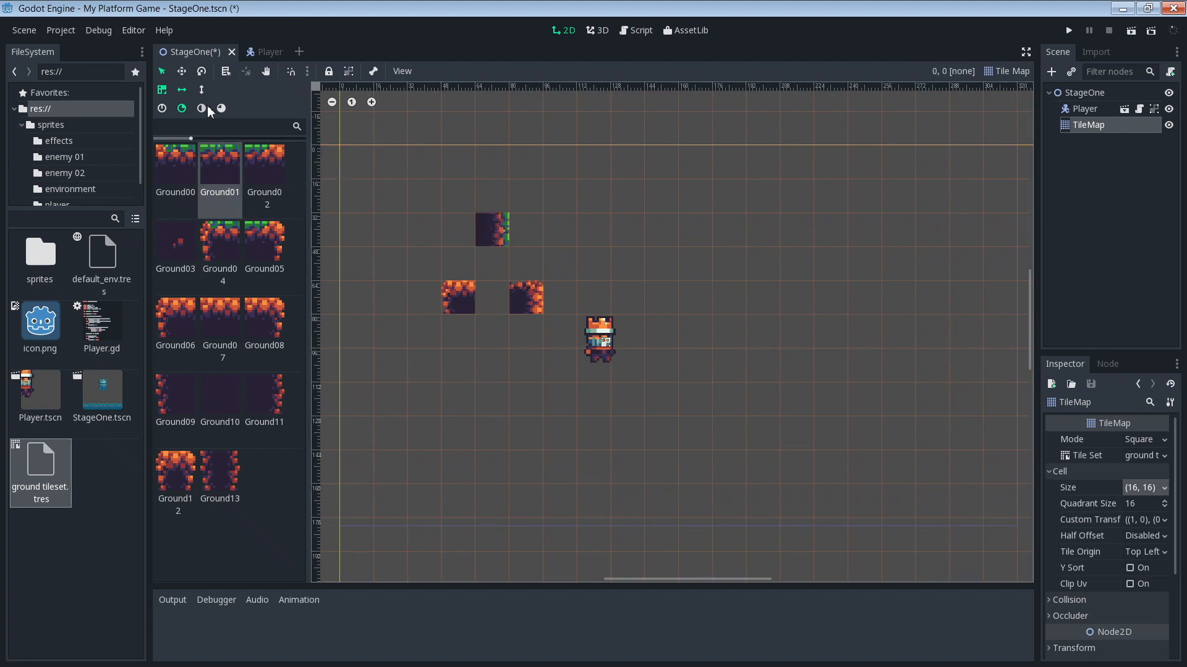
left_click(492, 264)
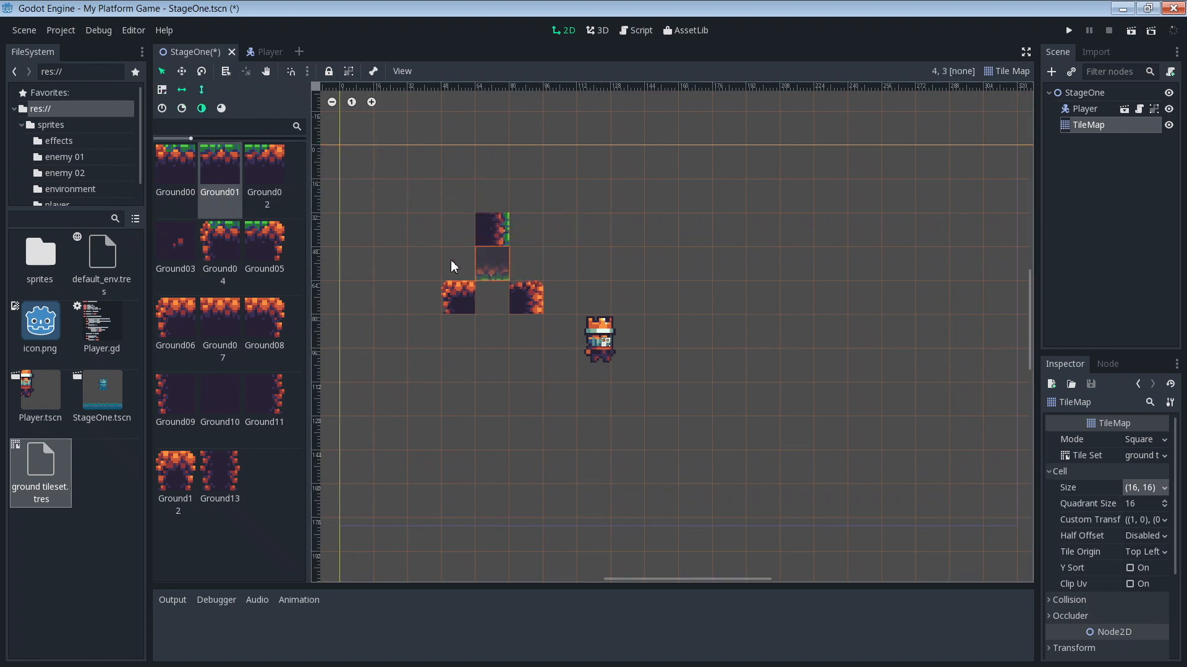
left_click(423, 230)
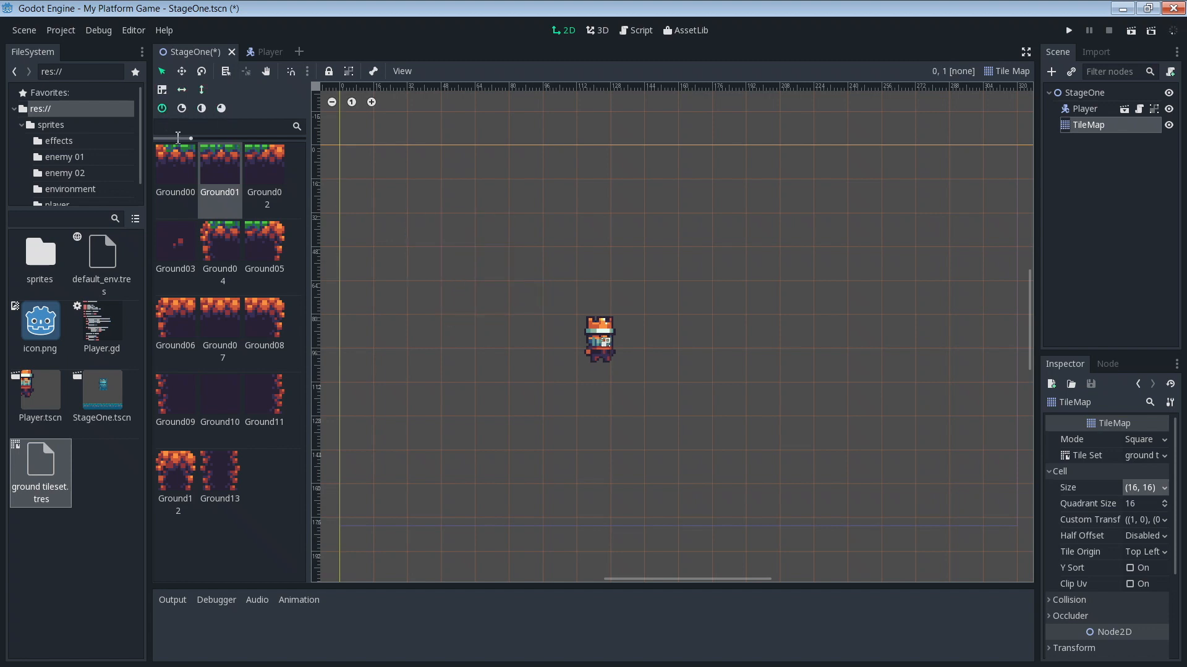
mouse_move(220, 244)
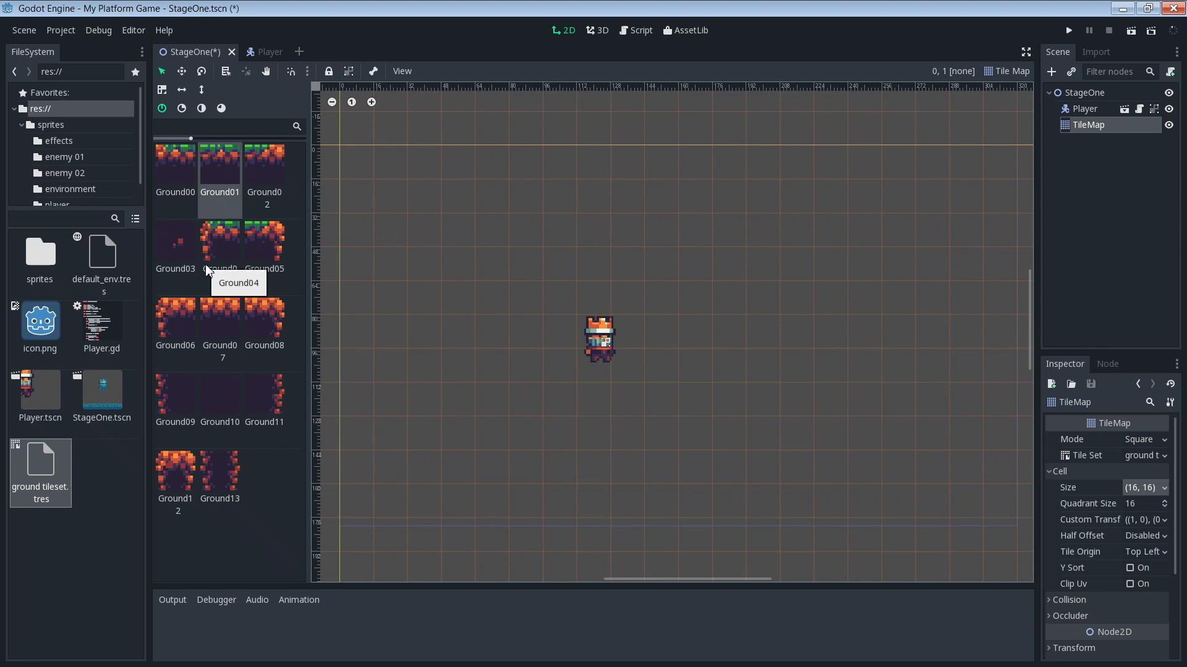
- Select the Ground04 tile and paint the floor, pillars, ledges and floating platform
left_click(265, 321)
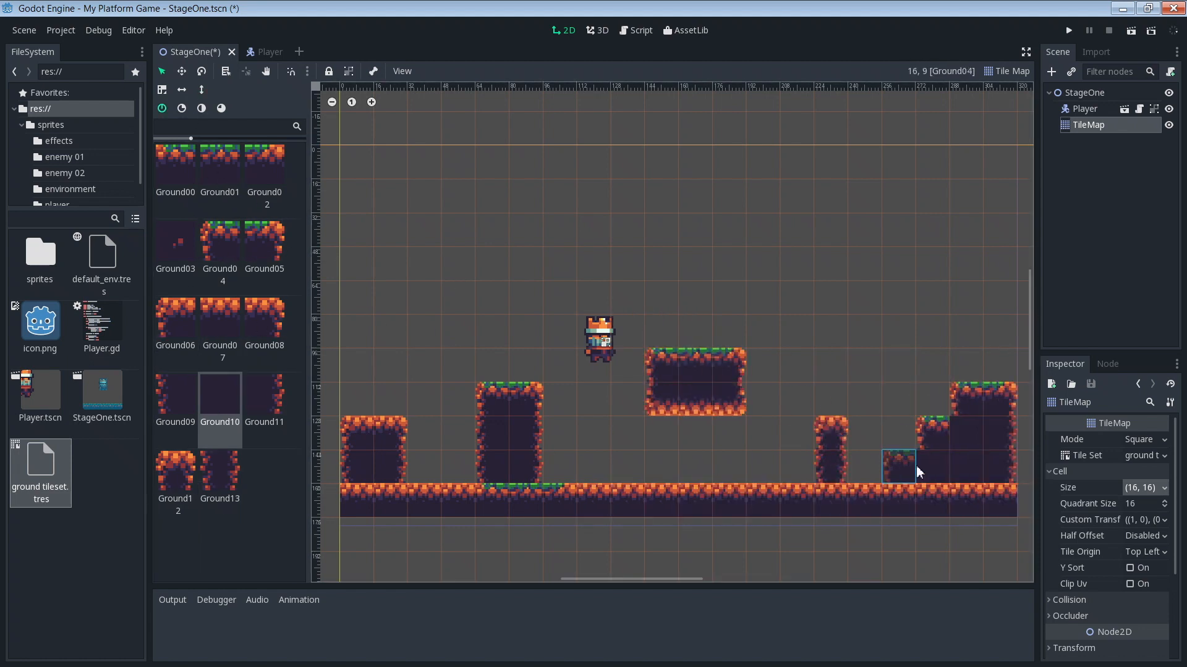
- Fill the last step gap, save StageOne and launch My Platform Game in its own window
left_click(1066, 30)
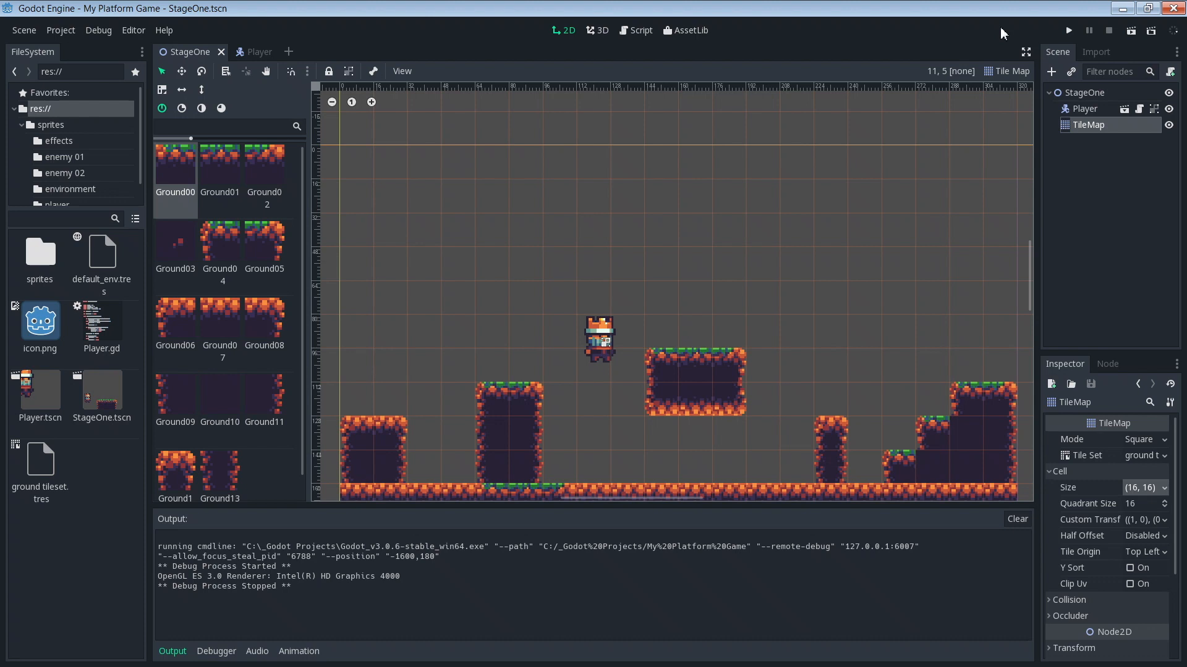
mouse_move(1017, 30)
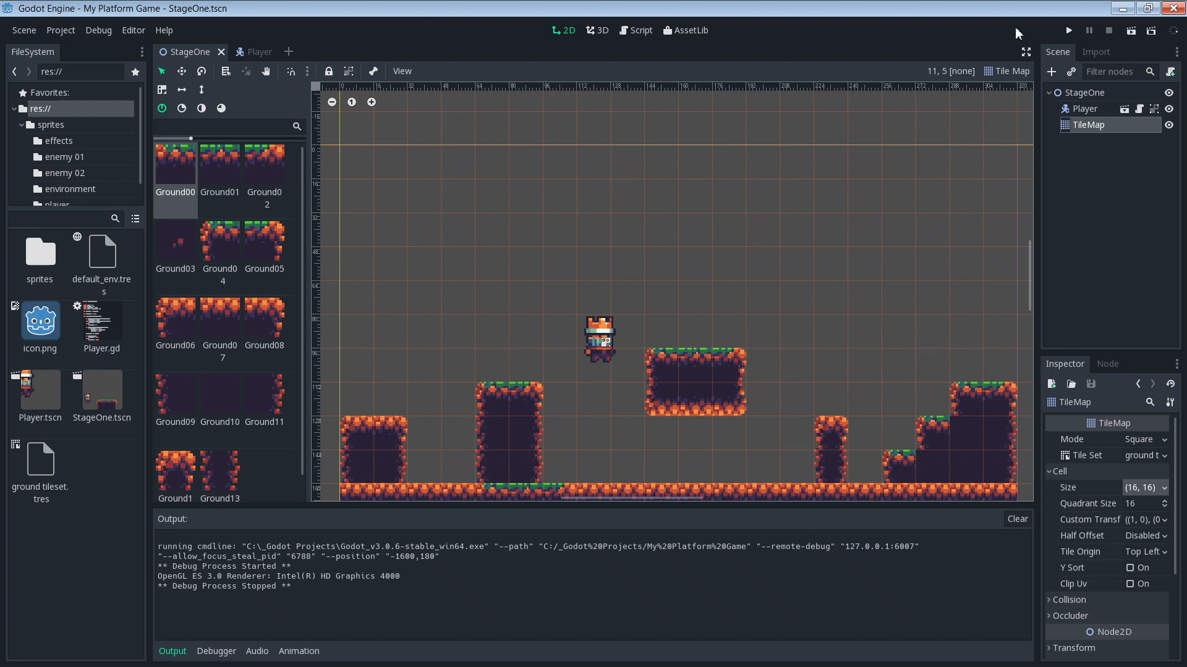
left_click(1069, 30)
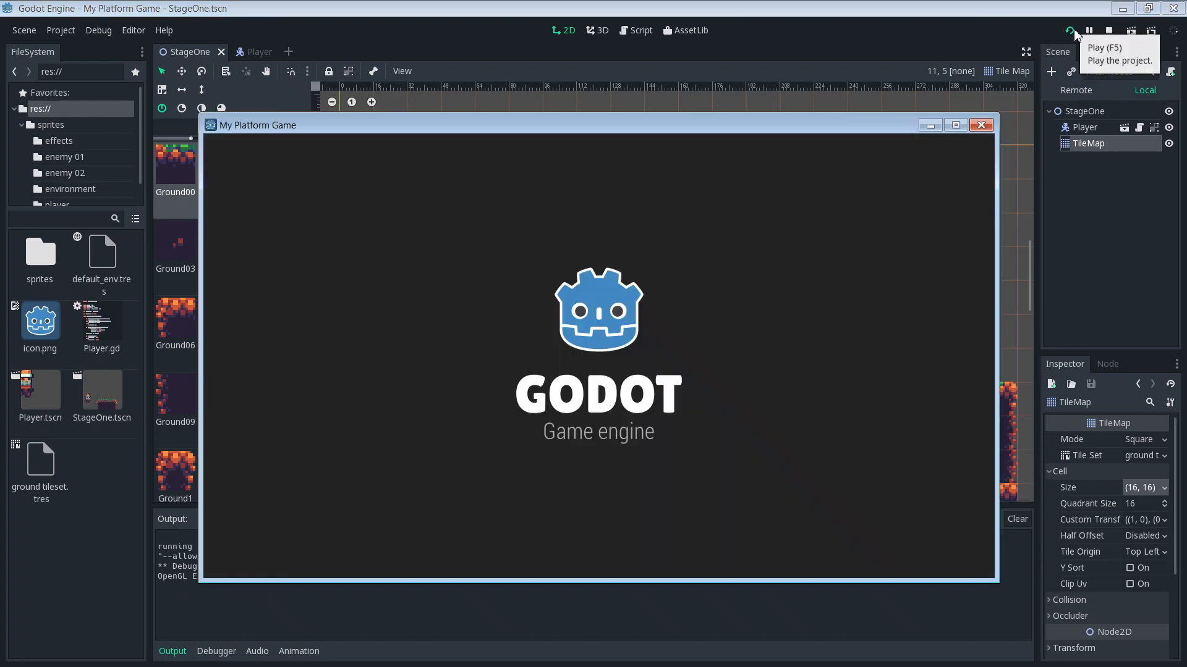